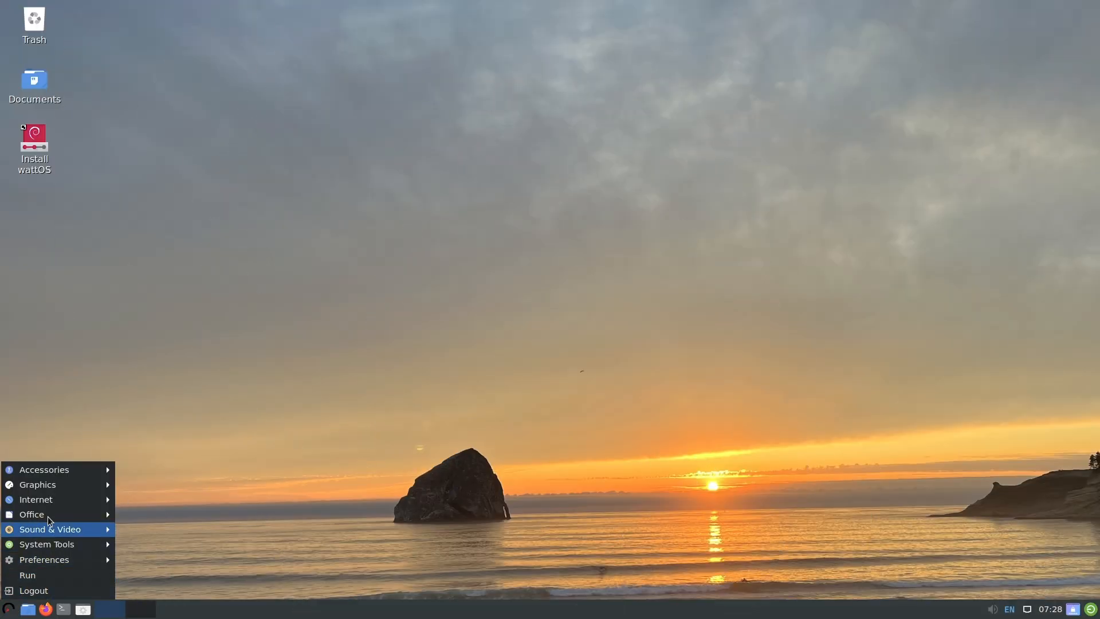
mouse_move(36, 499)
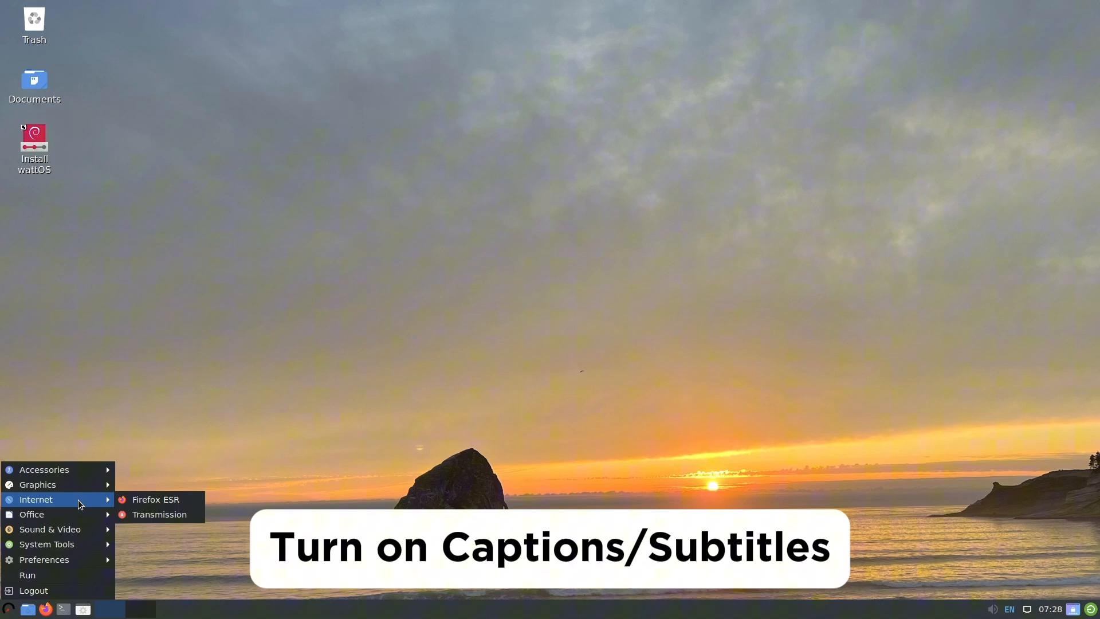
mouse_move(46, 544)
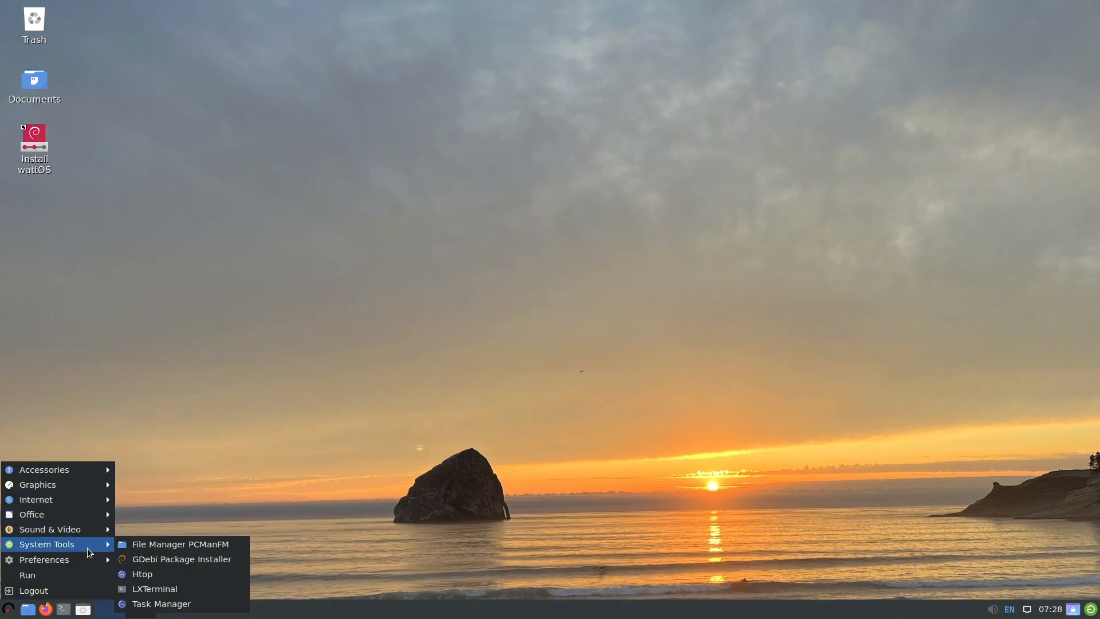
Step: Launch Task Manager, browse the process list (about 632 MB of 7906 MB used), and view its About info
click(161, 603)
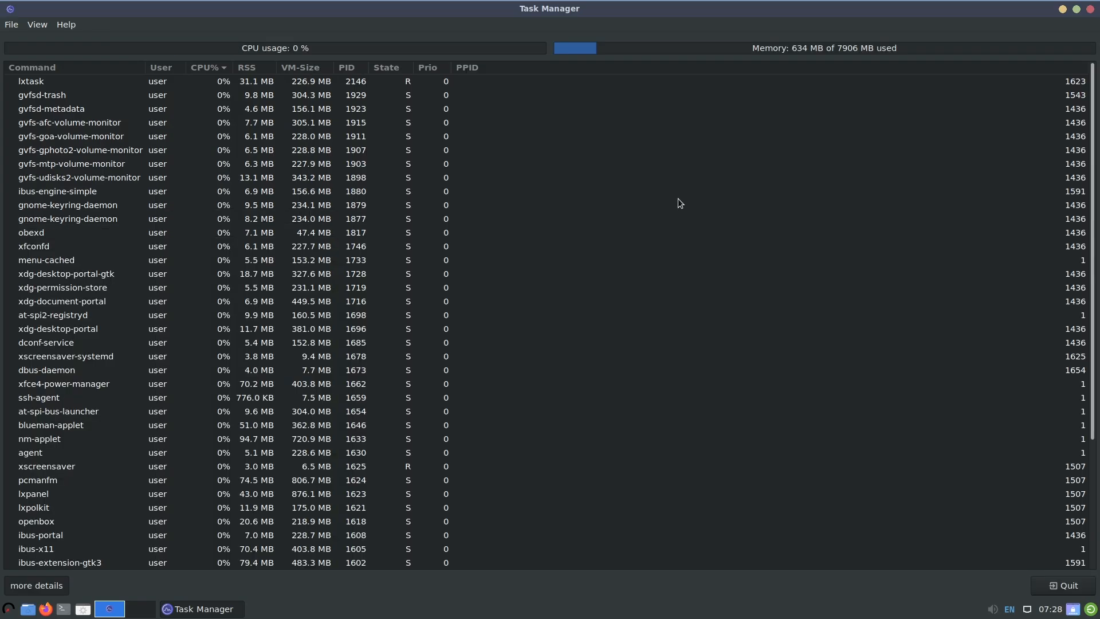
scroll(down, 3)
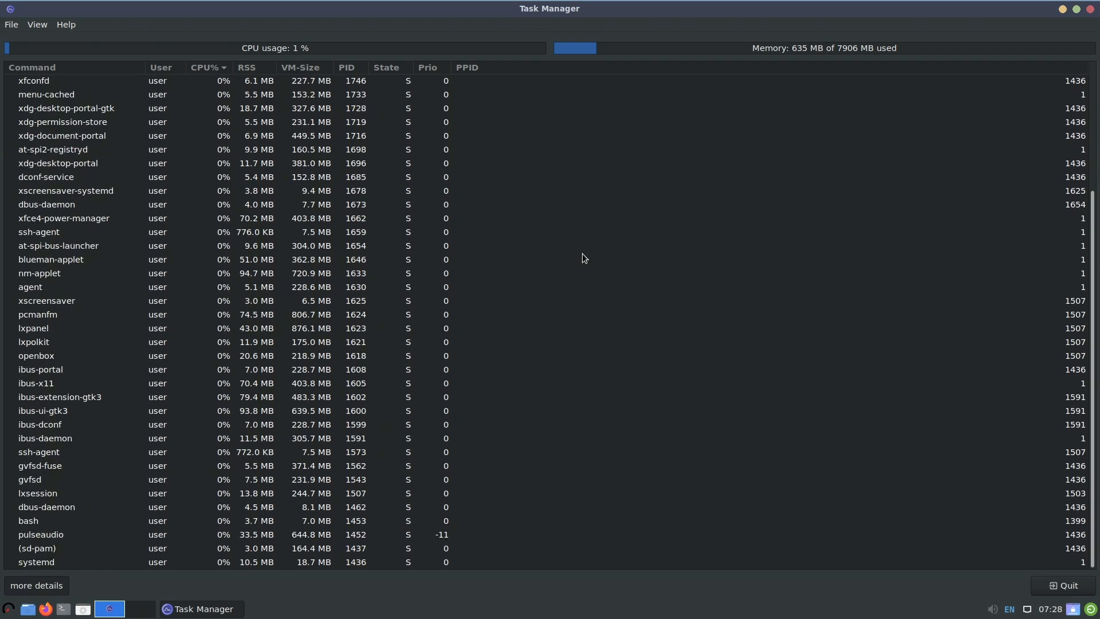
click(66, 24)
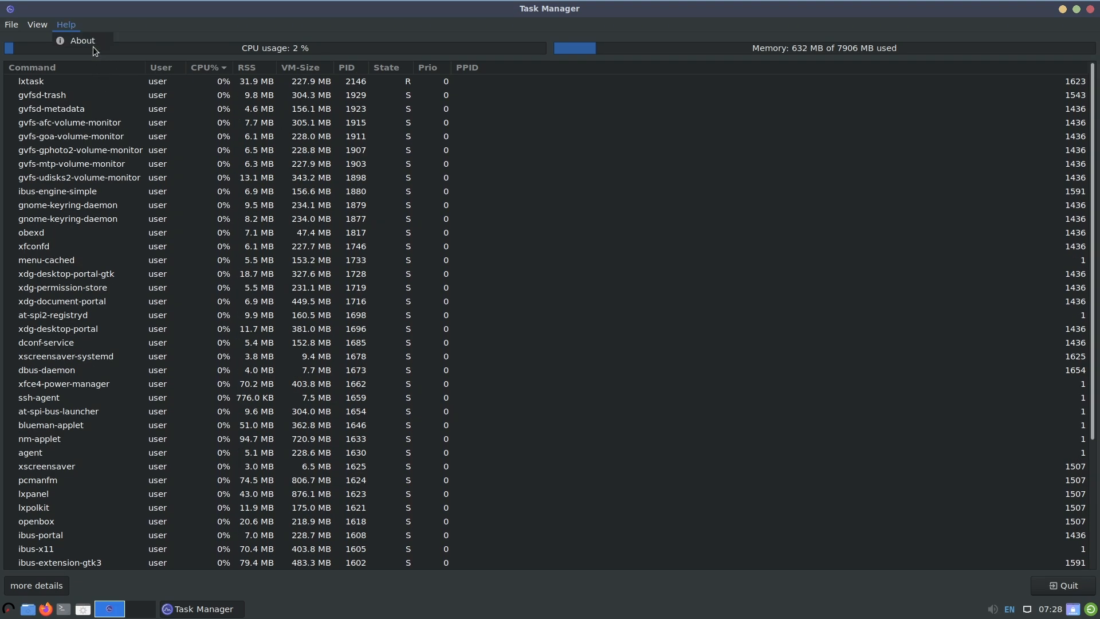
click(66, 25)
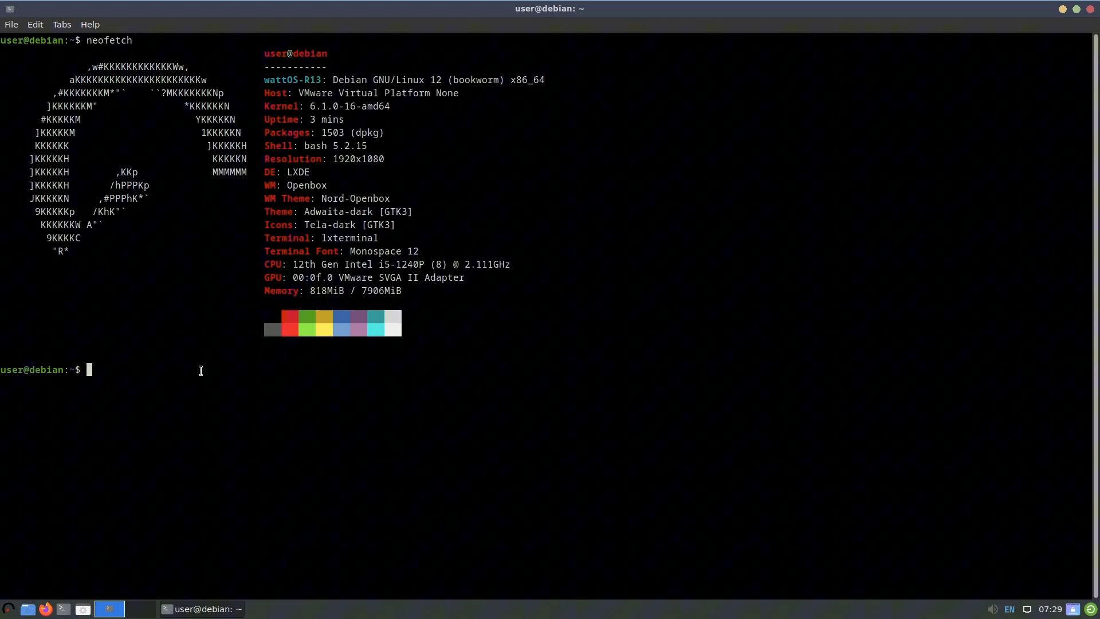
Step: Try inxi and install it with sudo apt install inxi, which fails with 404 errors
text(inxi -sv8)
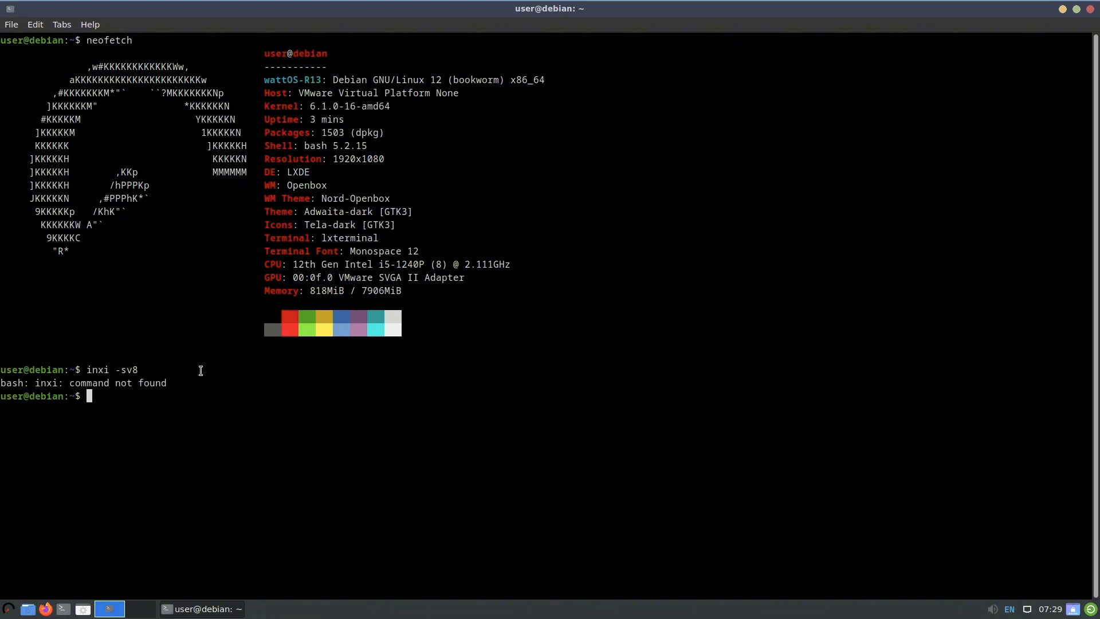
text(sudo apt install inxi)
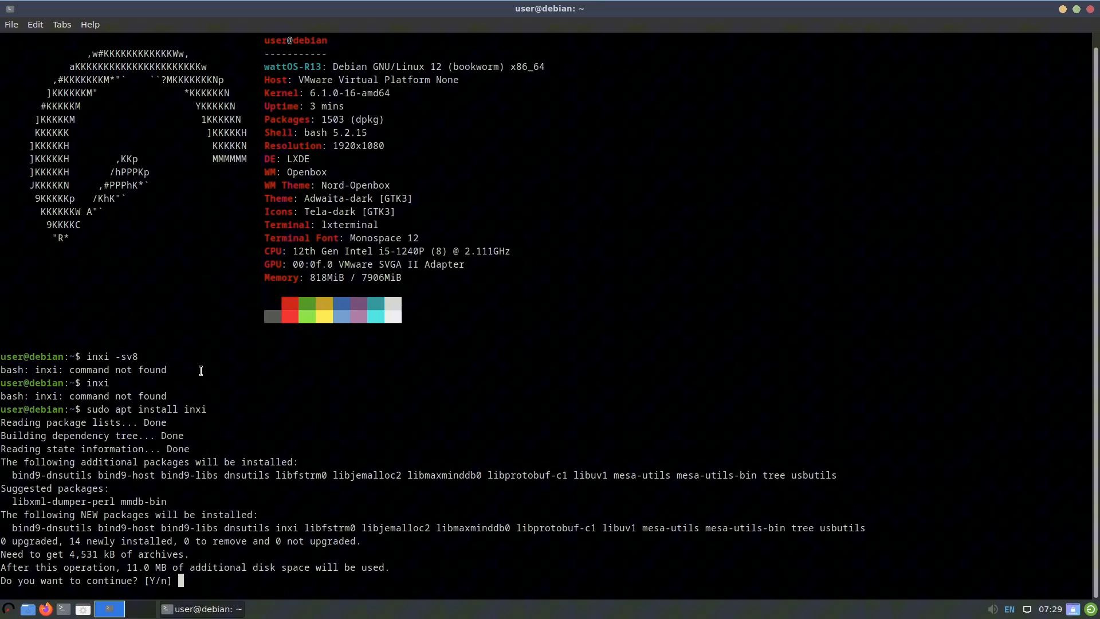
text(y)
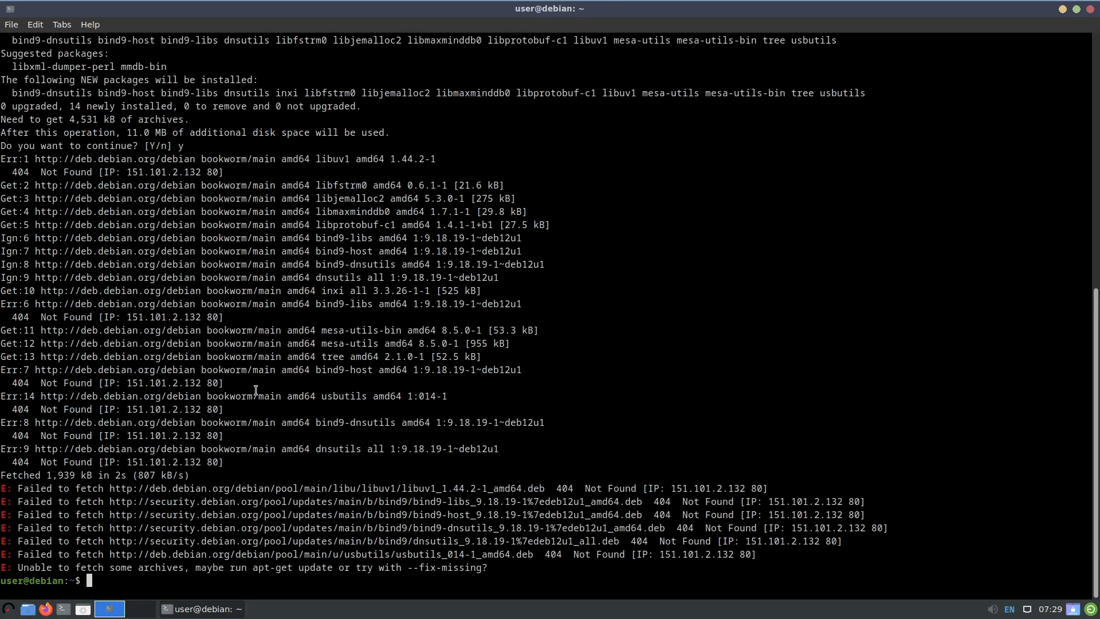
text(inxi)
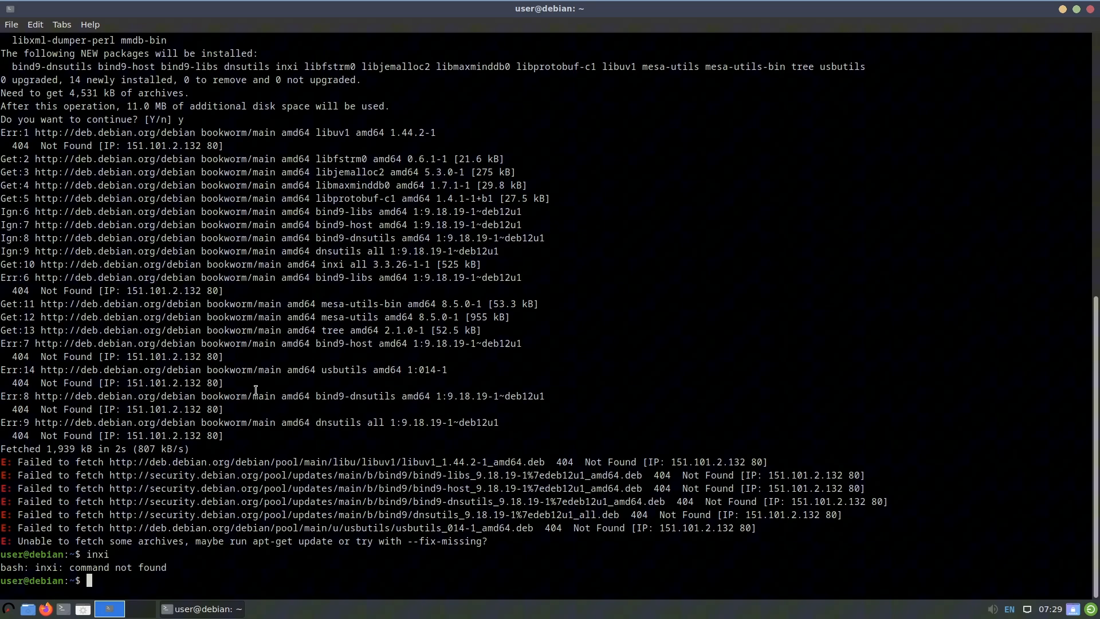
Step: Begin entering the command sudo apt update && sudo apt upgrade
text(sudo apt update && sudo)
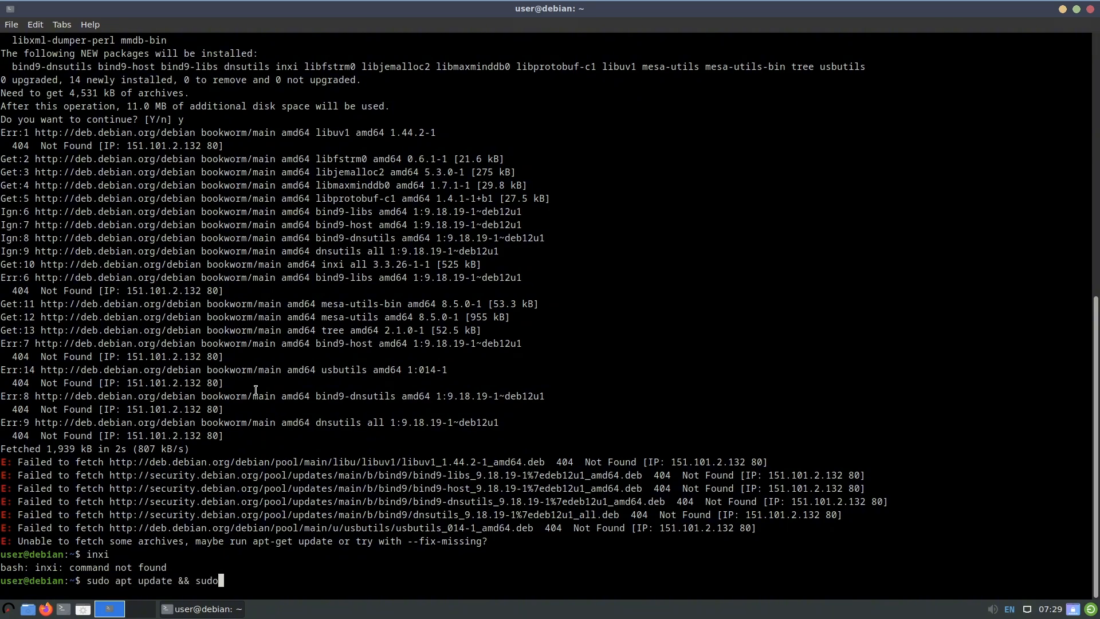
text(apt)
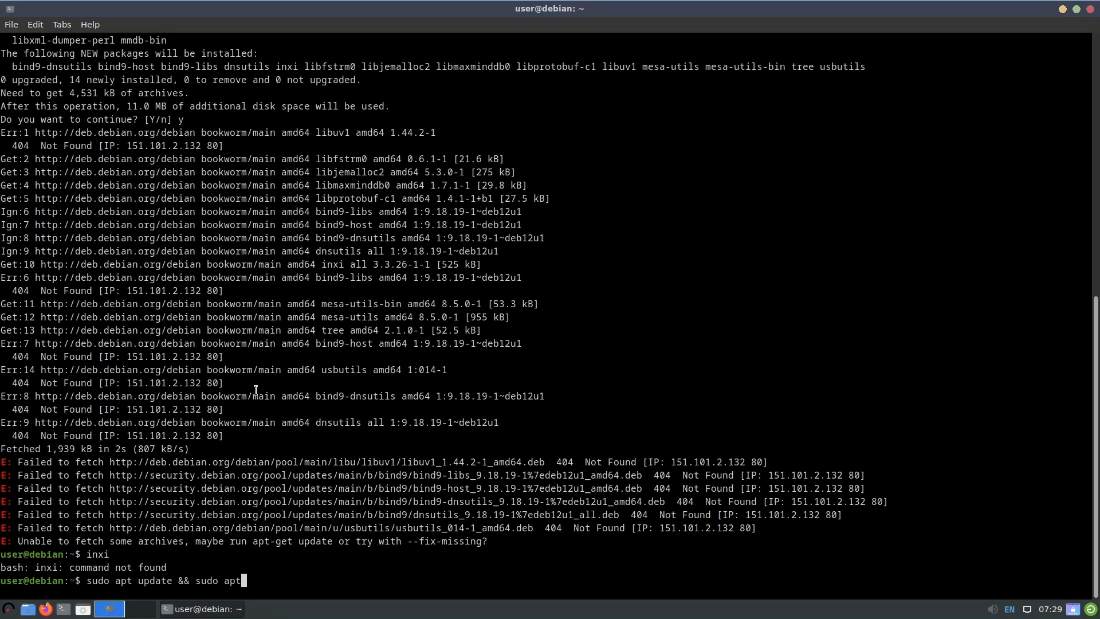
text(up)
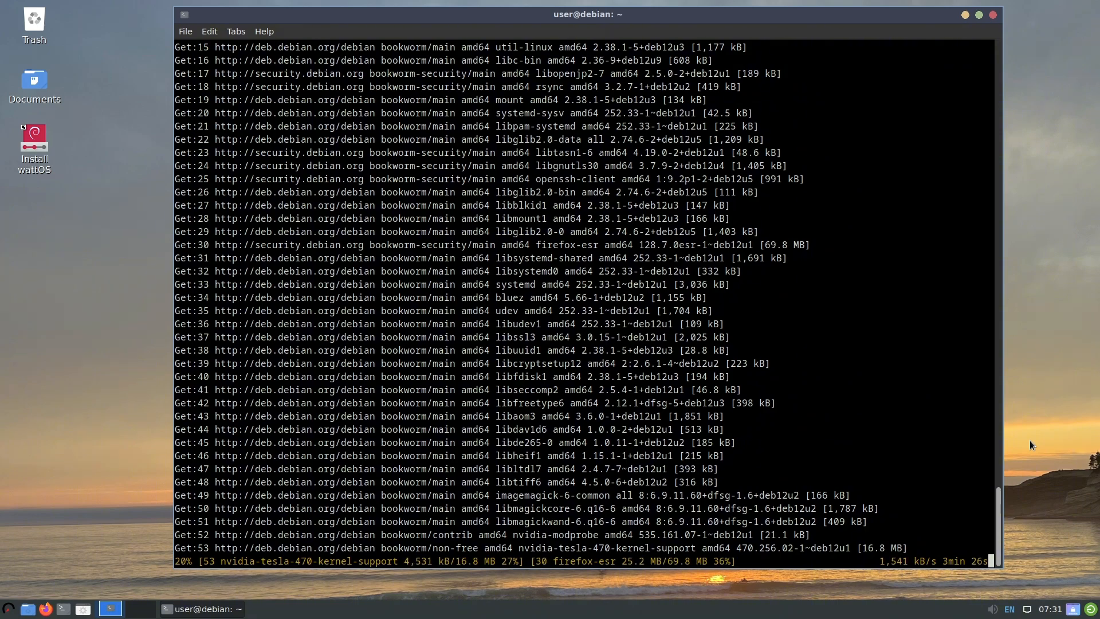
mouse_move(1058, 402)
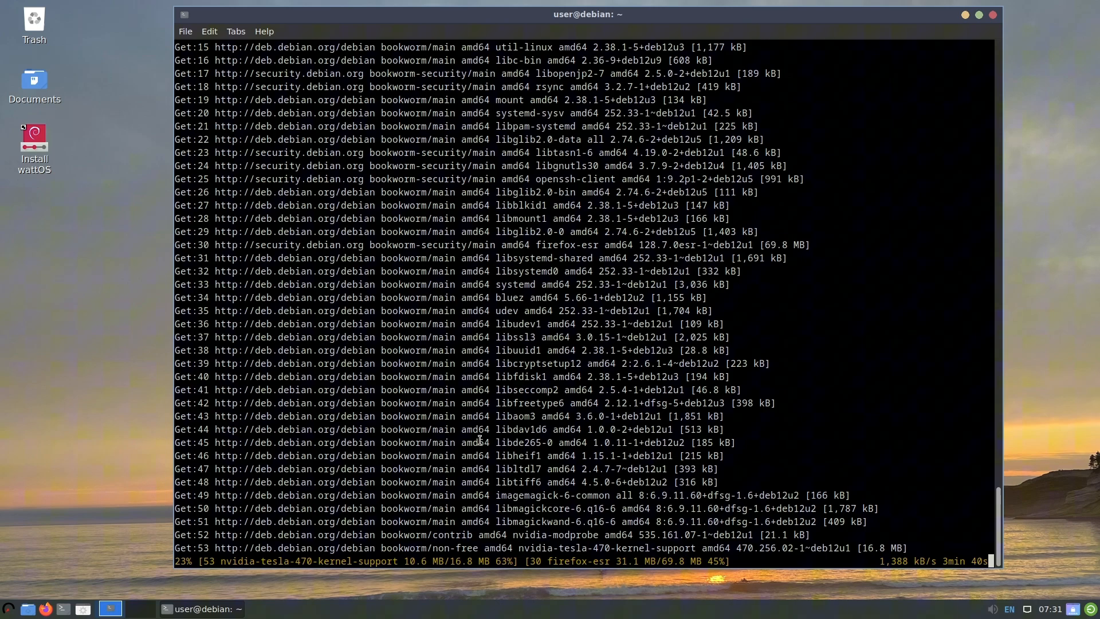
Step: Let the sudo apt upgrade package downloads run, roughly a quarter complete
click(9, 609)
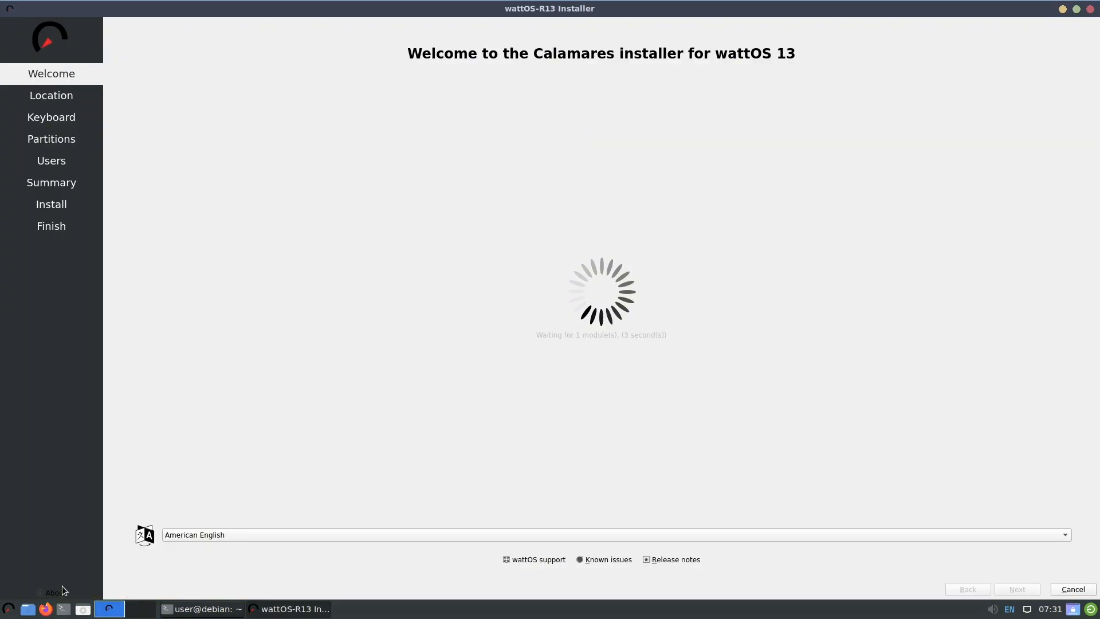
Step: View installer About info, keep America/Los Angeles with English (US) locale, and reach Keyboard
click(50, 591)
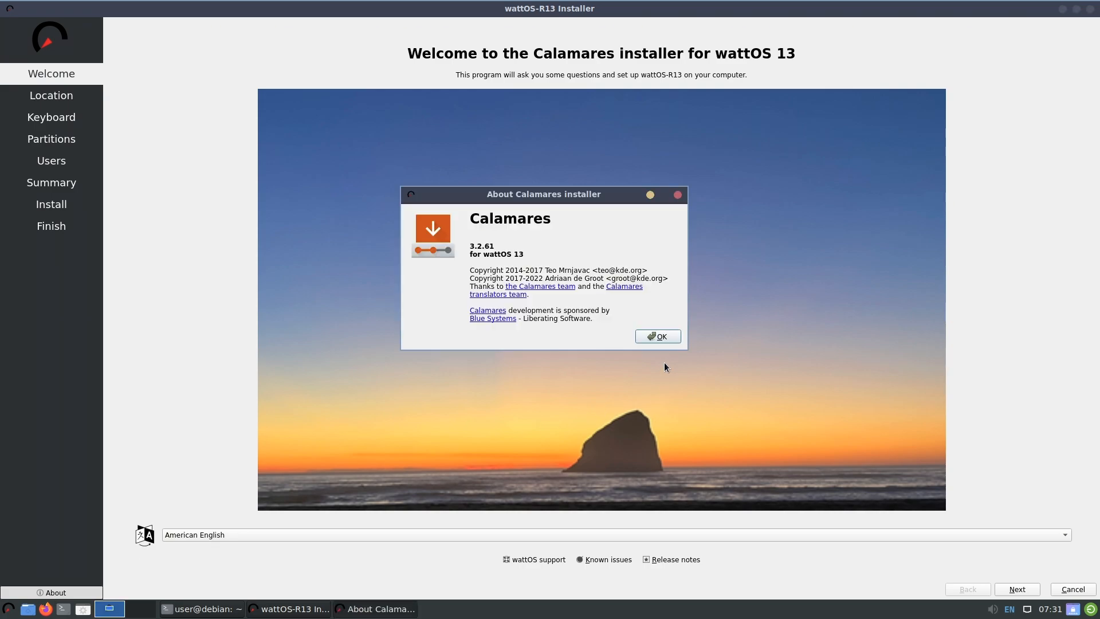
click(656, 337)
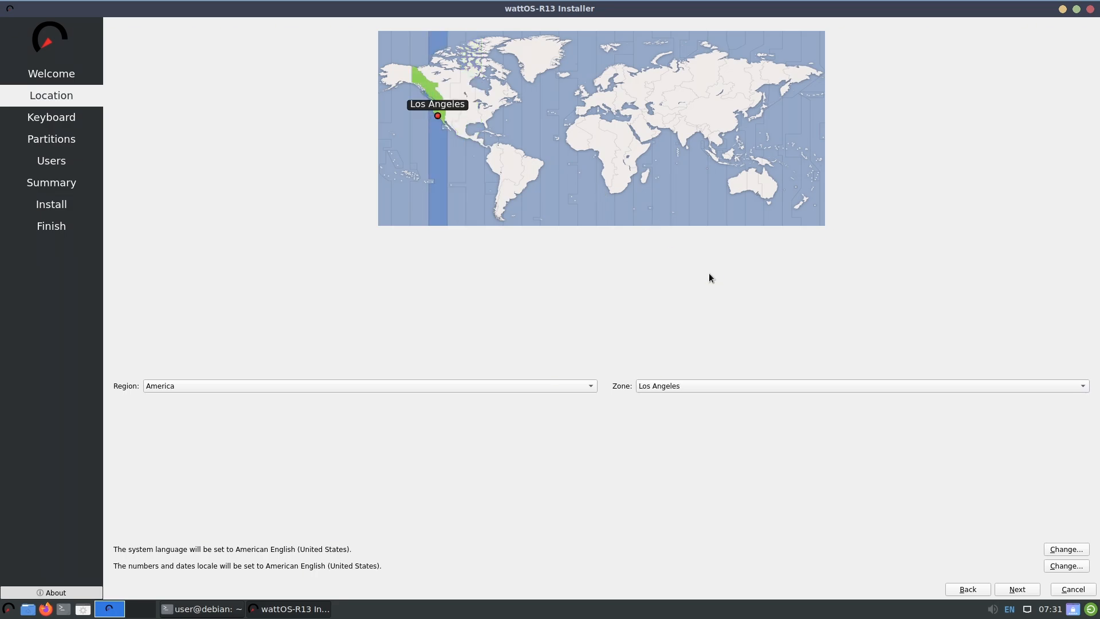
click(1064, 549)
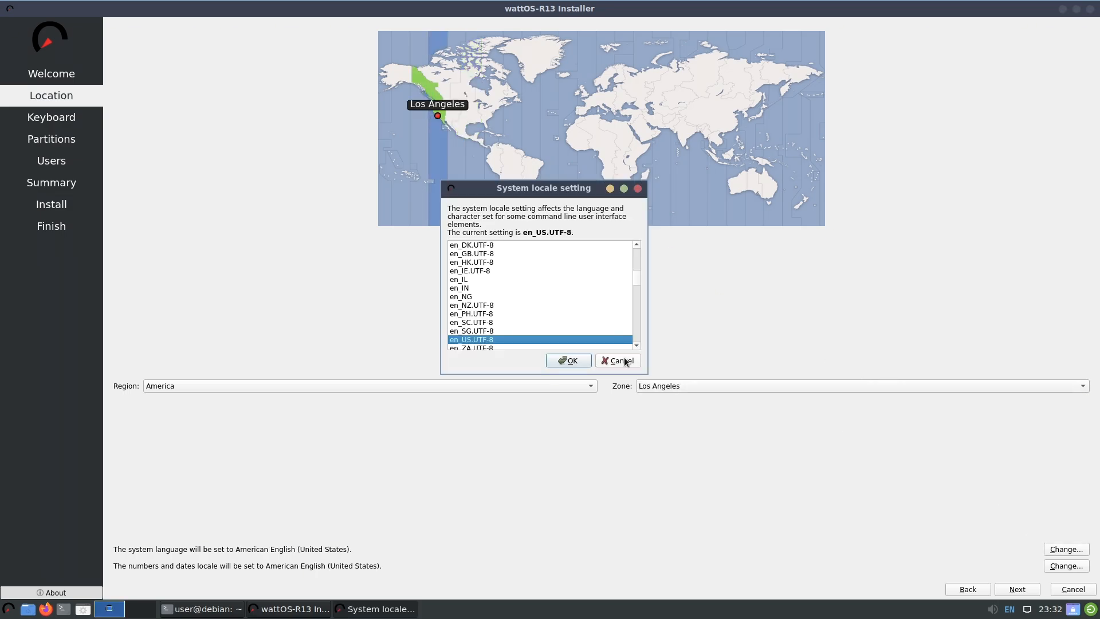
click(621, 360)
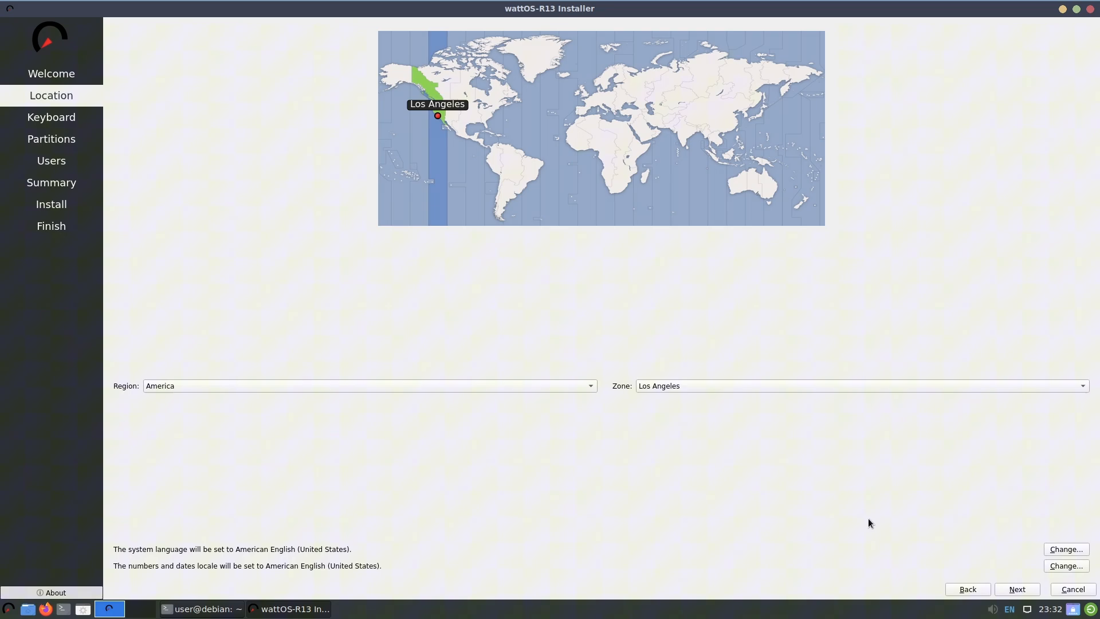
click(50, 116)
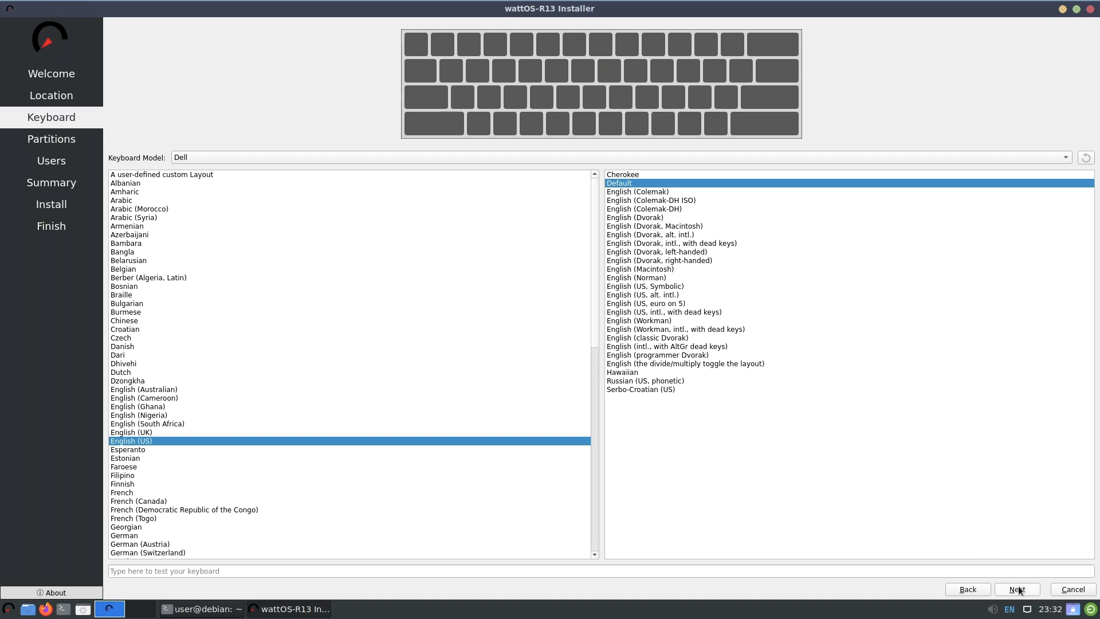
Step: Choose erase-disk partitioning, leaving encryption off, and check the boot loader location options
click(1016, 589)
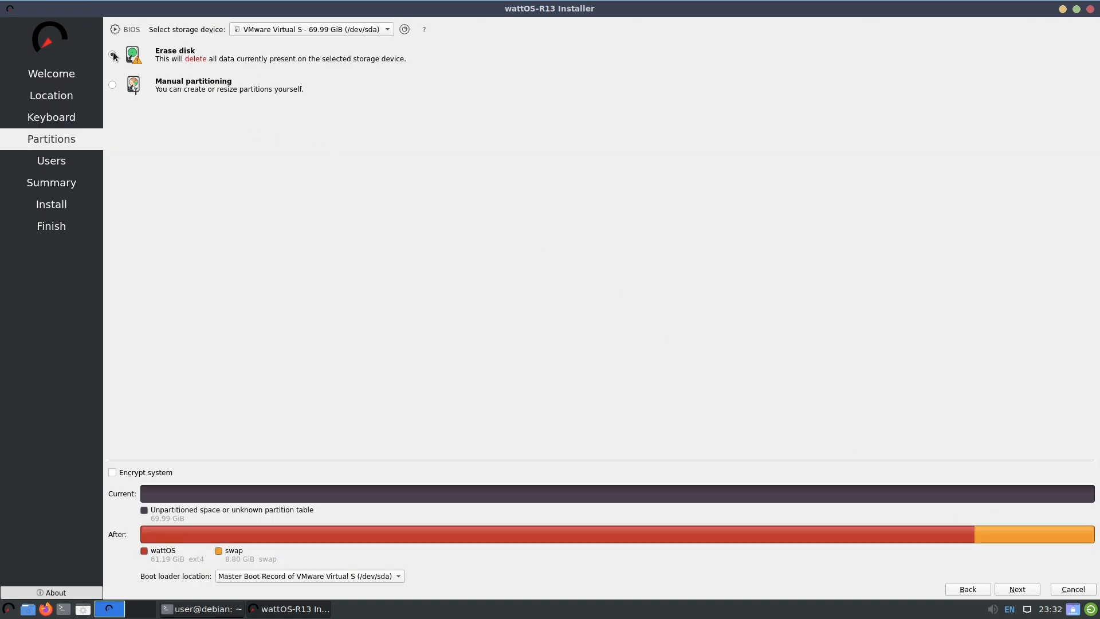
click(113, 55)
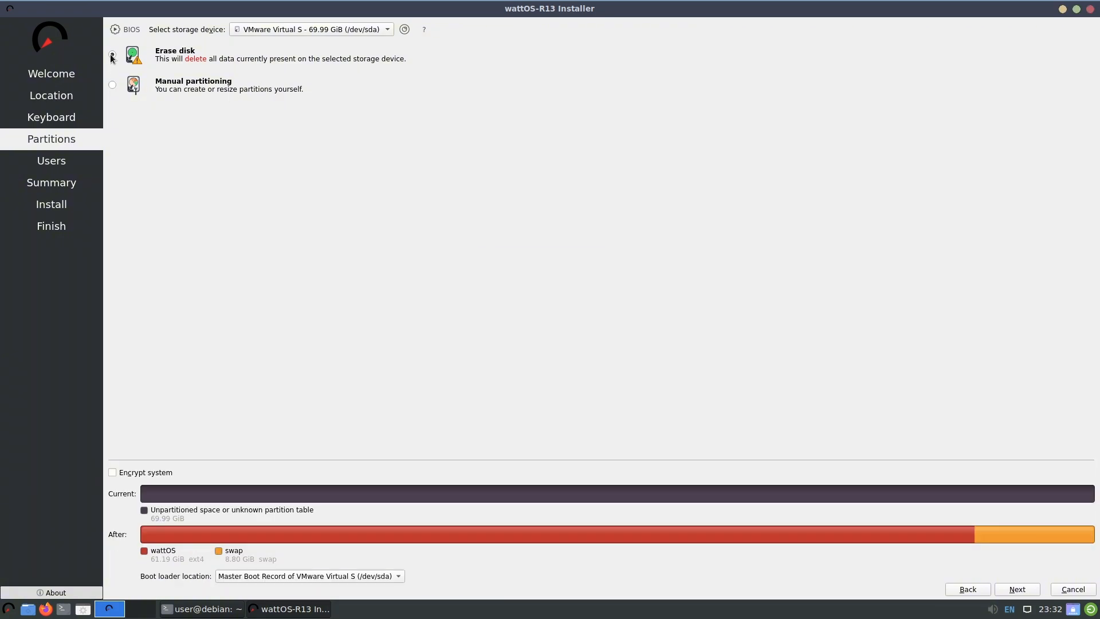
click(111, 473)
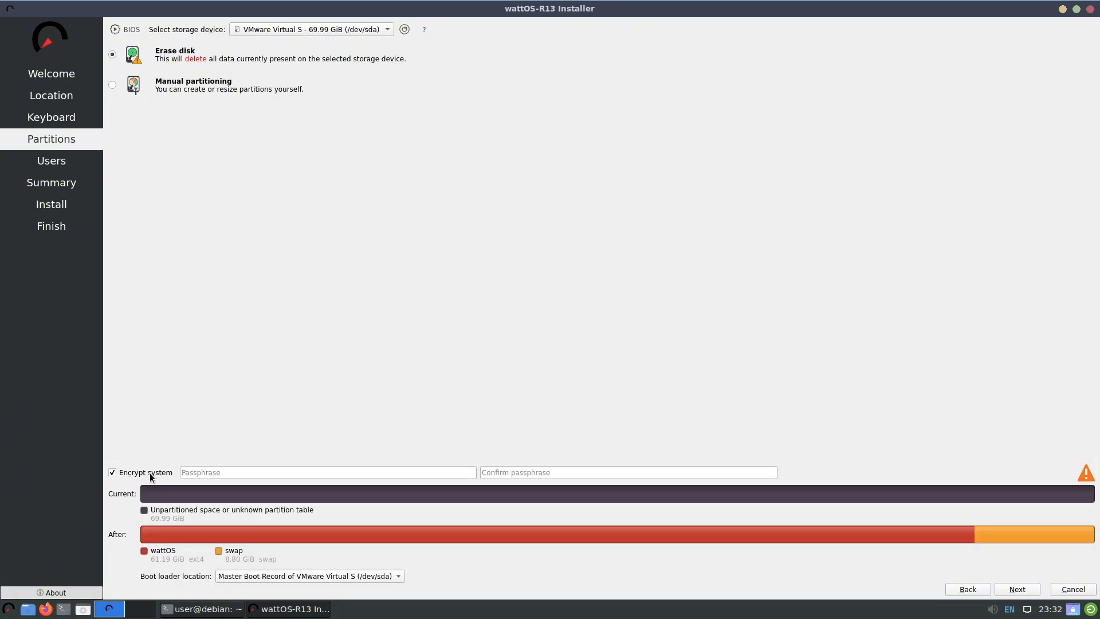
click(112, 472)
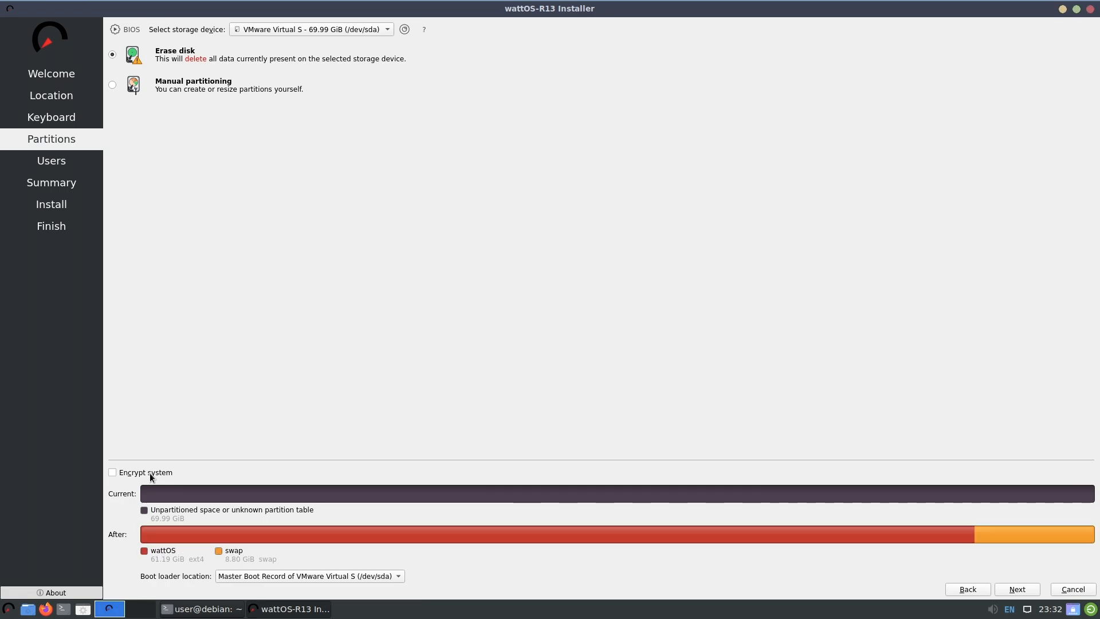
click(309, 576)
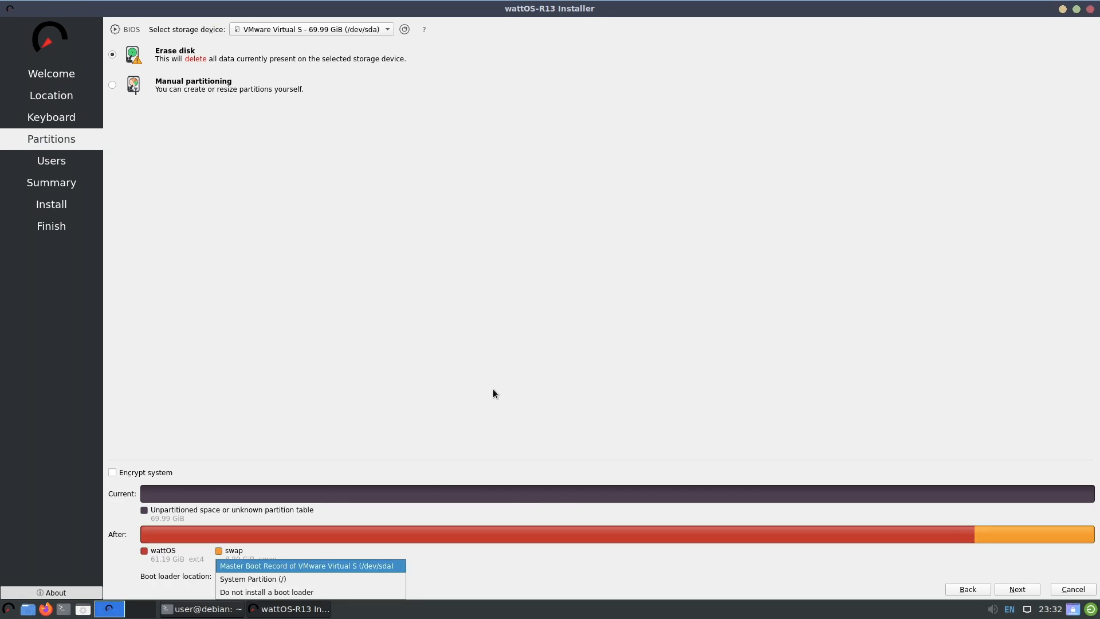
Step: Create user runboxing with automatic login, review the install summary, and close the installer
click(1016, 588)
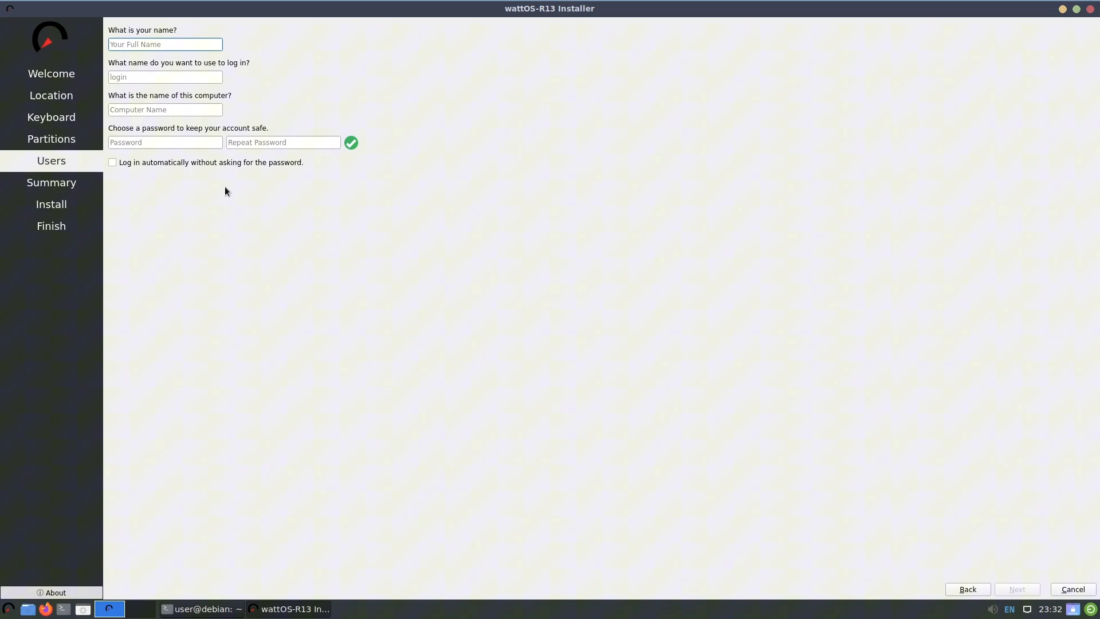
click(111, 162)
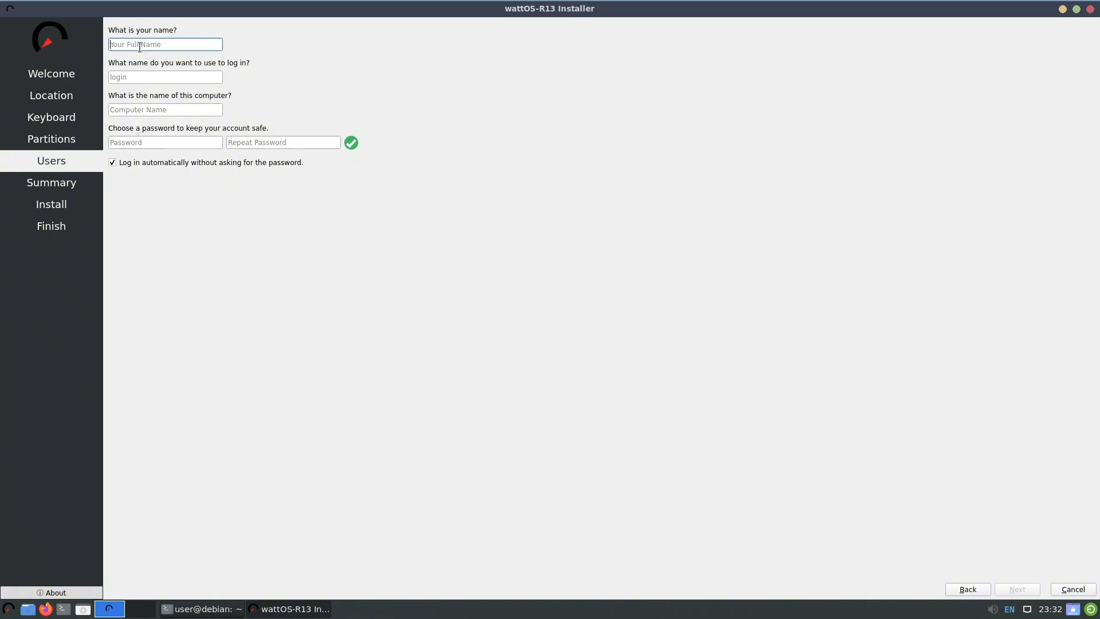
text(runbox)
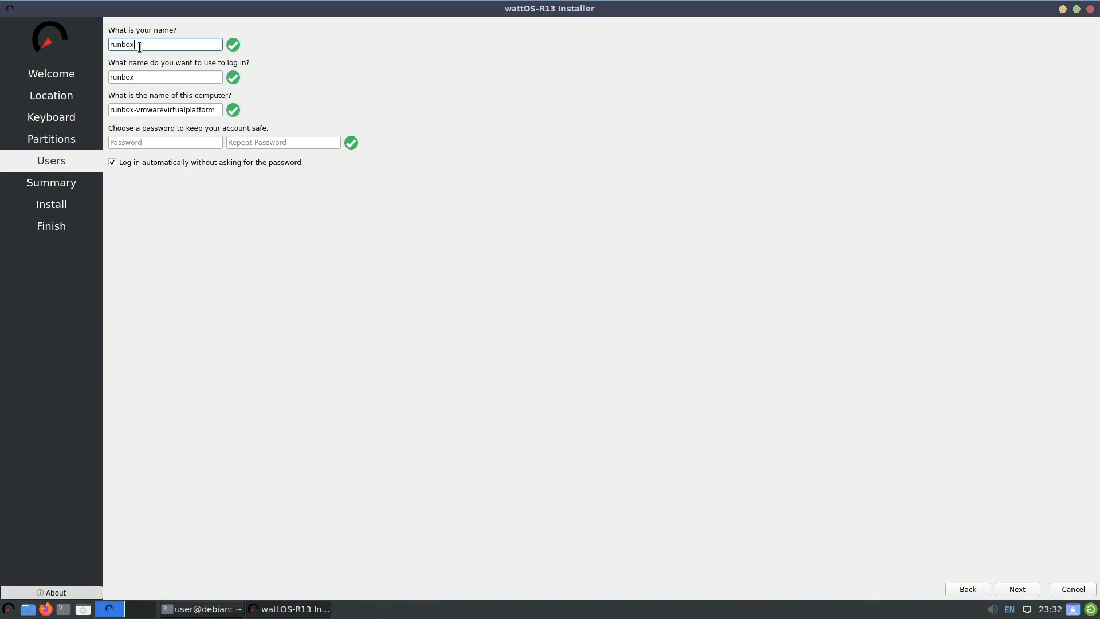
text(ing)
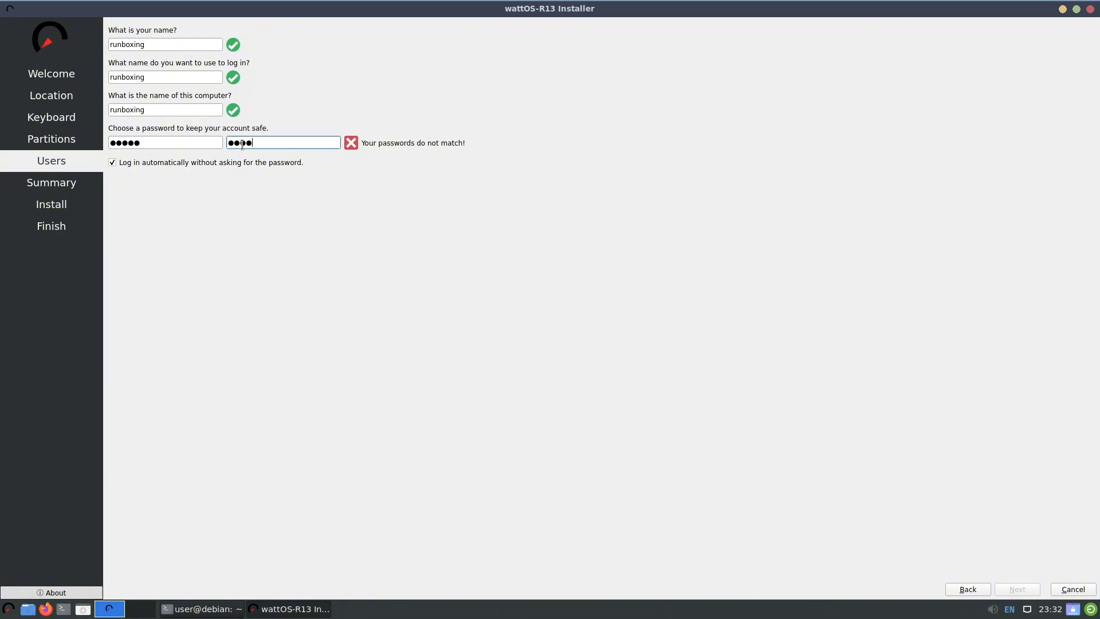
click(51, 182)
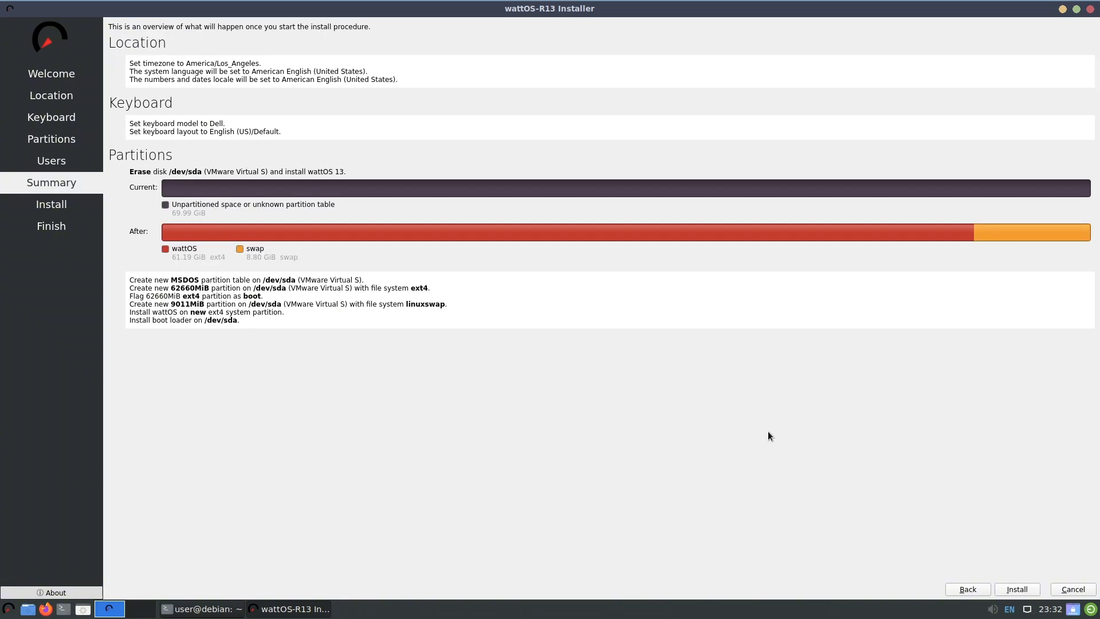
mouse_move(1031, 596)
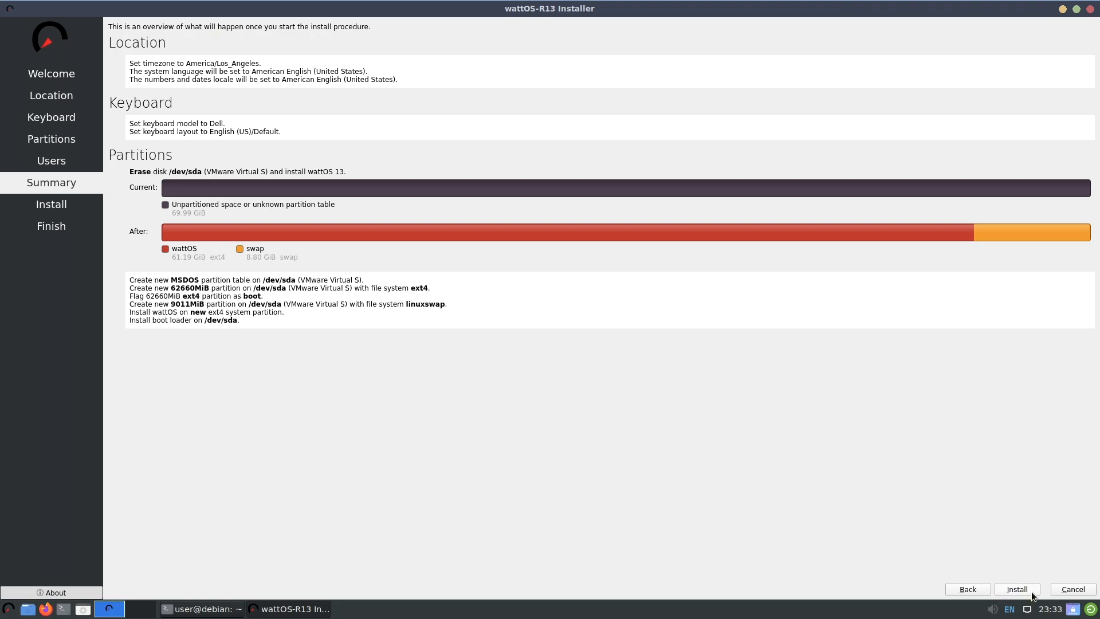
click(1016, 588)
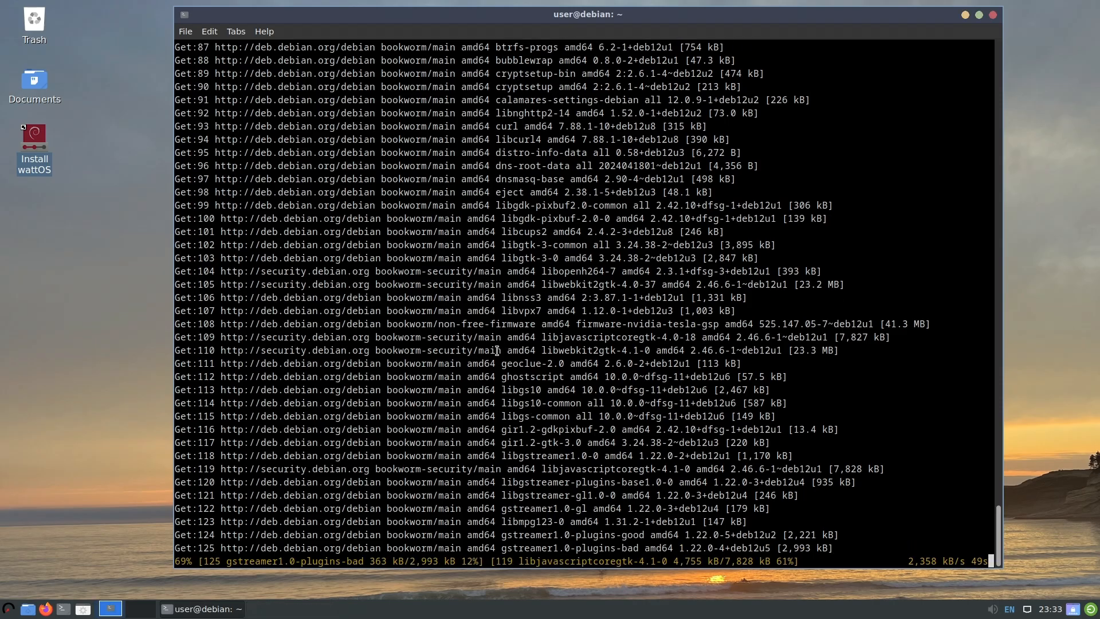
right_click(34, 79)
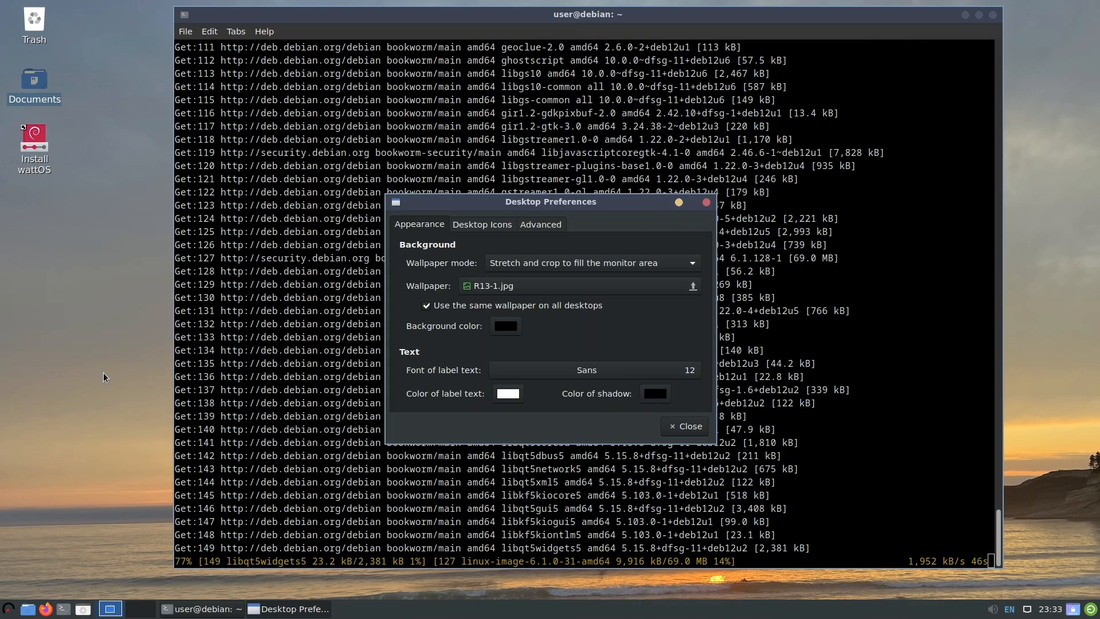
click(482, 224)
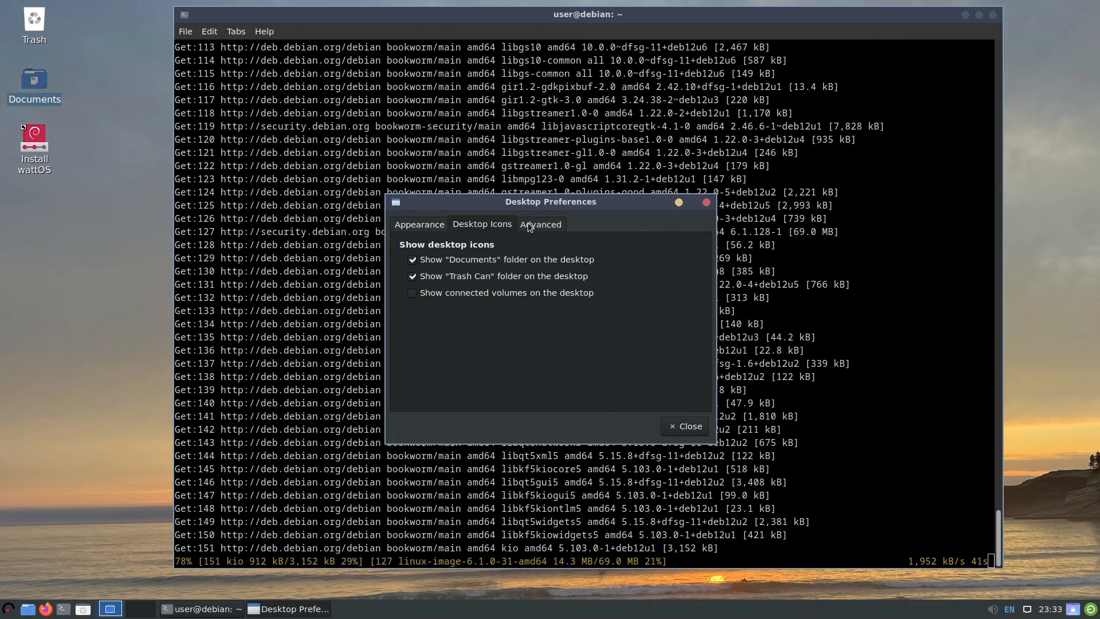
click(419, 224)
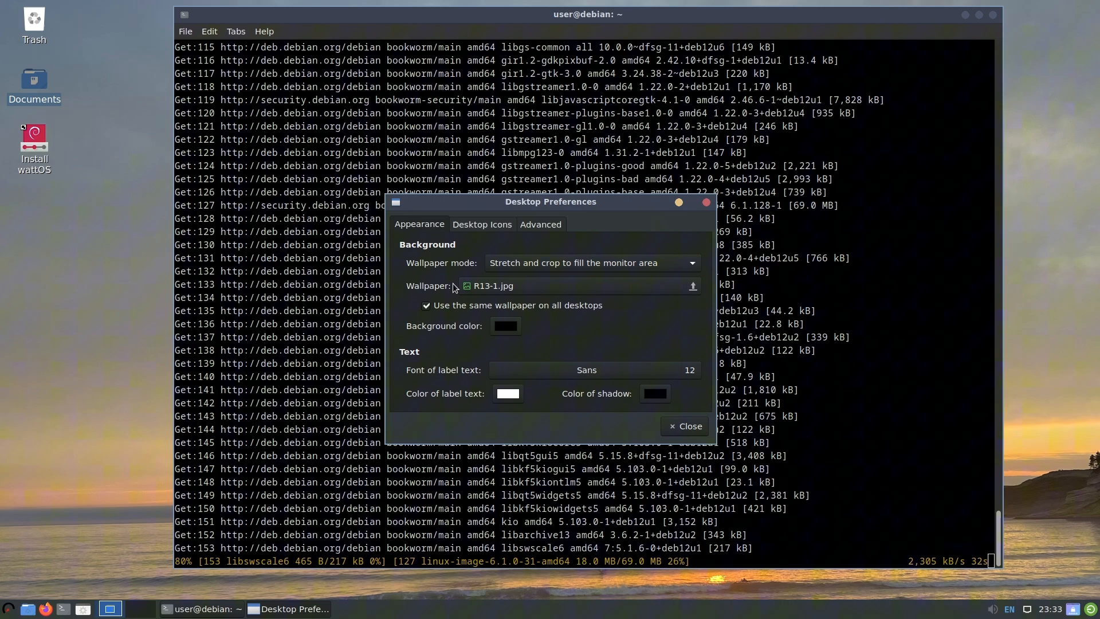
click(693, 285)
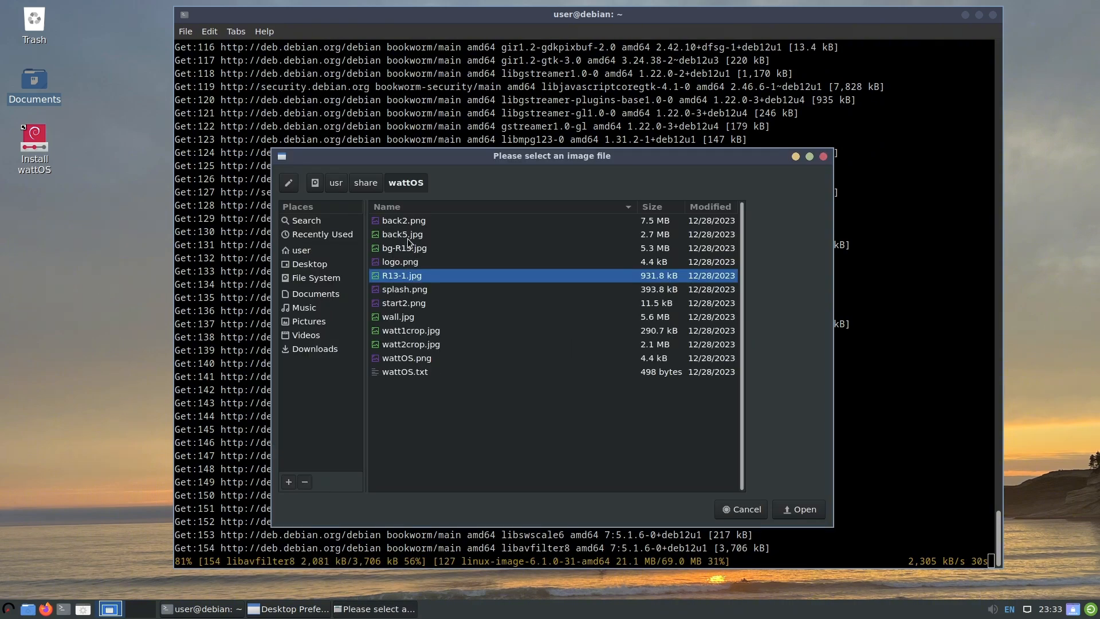
click(404, 248)
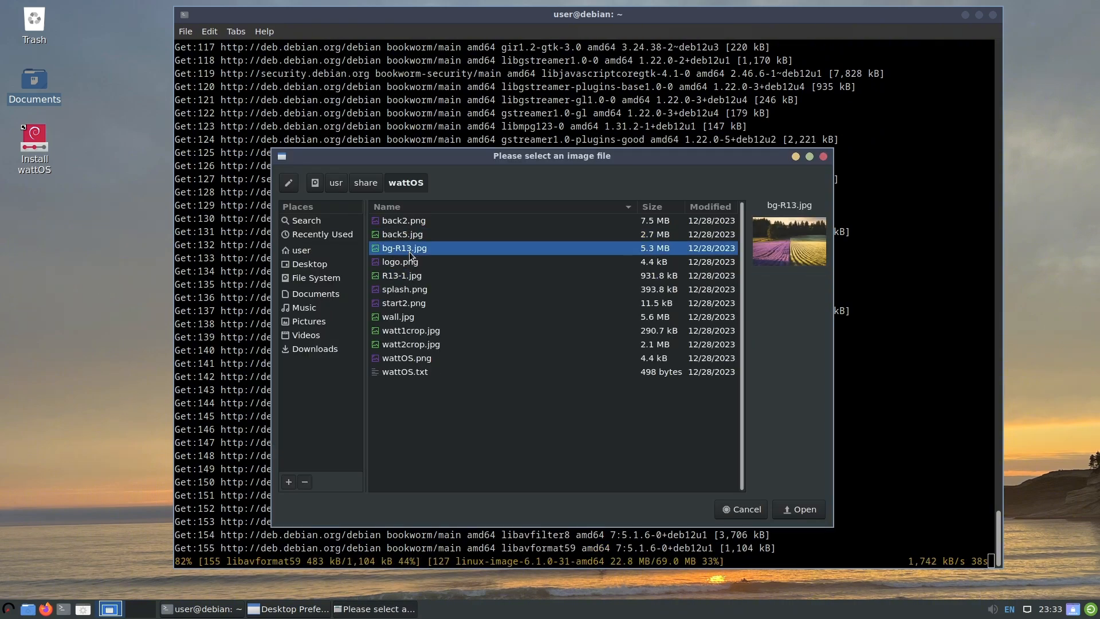
click(410, 344)
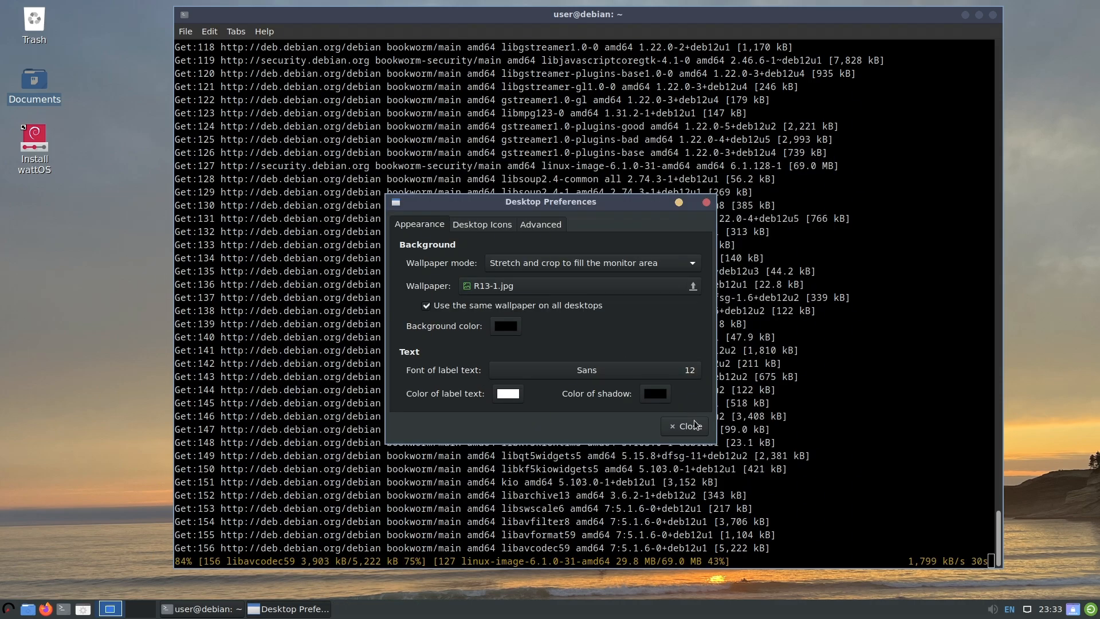
click(684, 426)
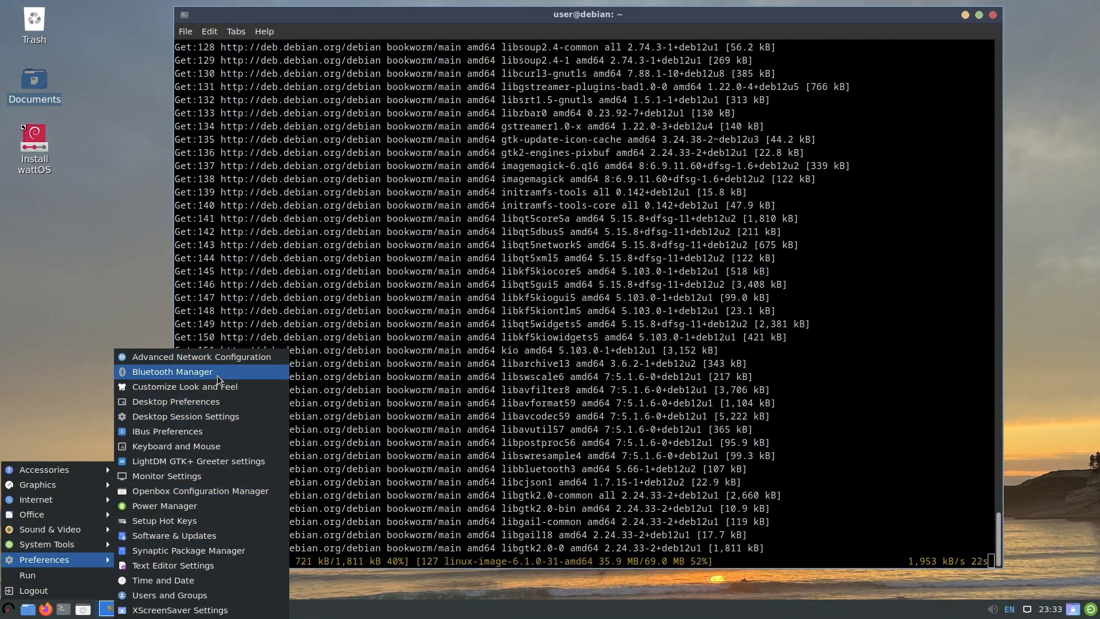
Step: Preview Adwaita, Raleigh, Industrial, HighContrast and Clearlooks widget themes, and check LXAppearance's About info
click(204, 386)
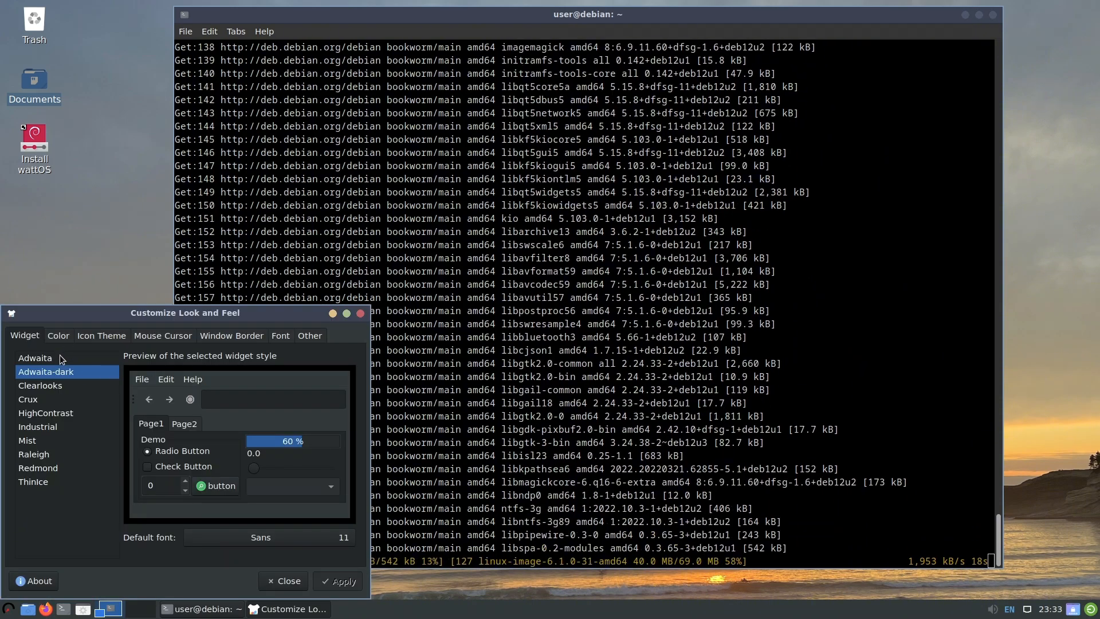
click(35, 358)
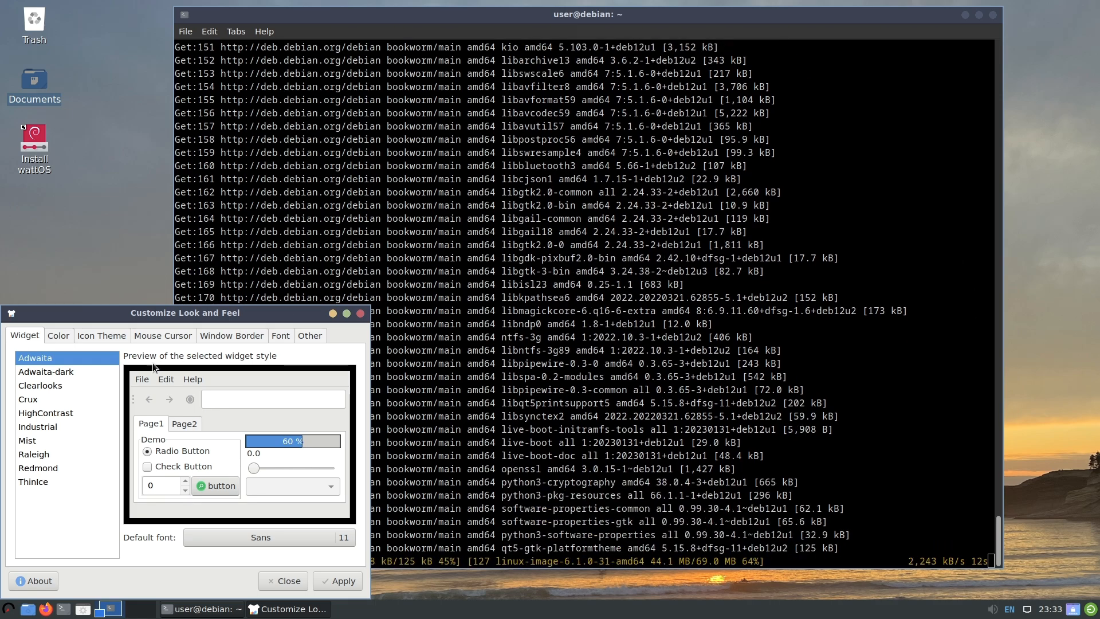
click(33, 581)
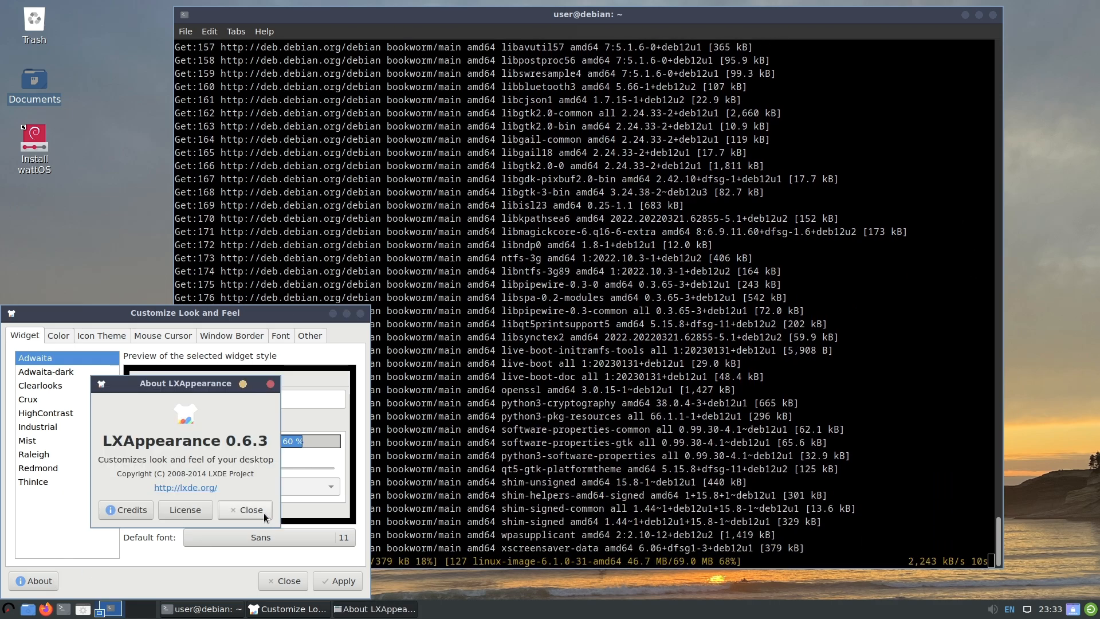
click(246, 509)
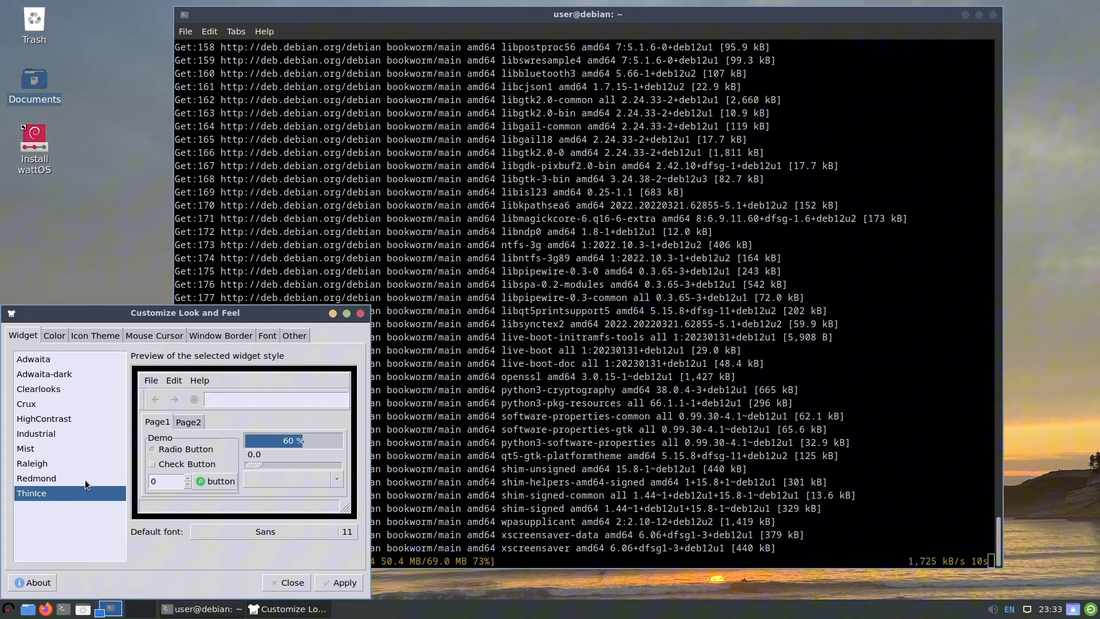
click(31, 463)
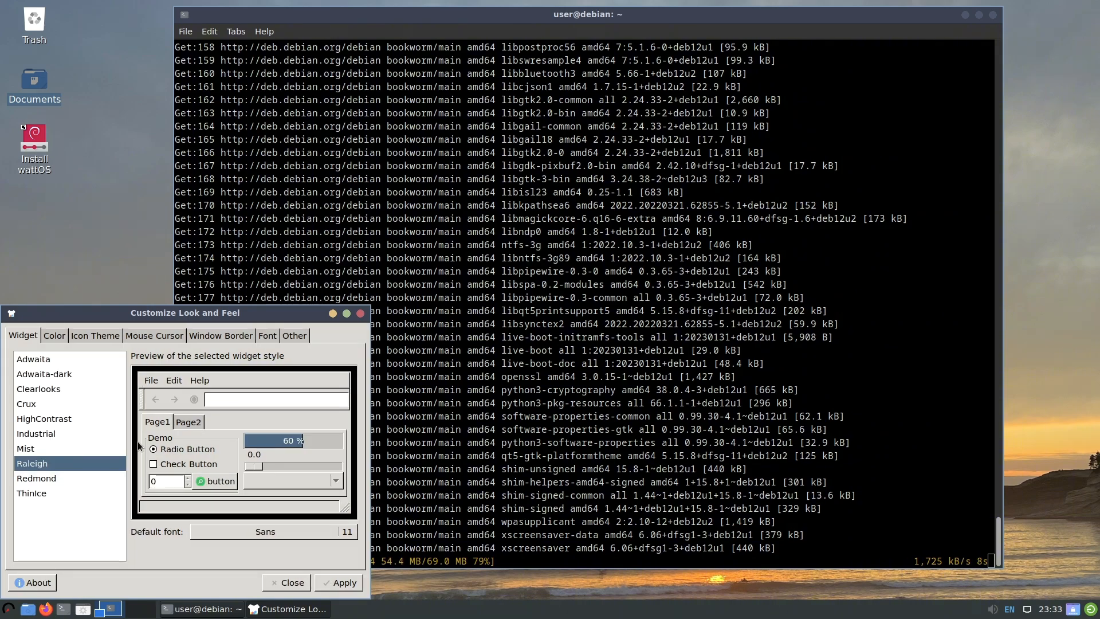
click(35, 433)
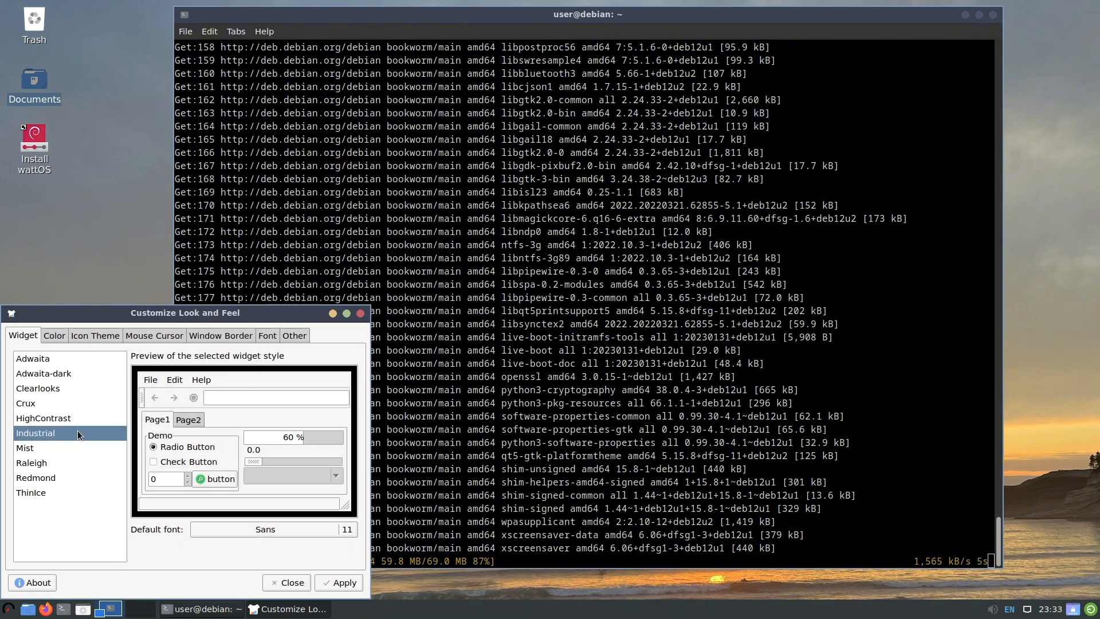
click(43, 418)
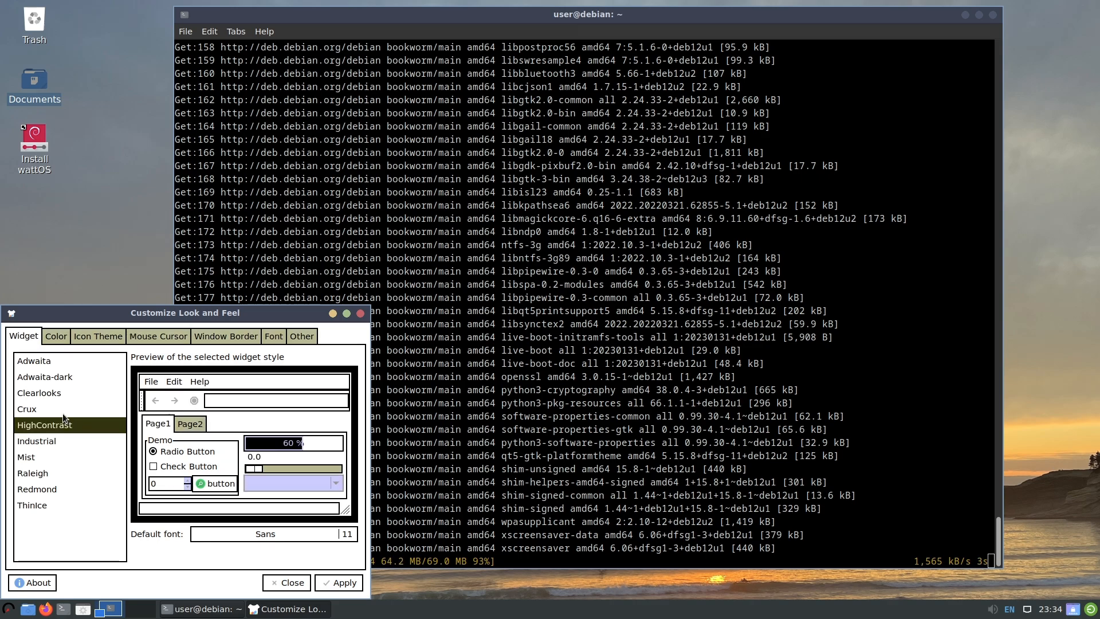
click(38, 386)
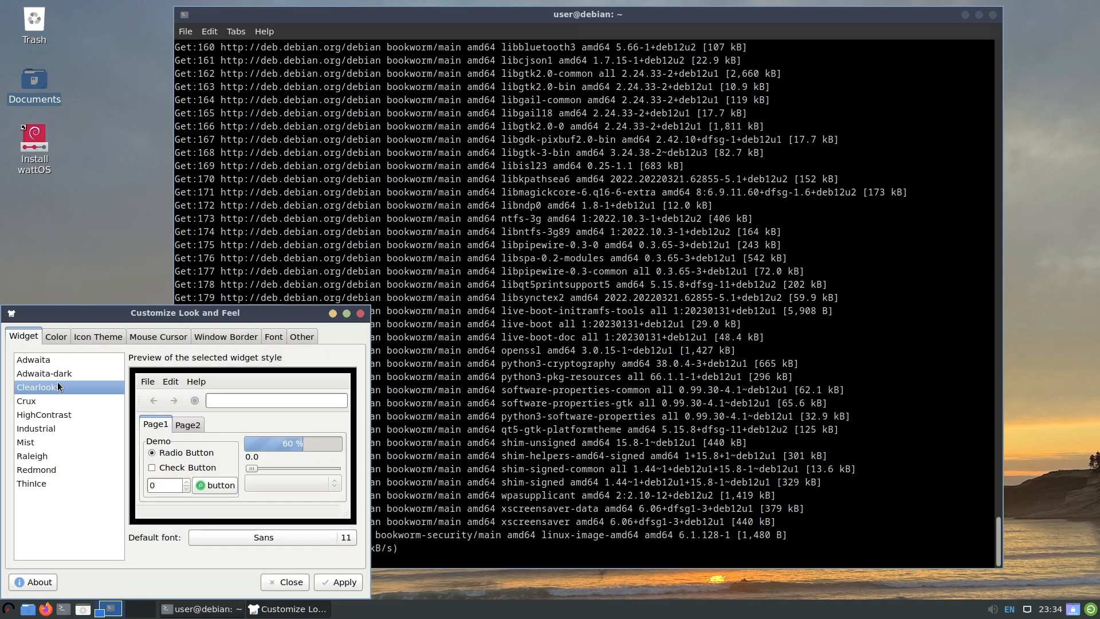
Step: Browse the Color, Icon Theme, Mouse Cursor and Window Border tabs, then close LXAppearance
click(55, 337)
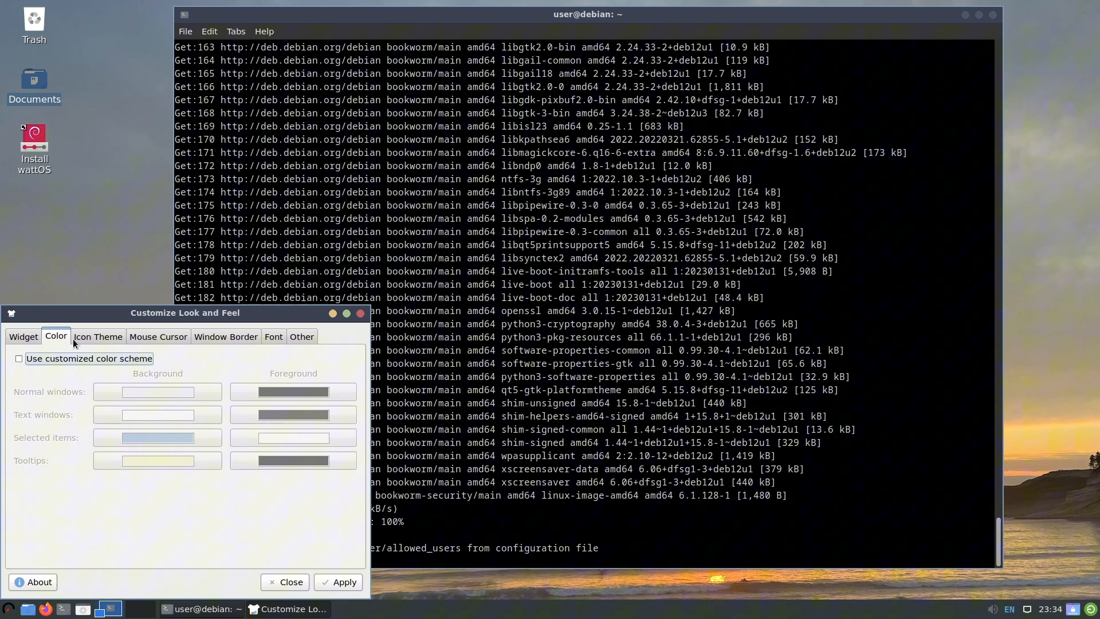
click(97, 337)
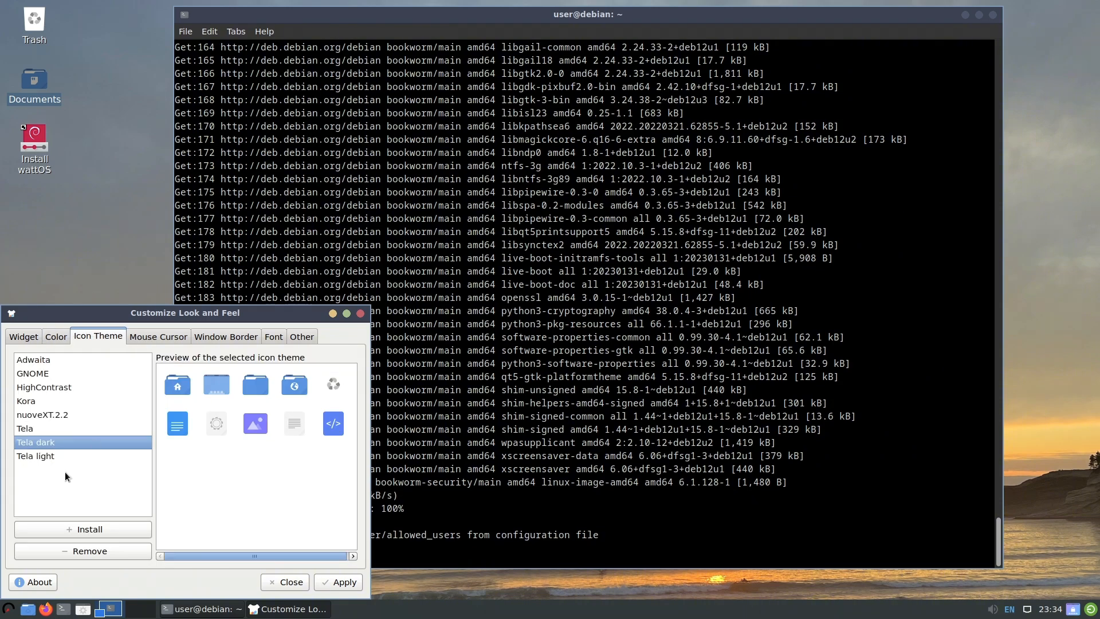
click(158, 337)
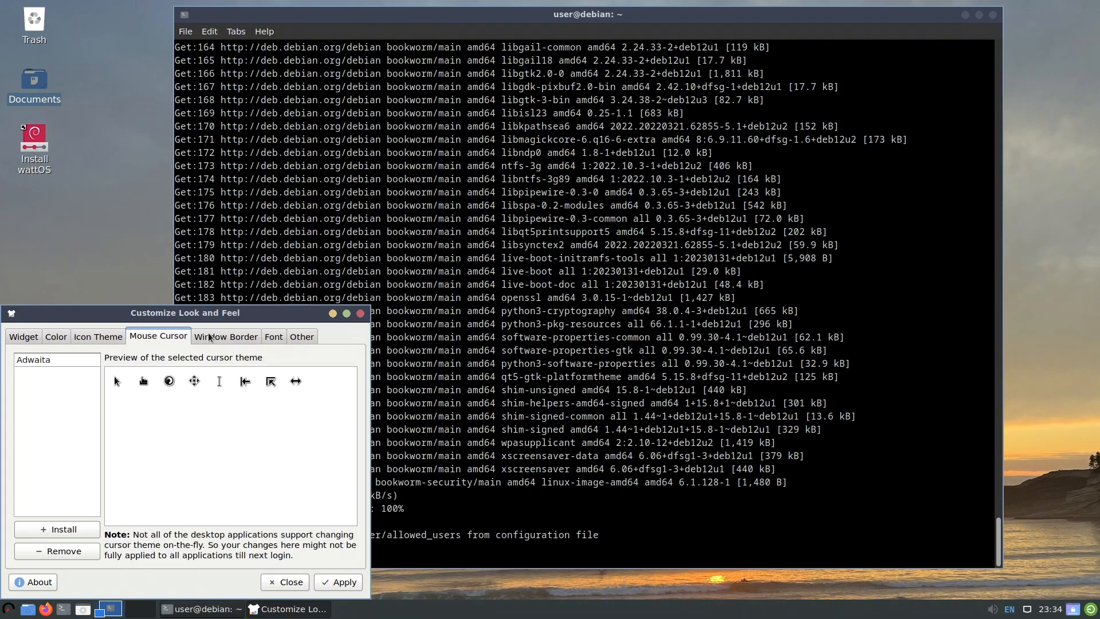
click(225, 336)
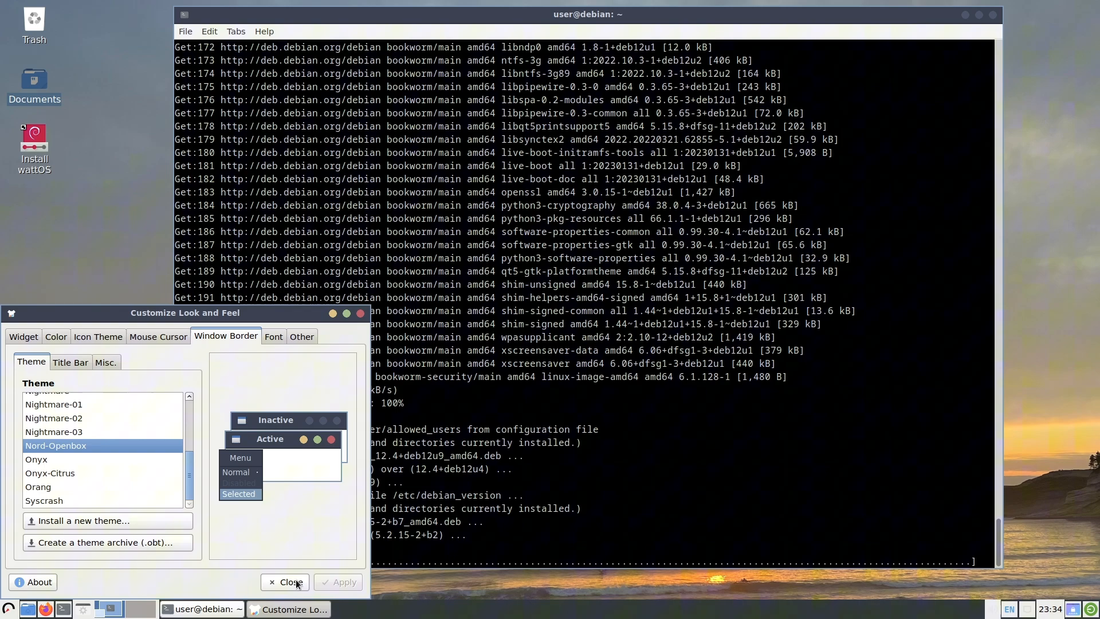
click(287, 581)
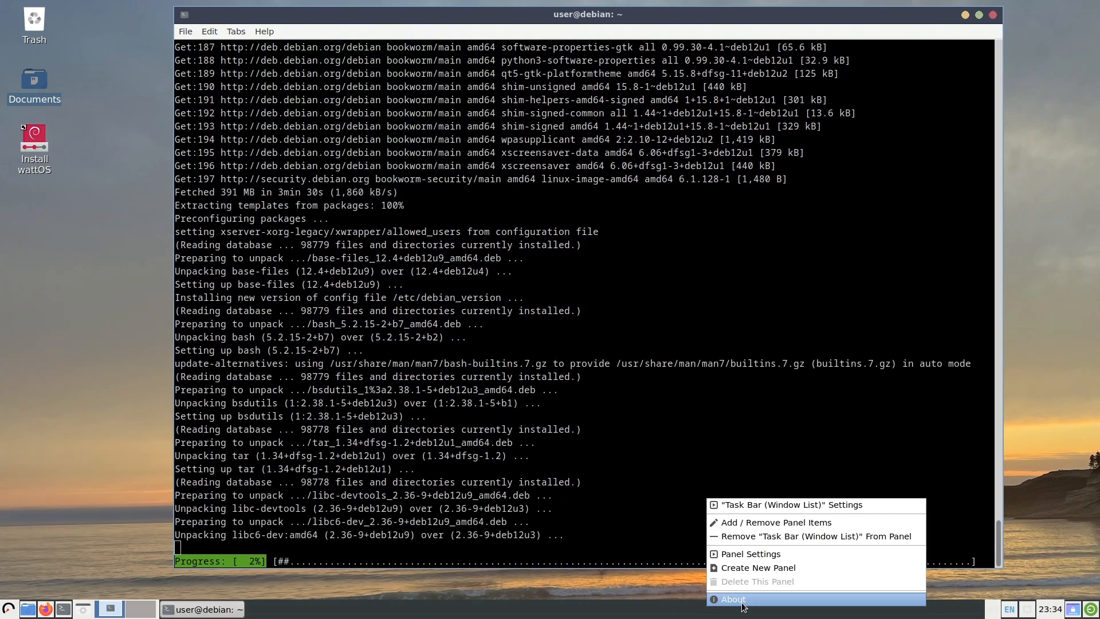
click(732, 598)
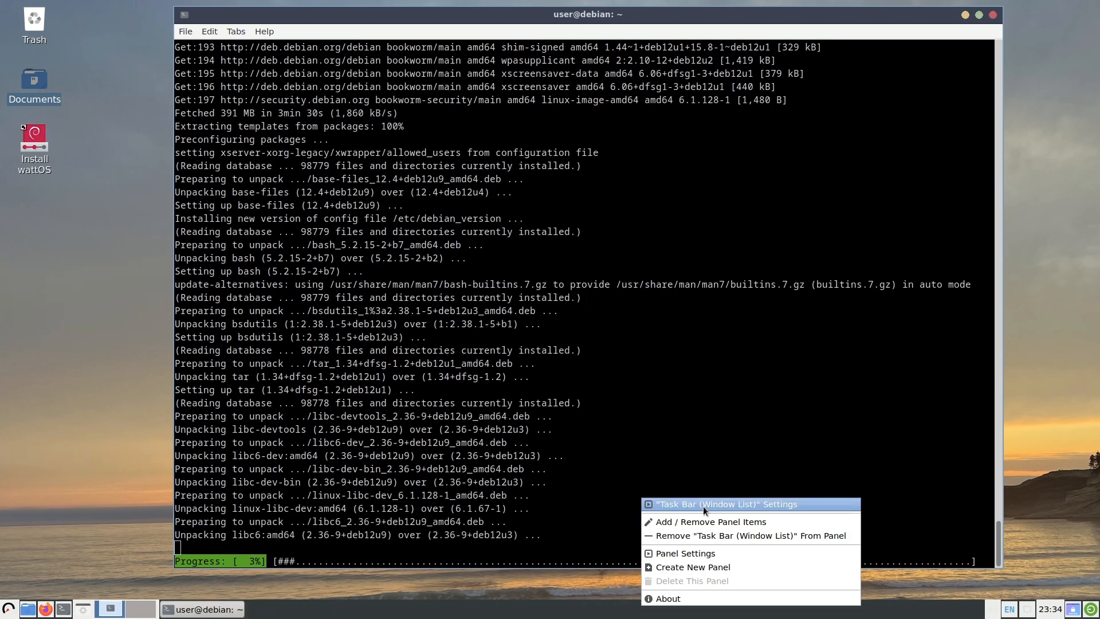
click(726, 504)
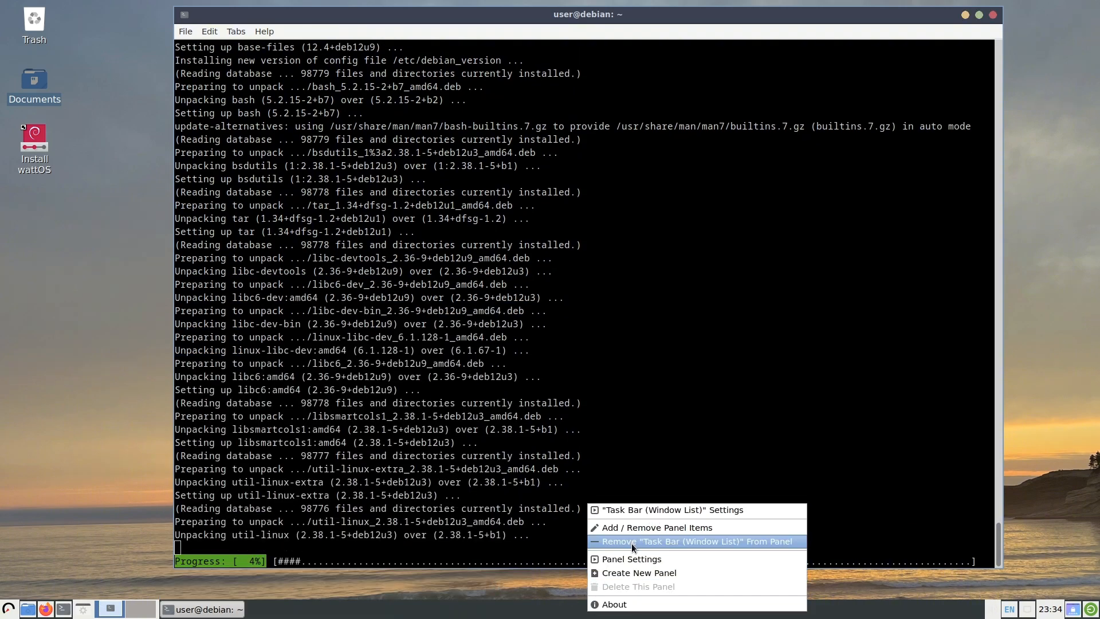
click(630, 559)
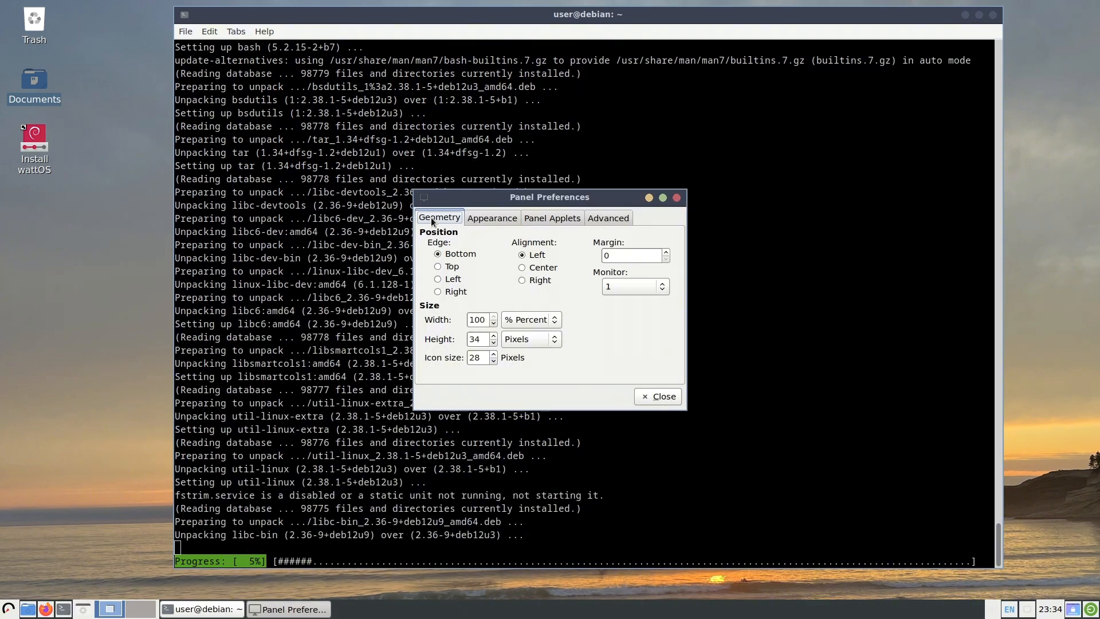
click(492, 218)
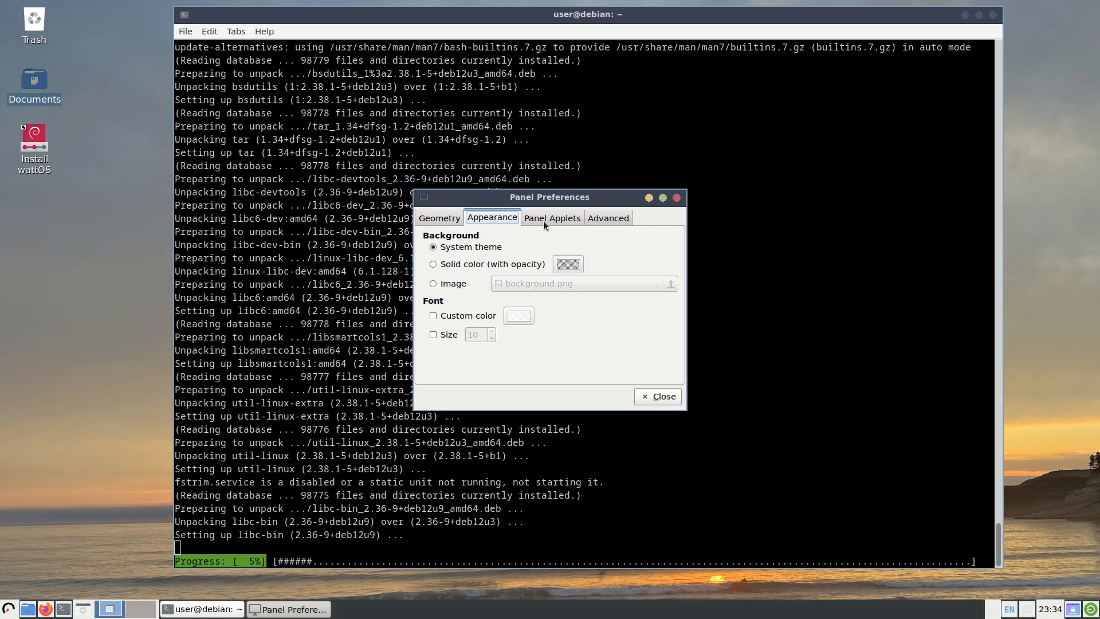
click(552, 217)
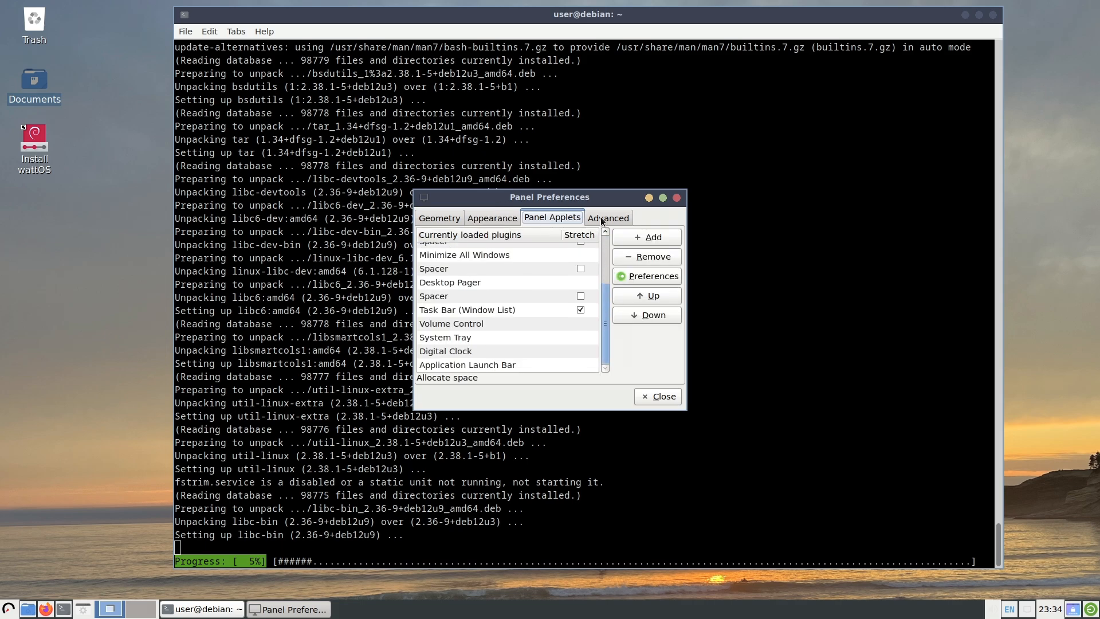
click(657, 397)
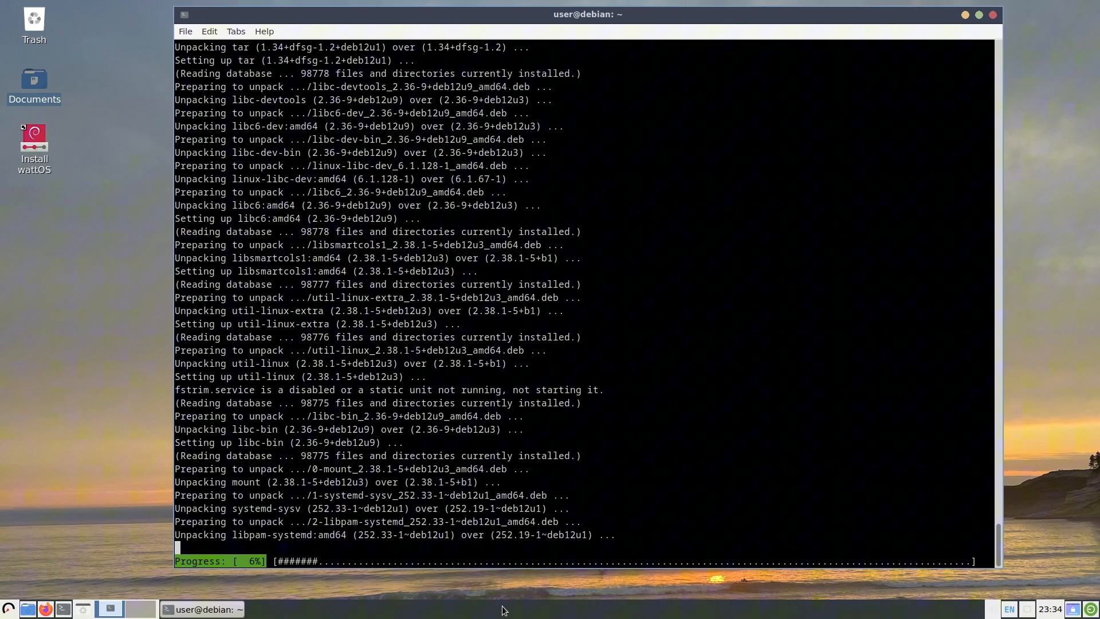
right_click(502, 609)
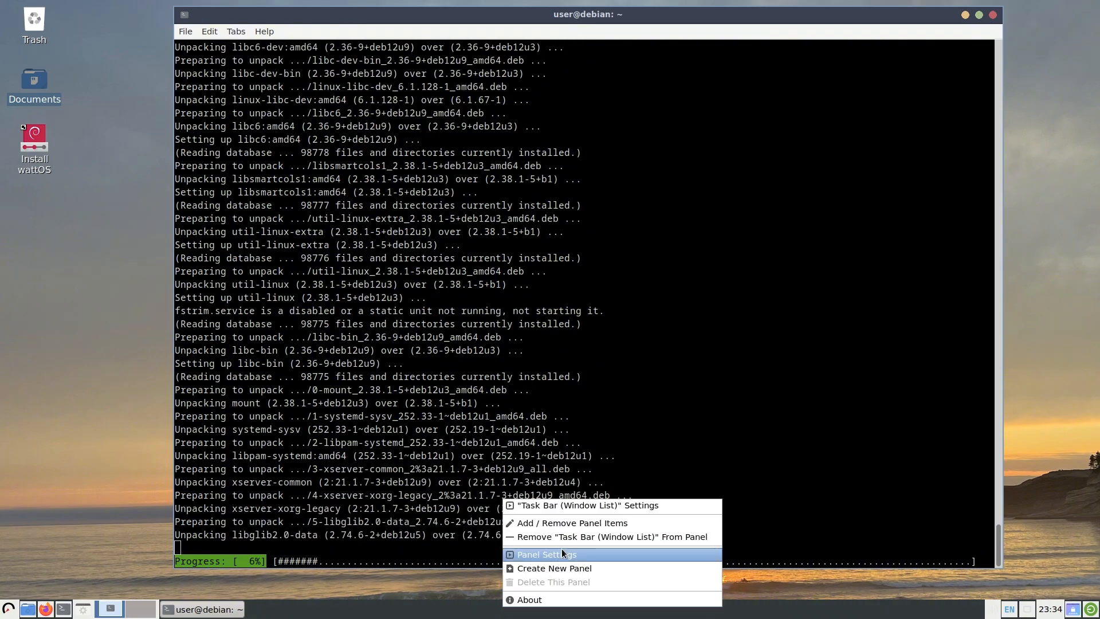
mouse_move(594, 604)
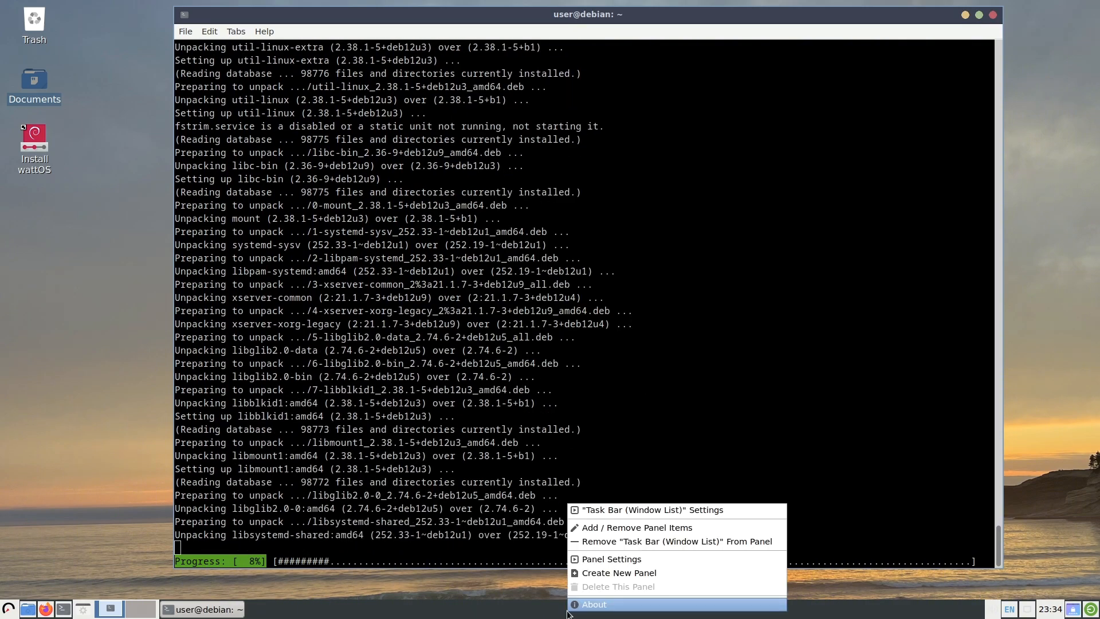
click(594, 604)
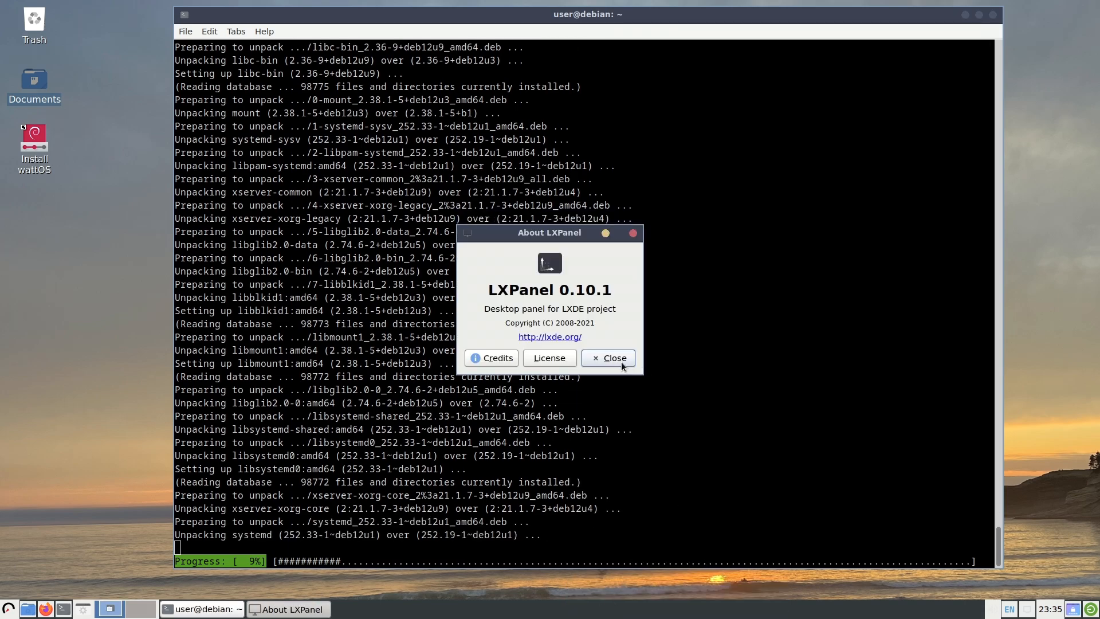
click(1050, 609)
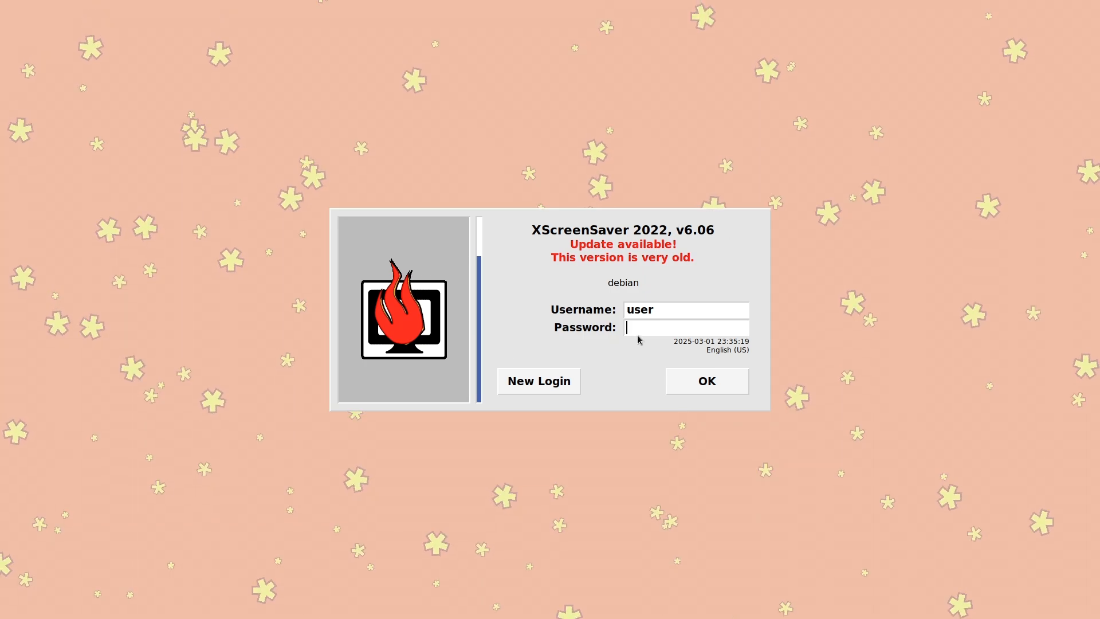
click(706, 382)
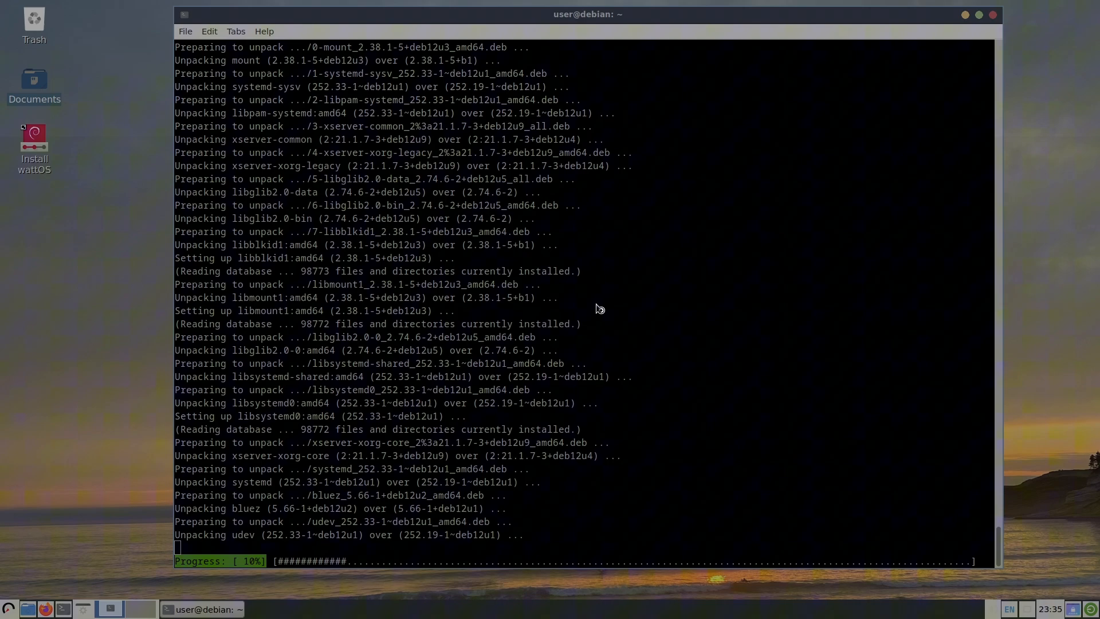
click(7, 609)
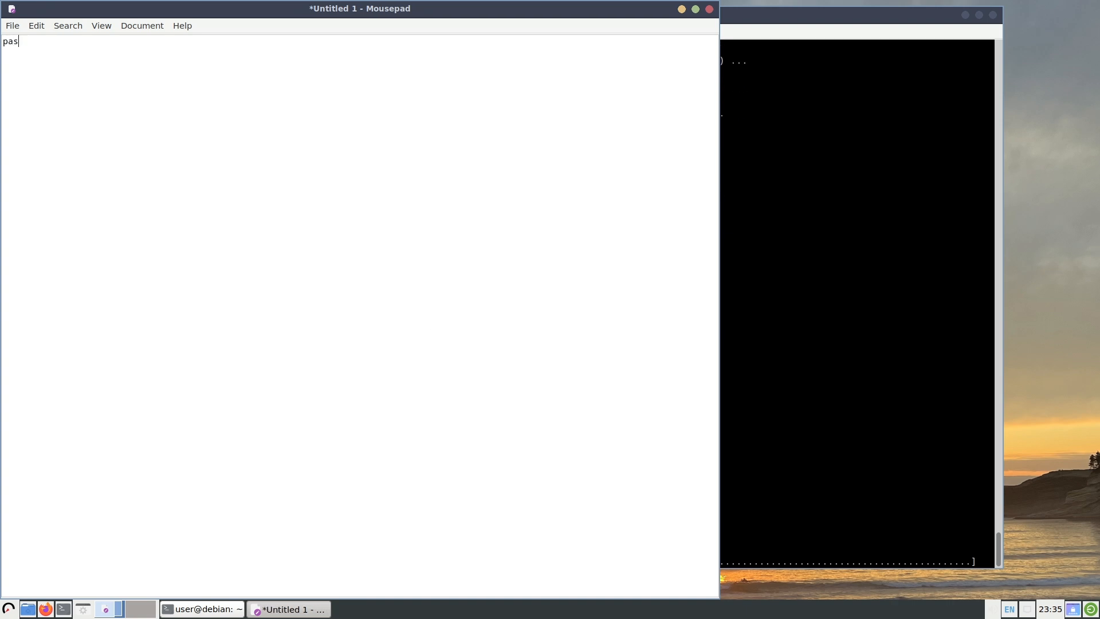
text(swo)
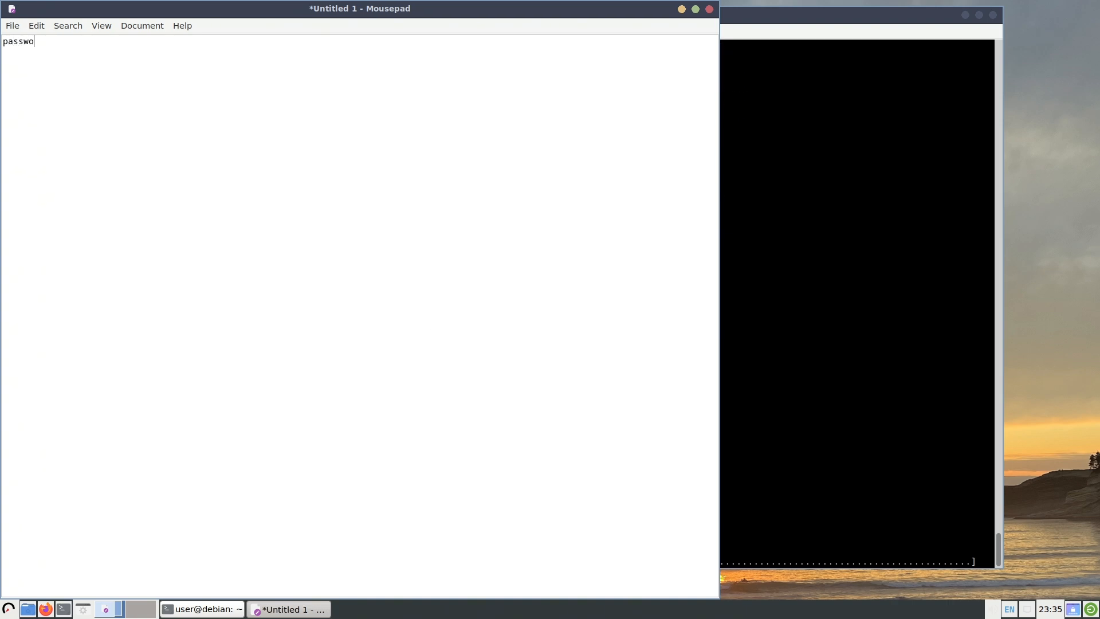
text(rd is live)
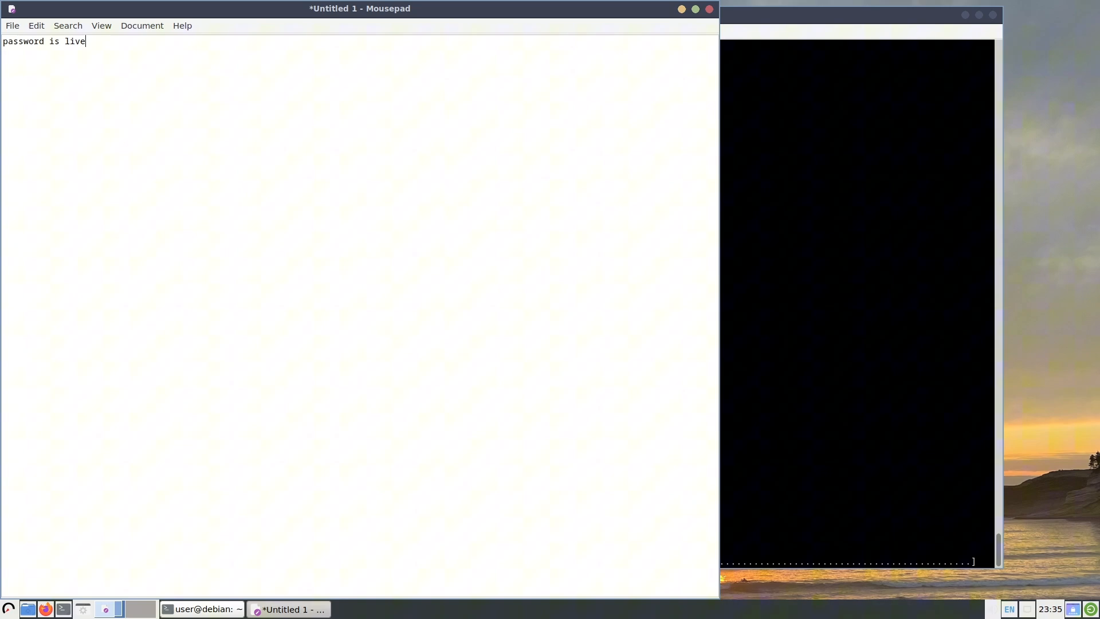
text(")
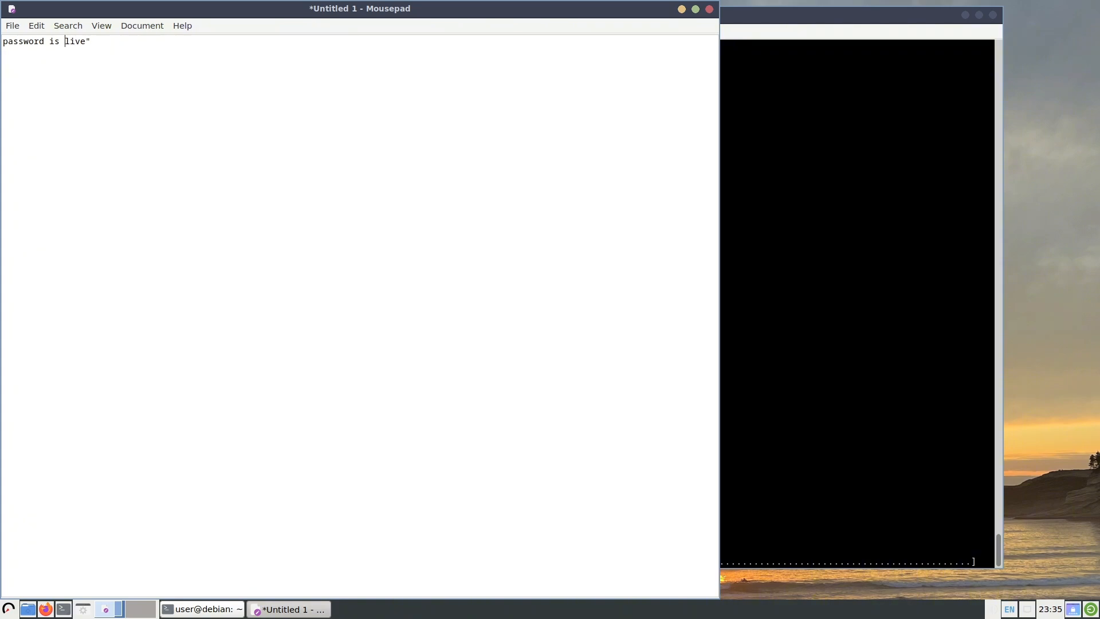
text(")
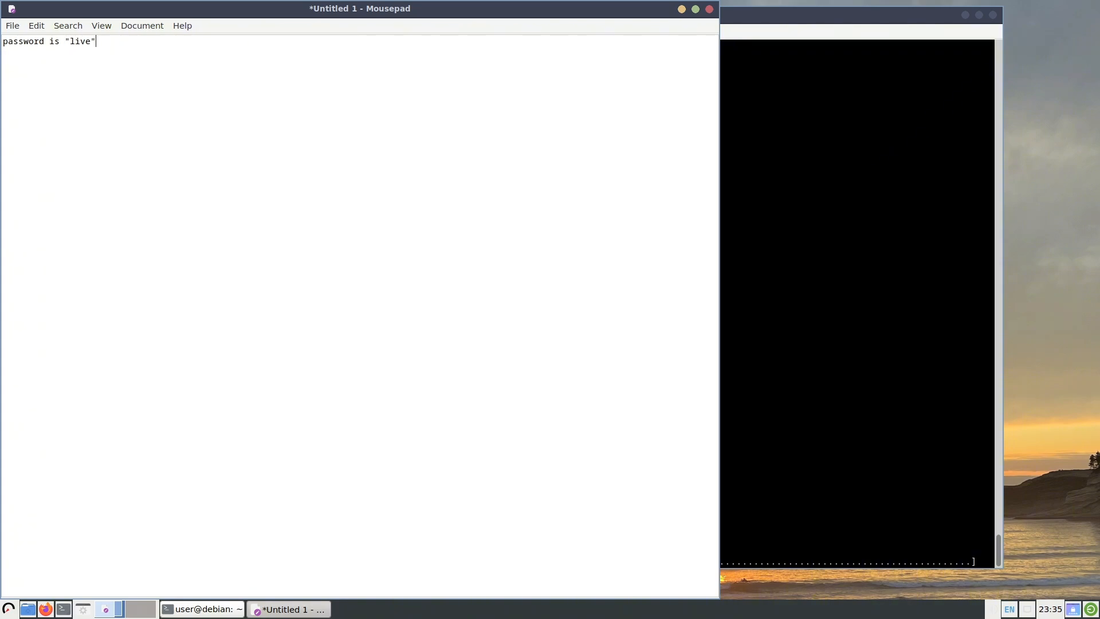
mouse_move(193, 33)
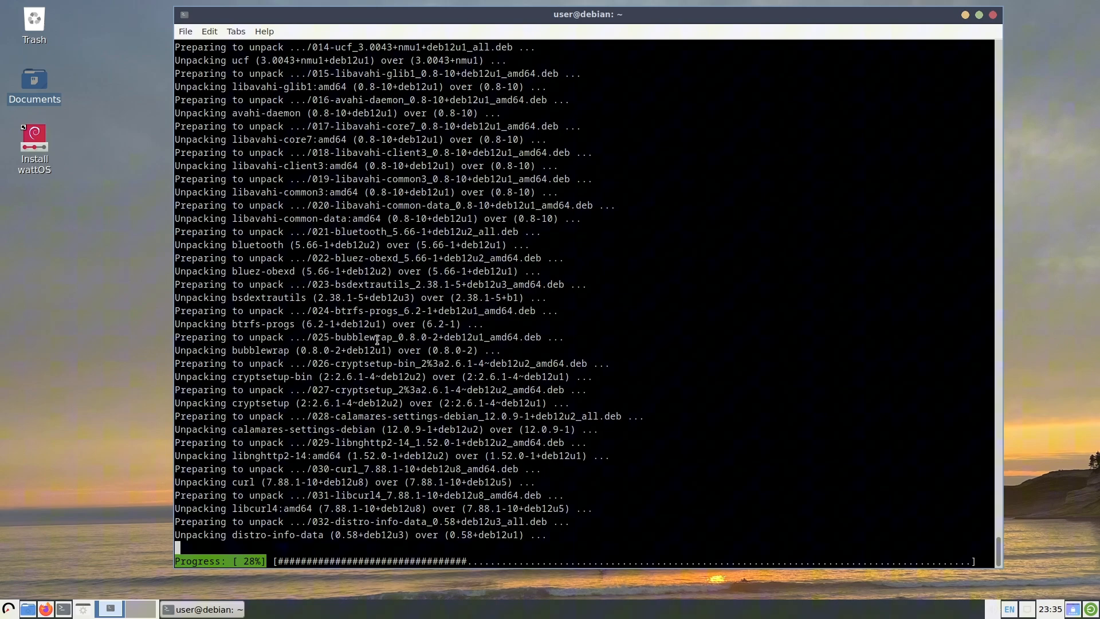
right_click(9, 609)
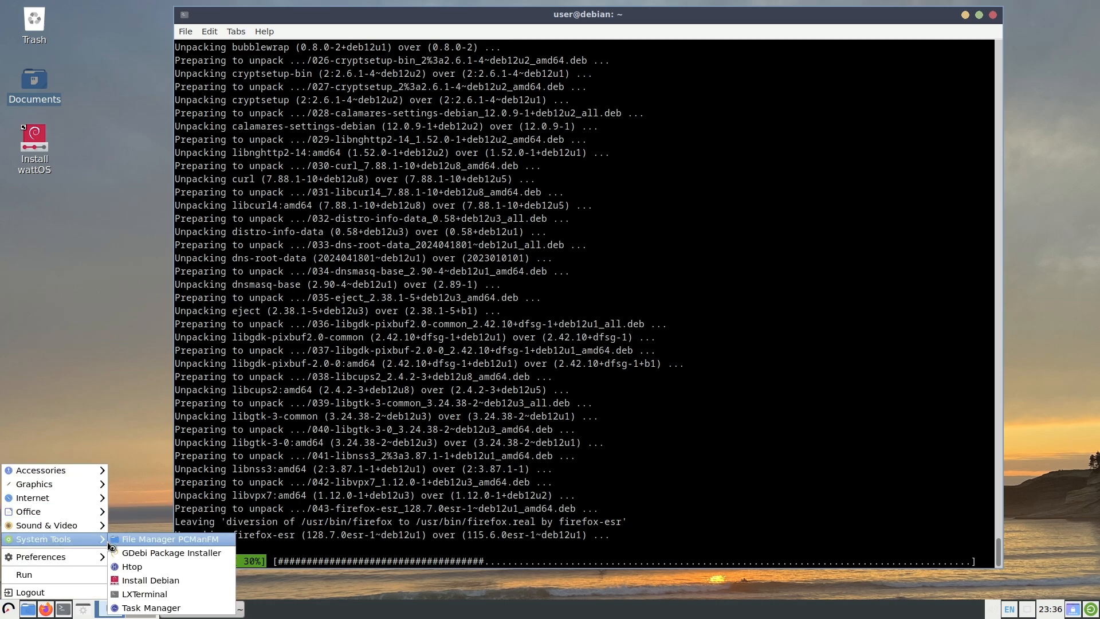
click(151, 608)
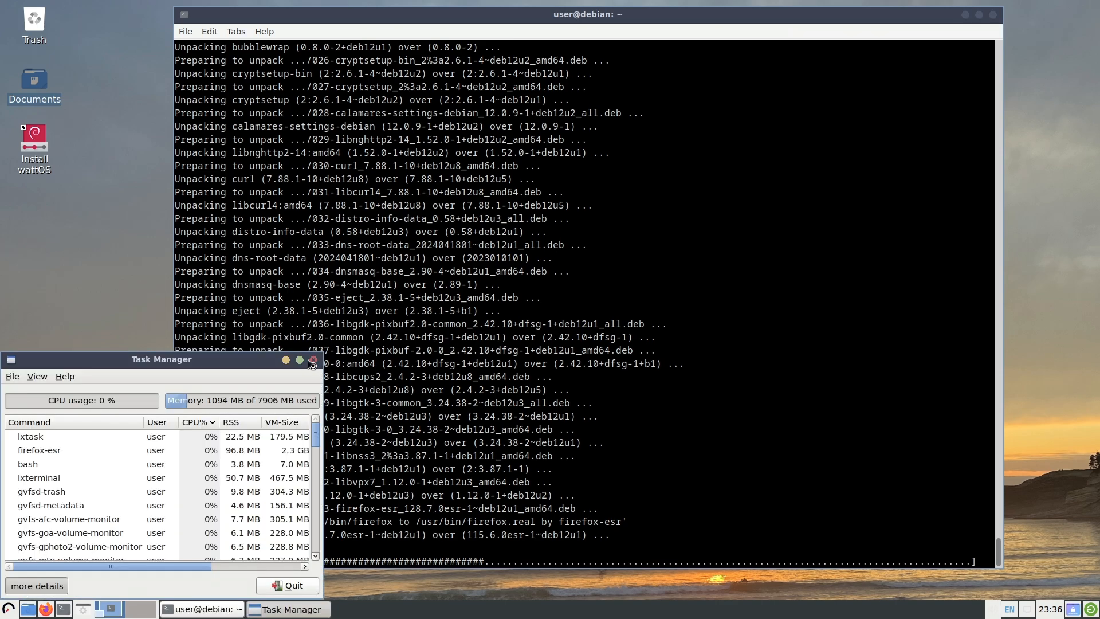
click(299, 360)
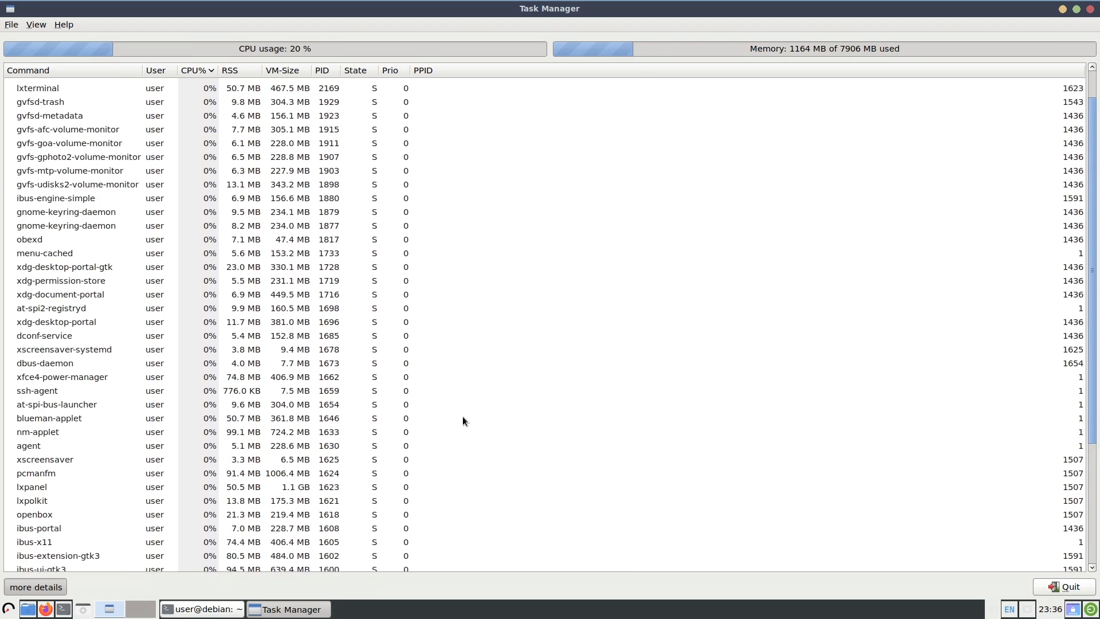
click(62, 24)
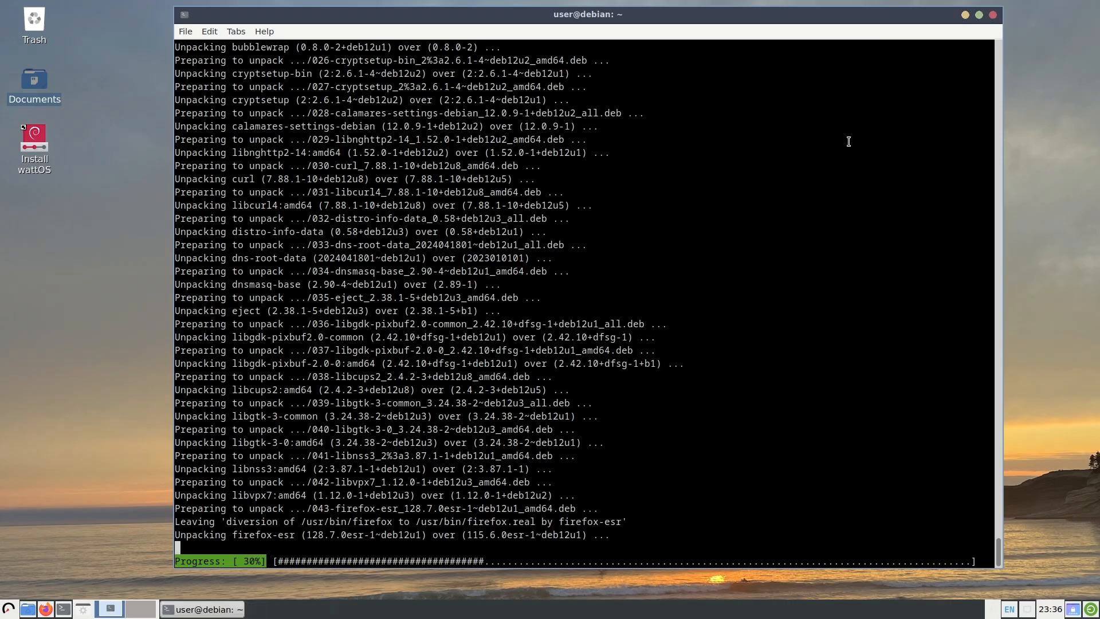
text(abo)
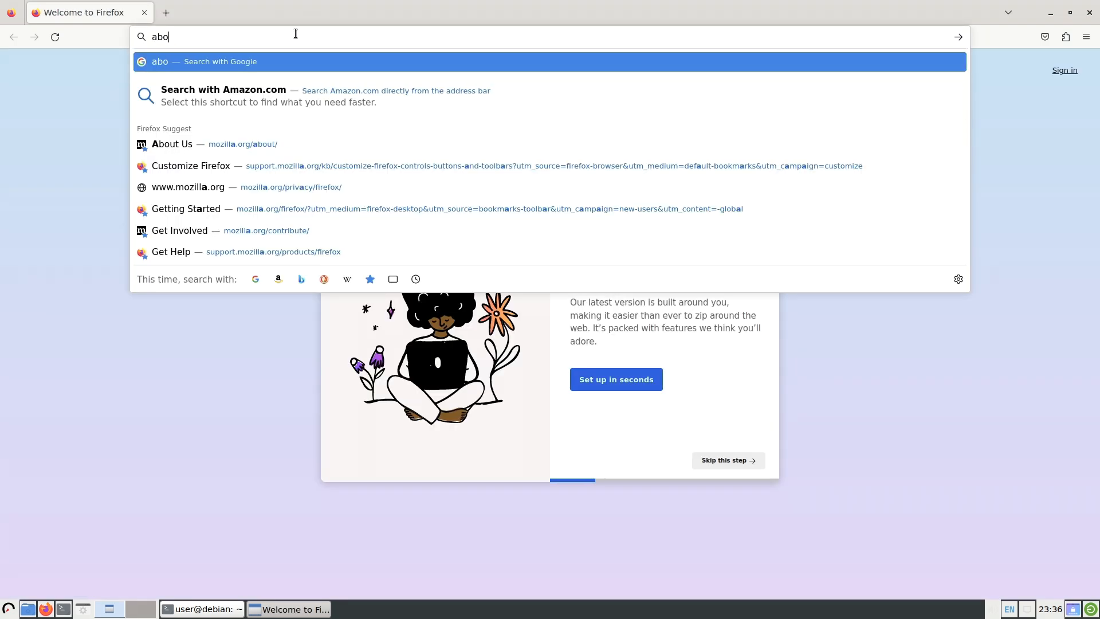
Step: Load about:support and scroll down through the GPU and graphics driver details
text(about:support)
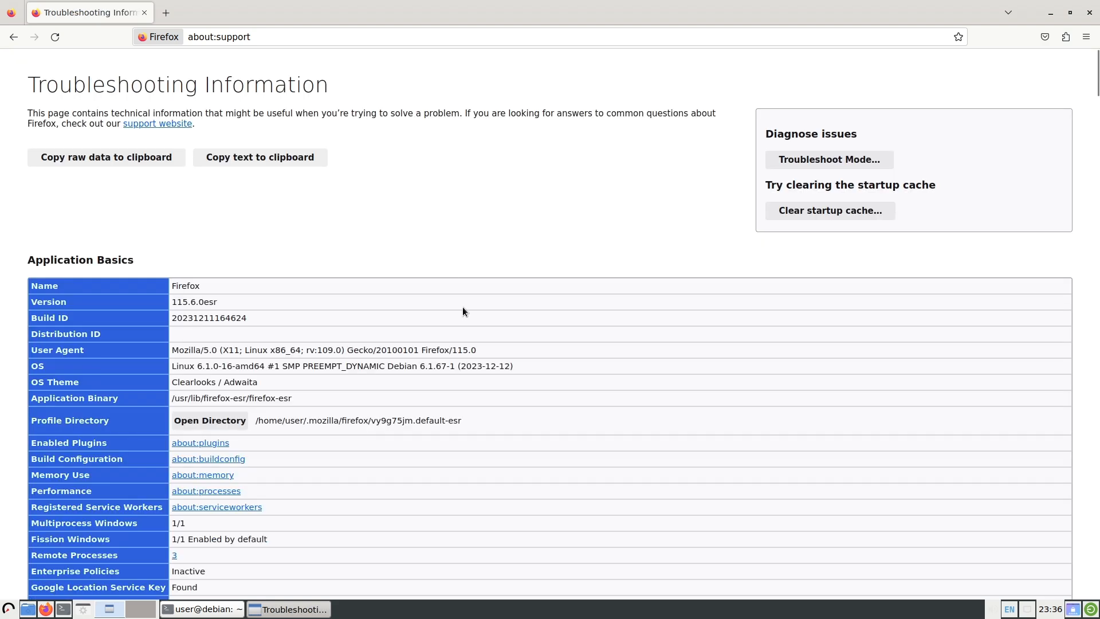
scroll(down, 3)
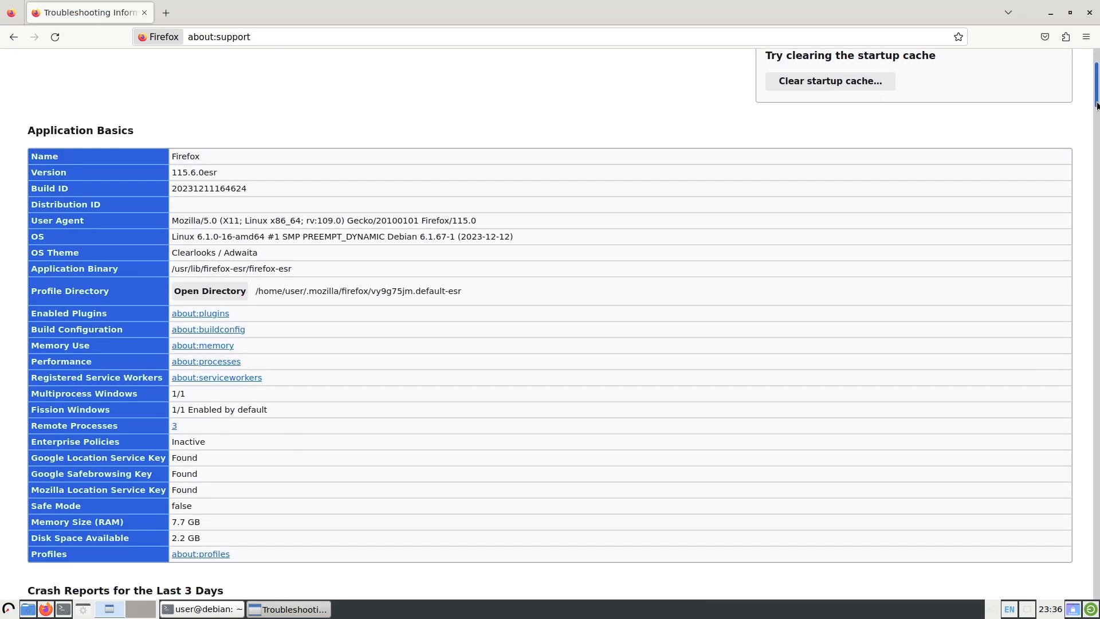
scroll(down, 3)
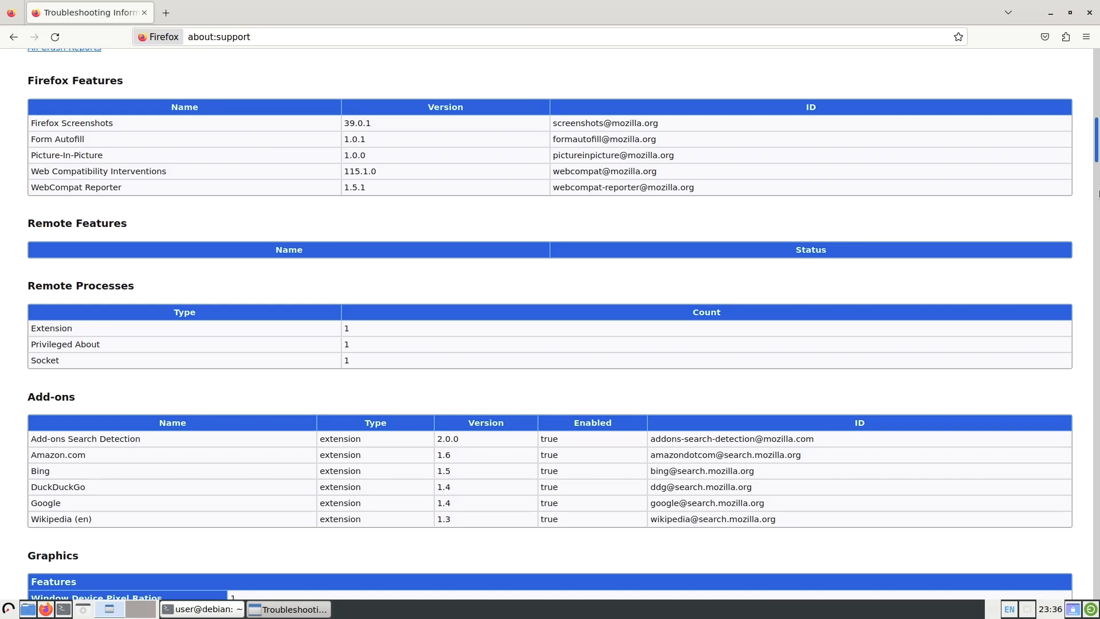
scroll(down, 3)
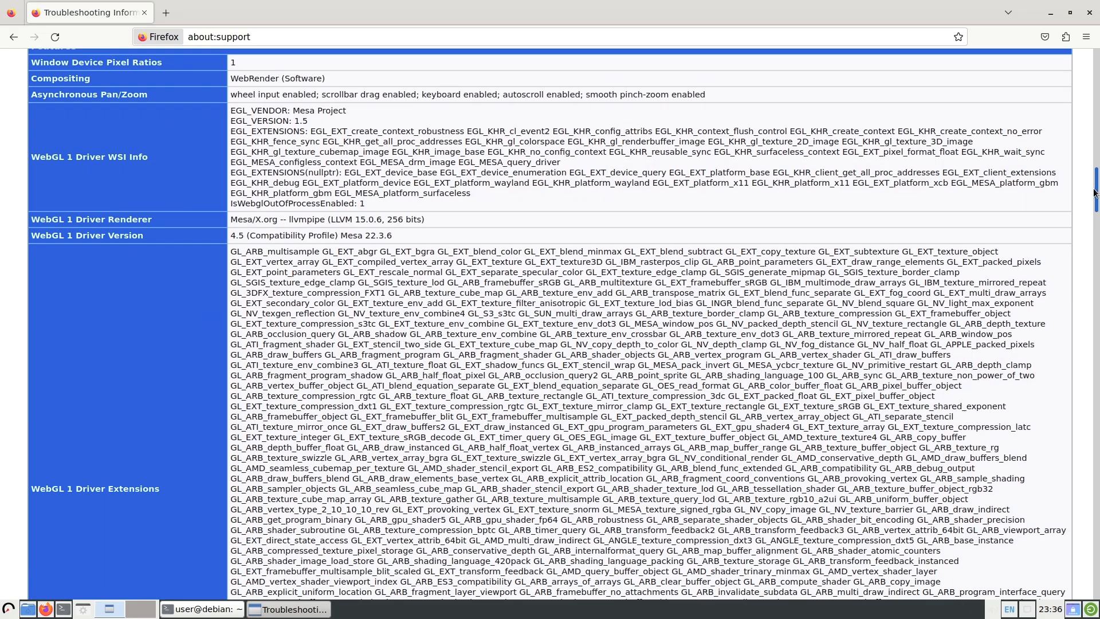
scroll(down, 3)
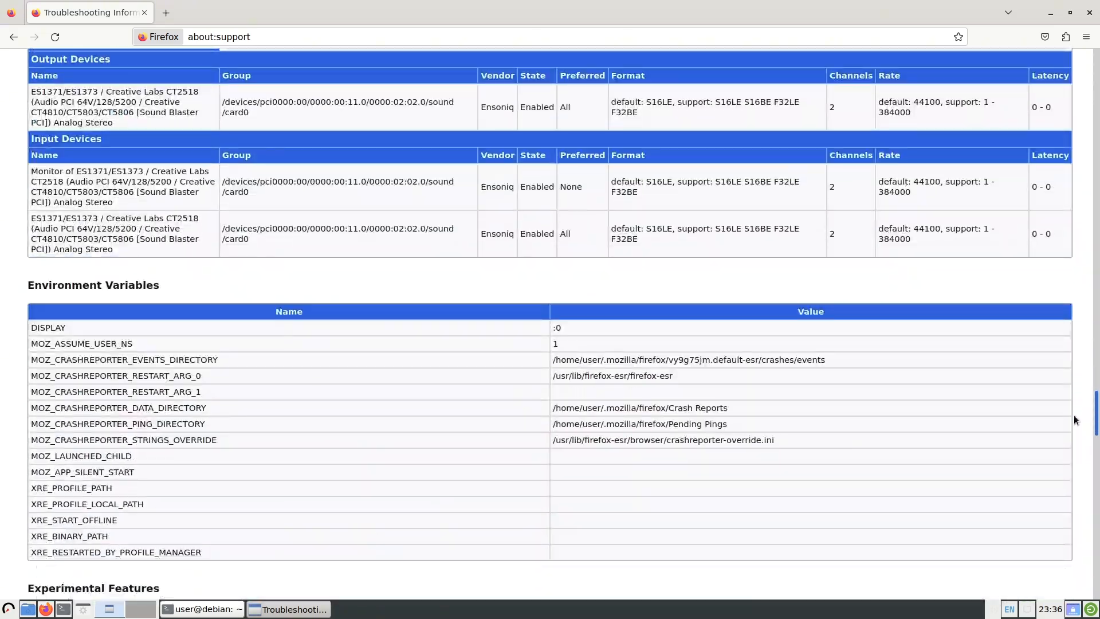
scroll(down, 3)
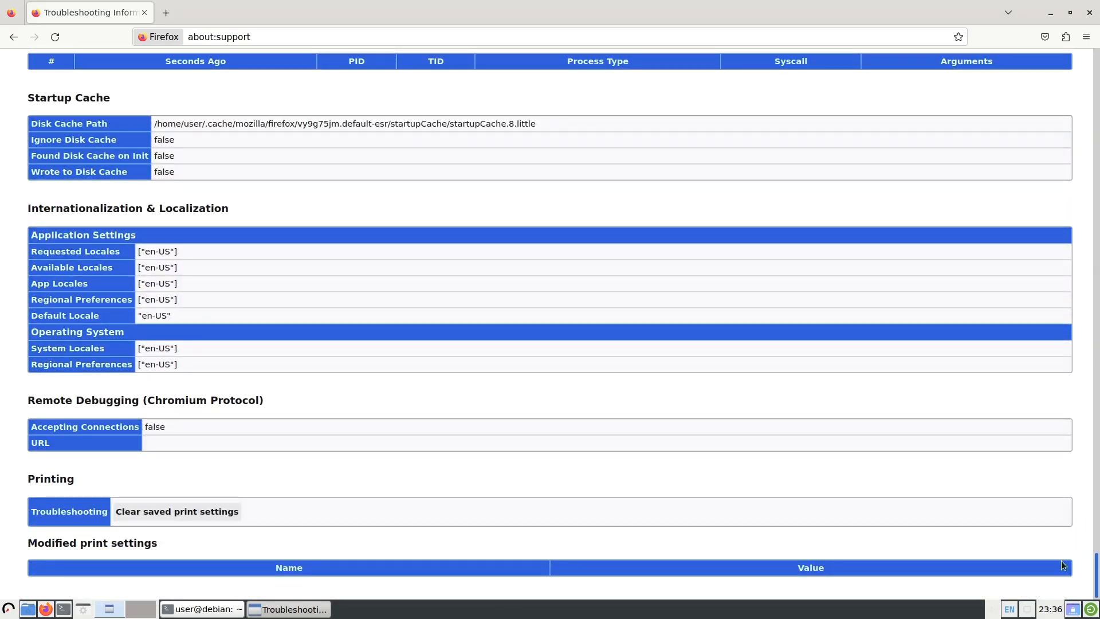
scroll(down, 3)
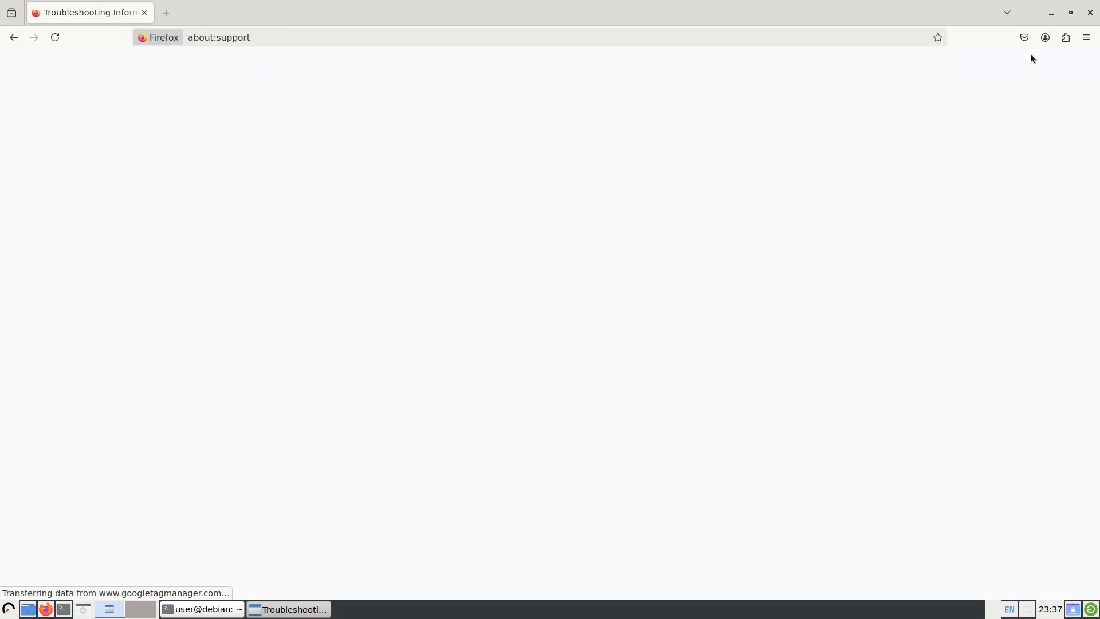
Step: Return to the top of the troubleshooting page and start a wattOS search
click(1086, 37)
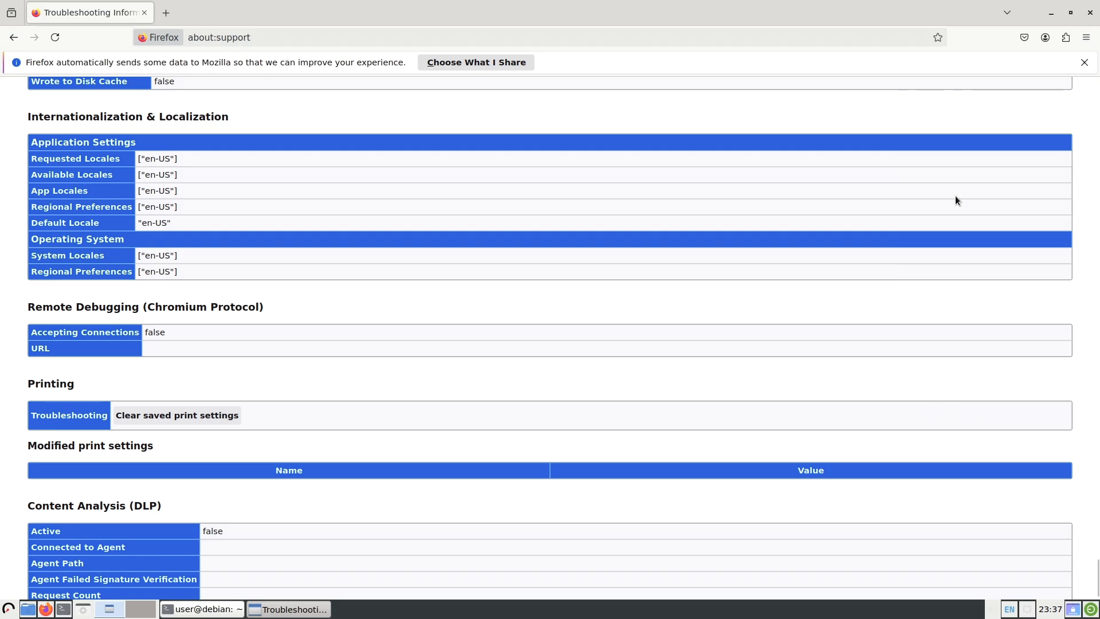
mouse_move(1091, 554)
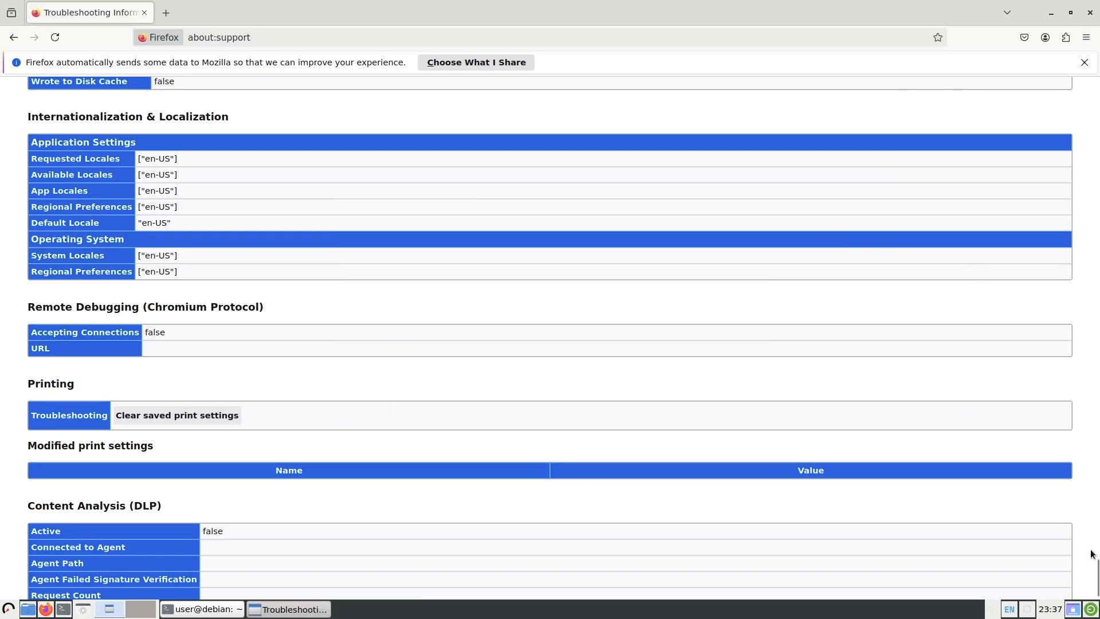
scroll(down, 3)
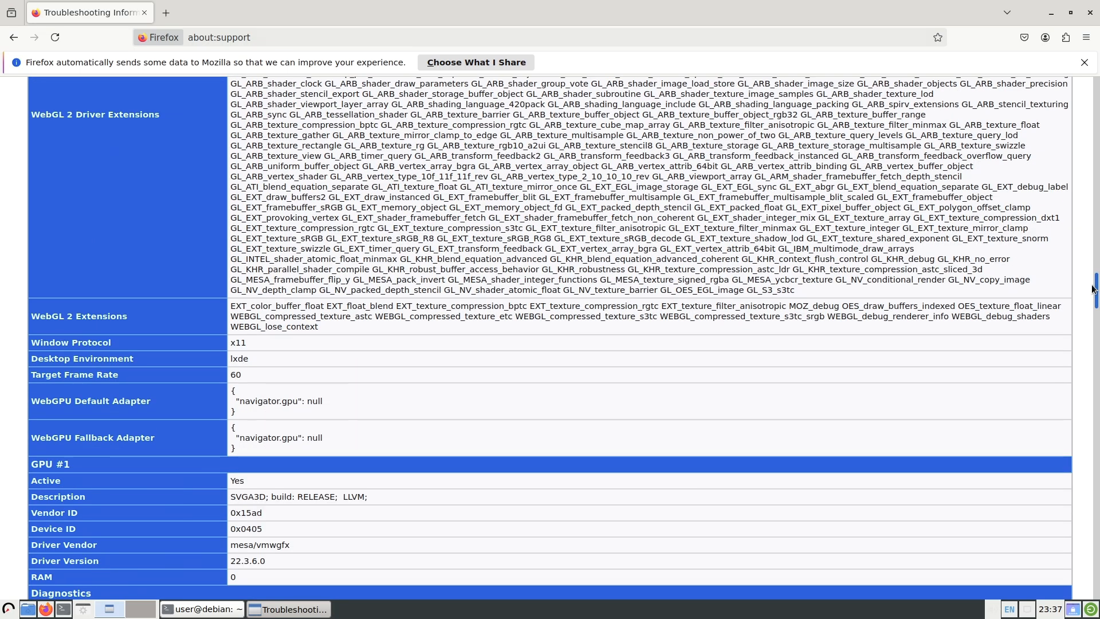
double_click(246, 560)
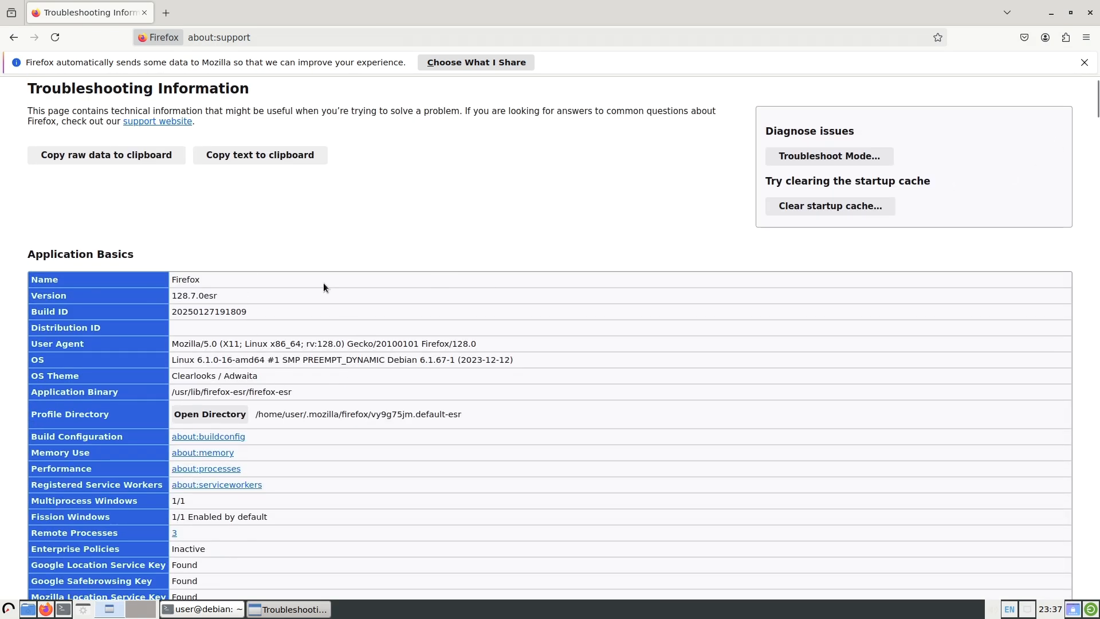
text(w)
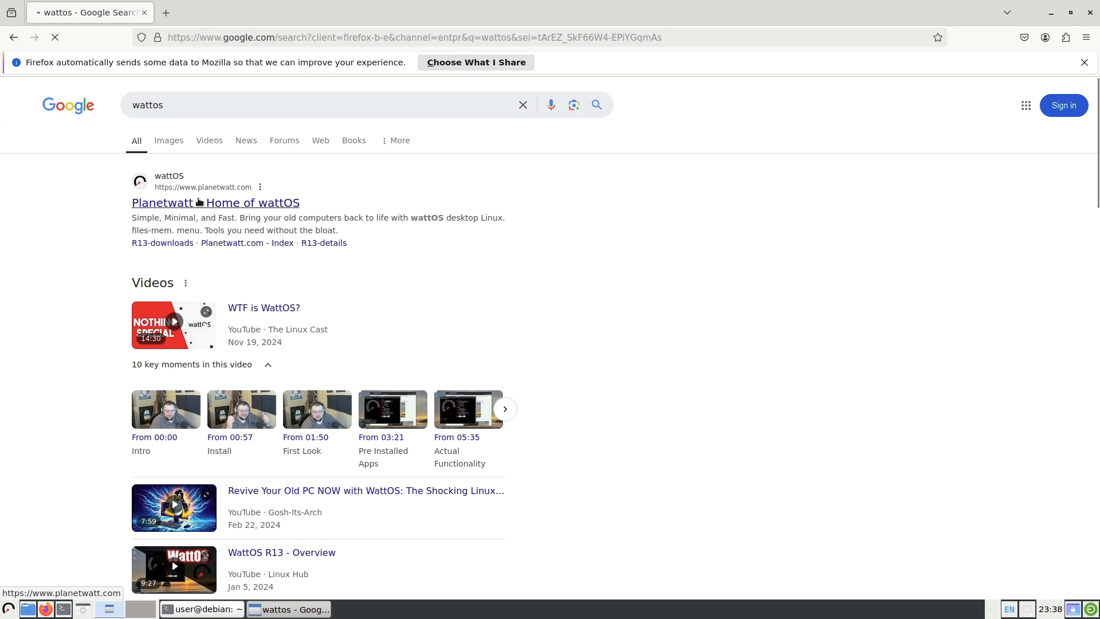
Step: Open the Planetwatt wattOS search result and follow the link to the wattOS R13 Downloads page
click(216, 202)
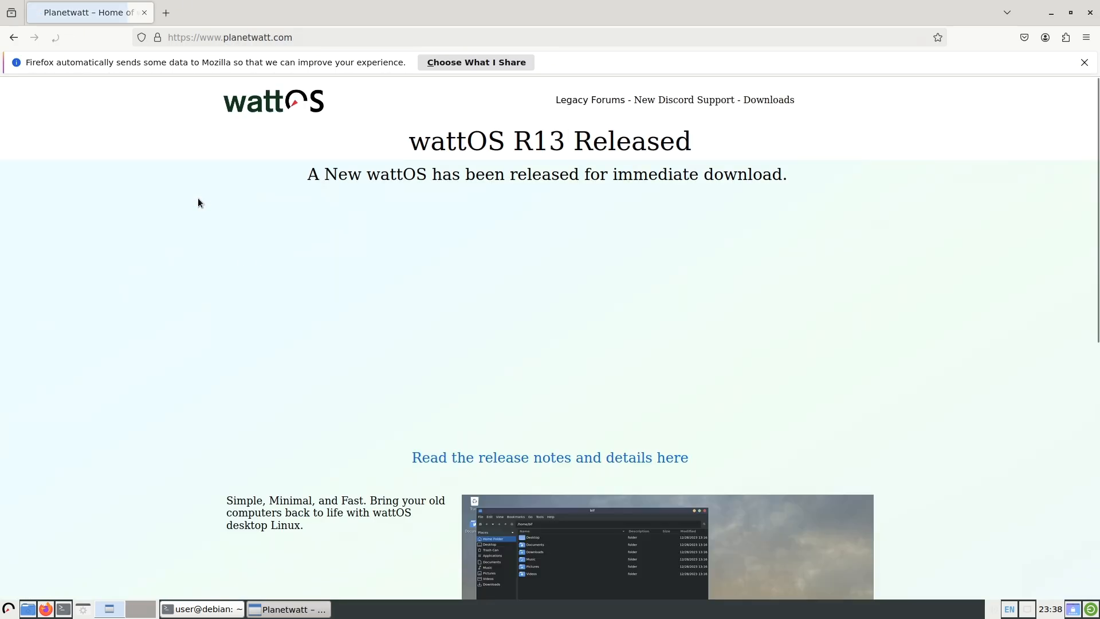
scroll(down, 3)
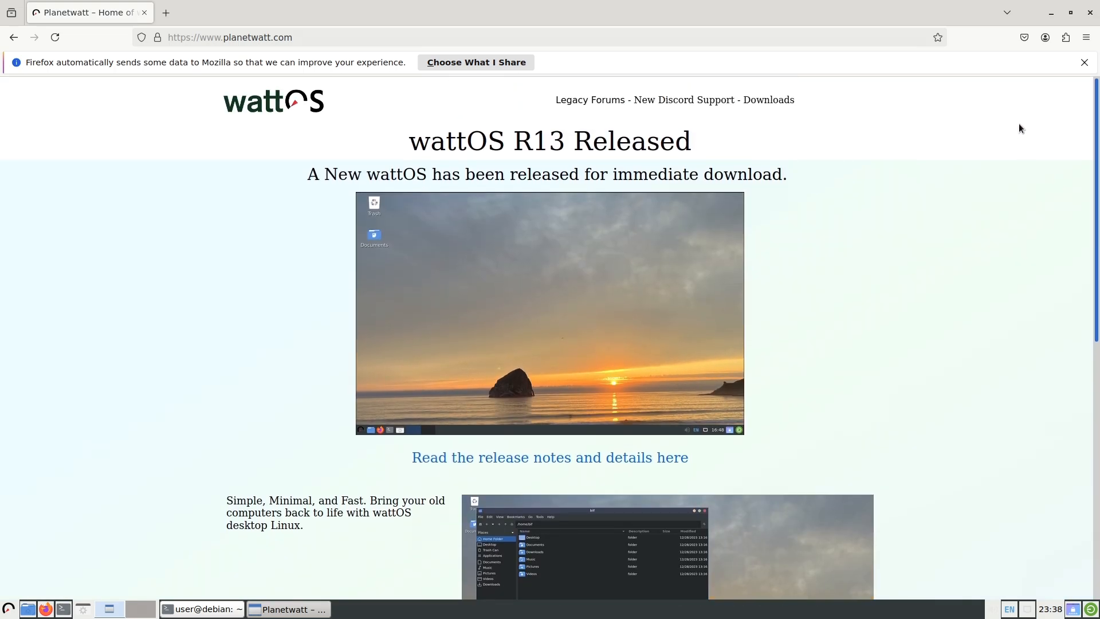
click(769, 100)
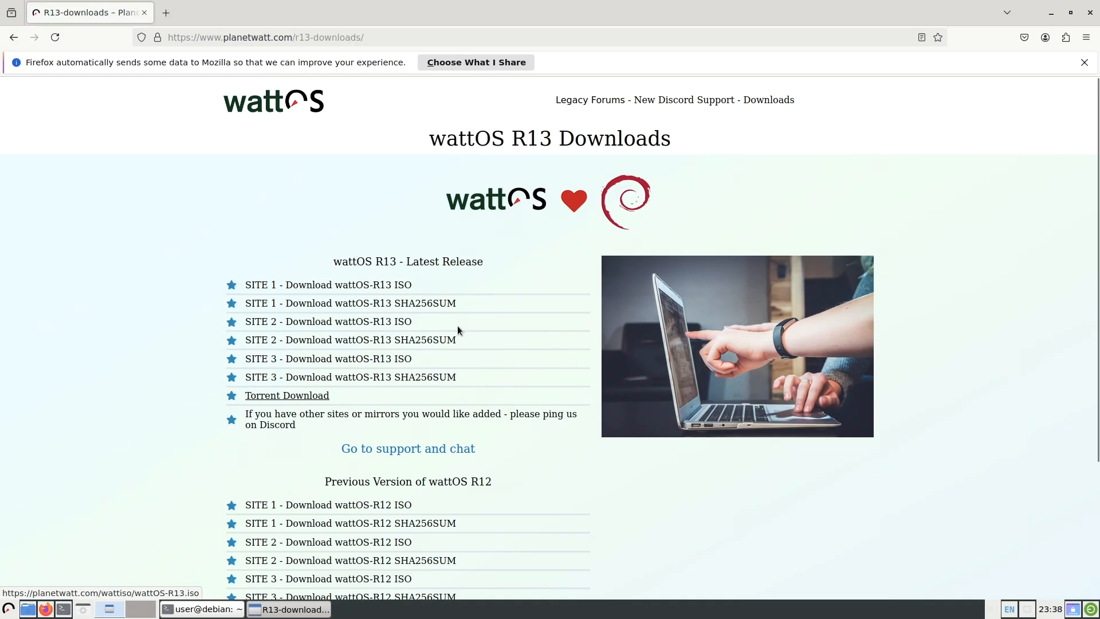
Step: Open a new tab and go to youtube.com/9to5linux
click(294, 13)
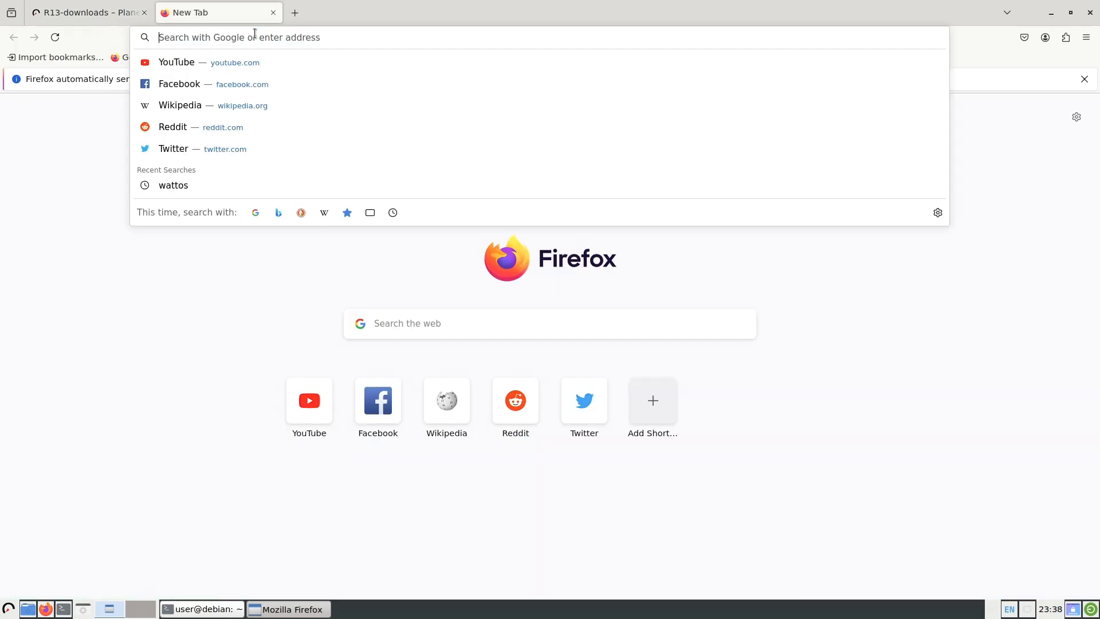
text(youtube.com/9to5linux)
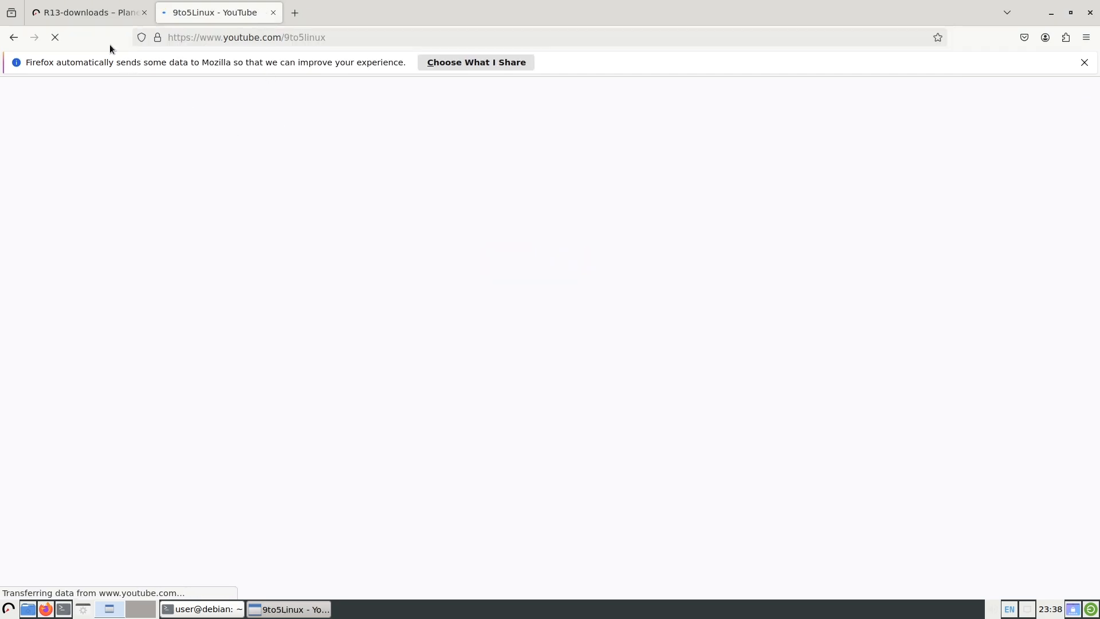
Step: Start the wattOS-R13.iso download from Site 1 on the R13 Downloads page, then cancel it
click(84, 12)
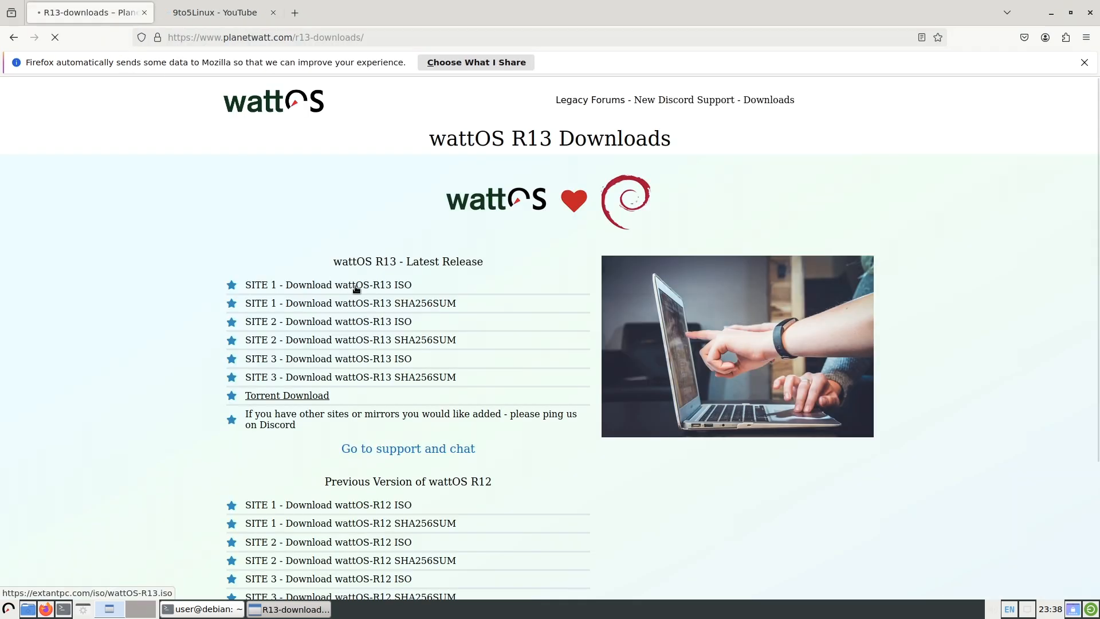
click(327, 284)
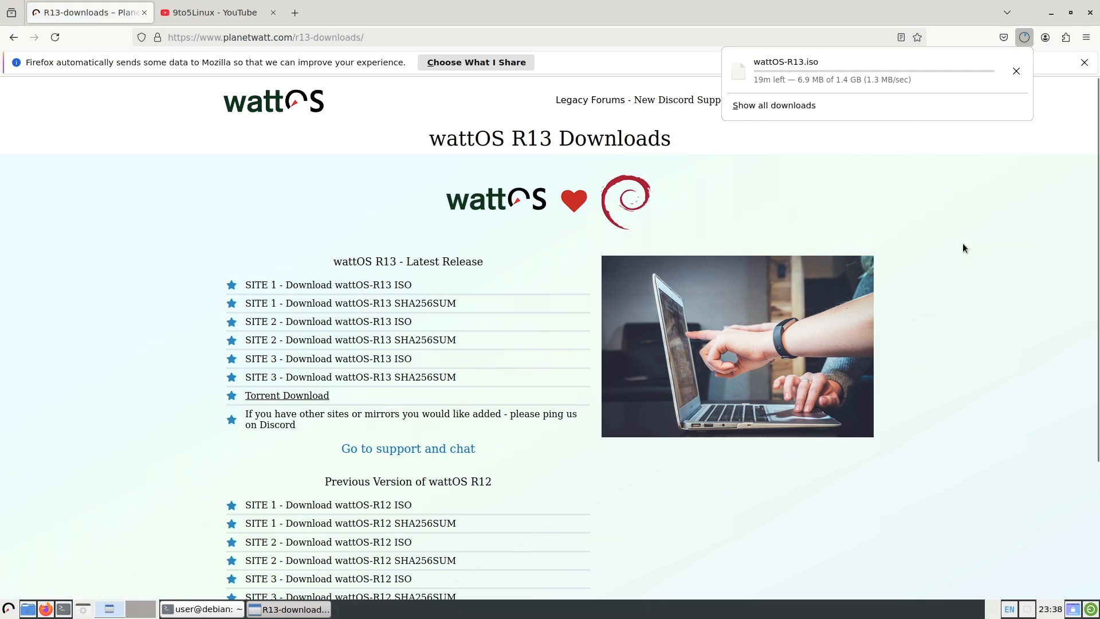
click(1015, 71)
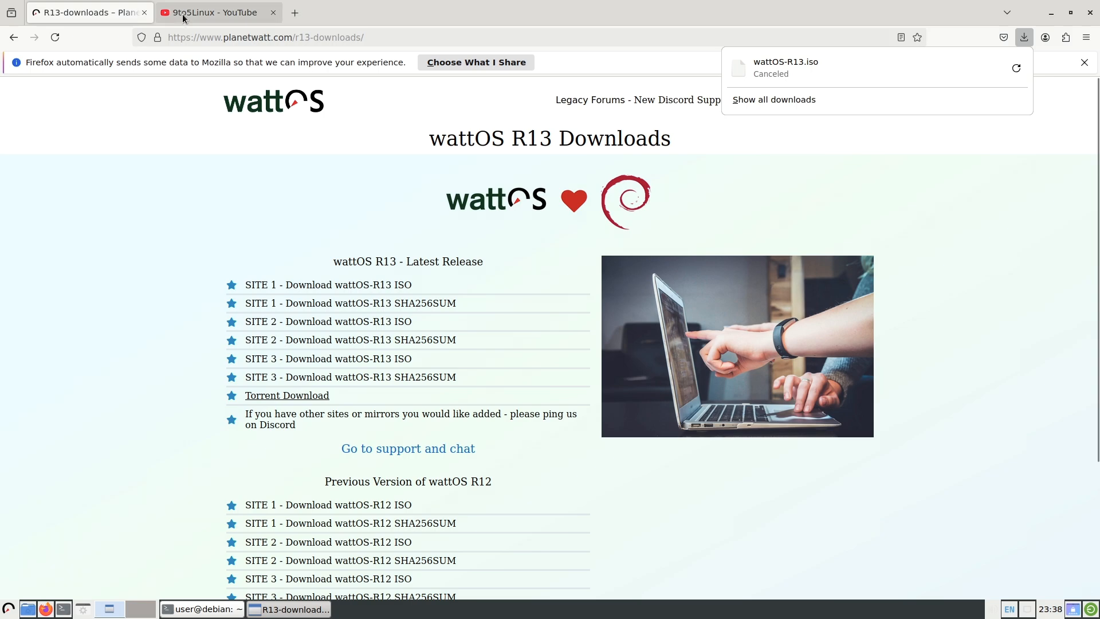
Step: Search the 9to5Linux YouTube channel for 'wattos'
click(211, 12)
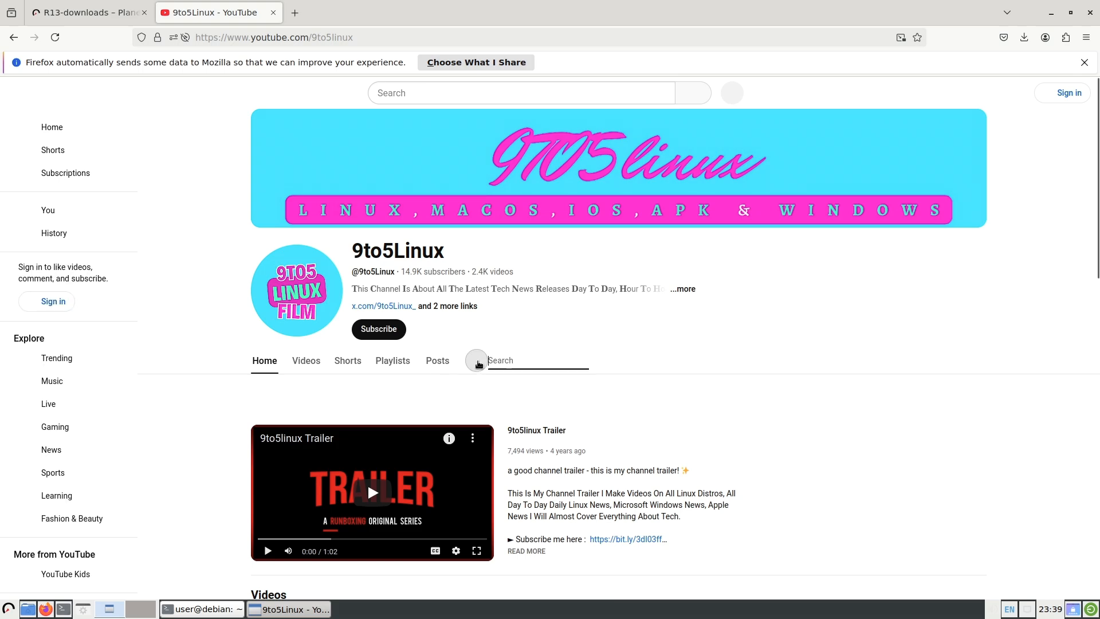
text(wattos)
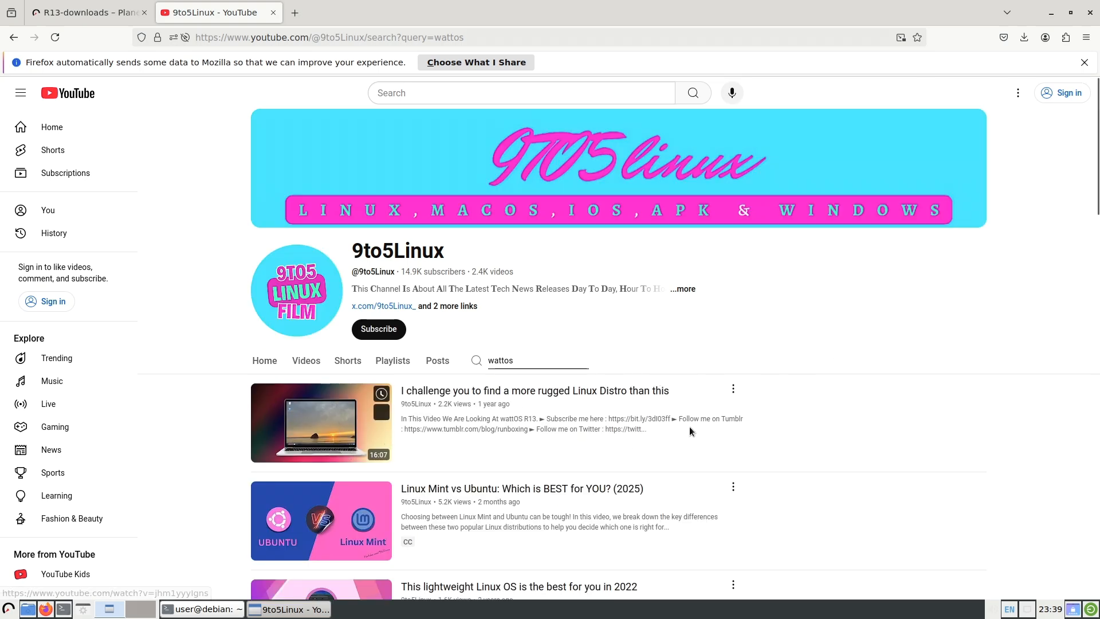
Step: Close the YouTube tab, browse the planetwatt.com Legacy Forums index, then close Firefox
click(84, 12)
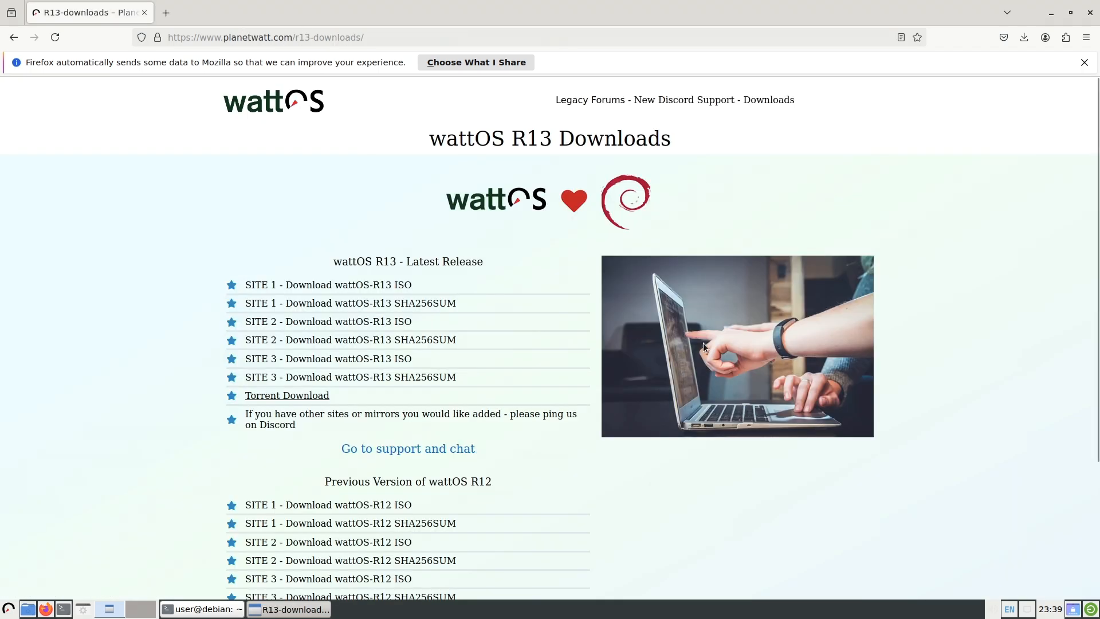
click(590, 100)
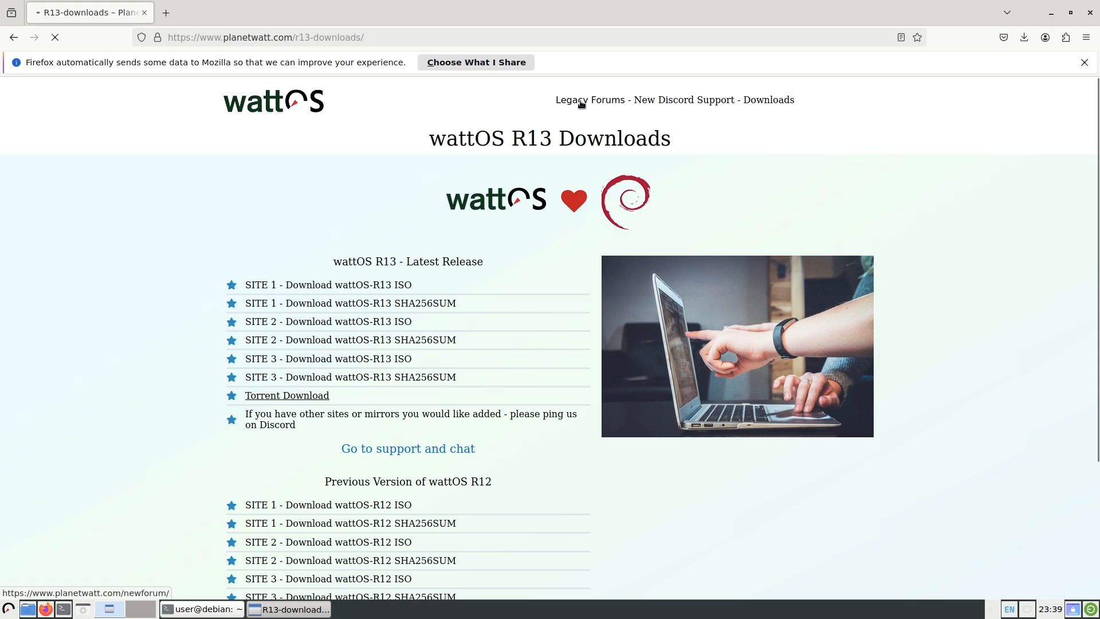
click(589, 99)
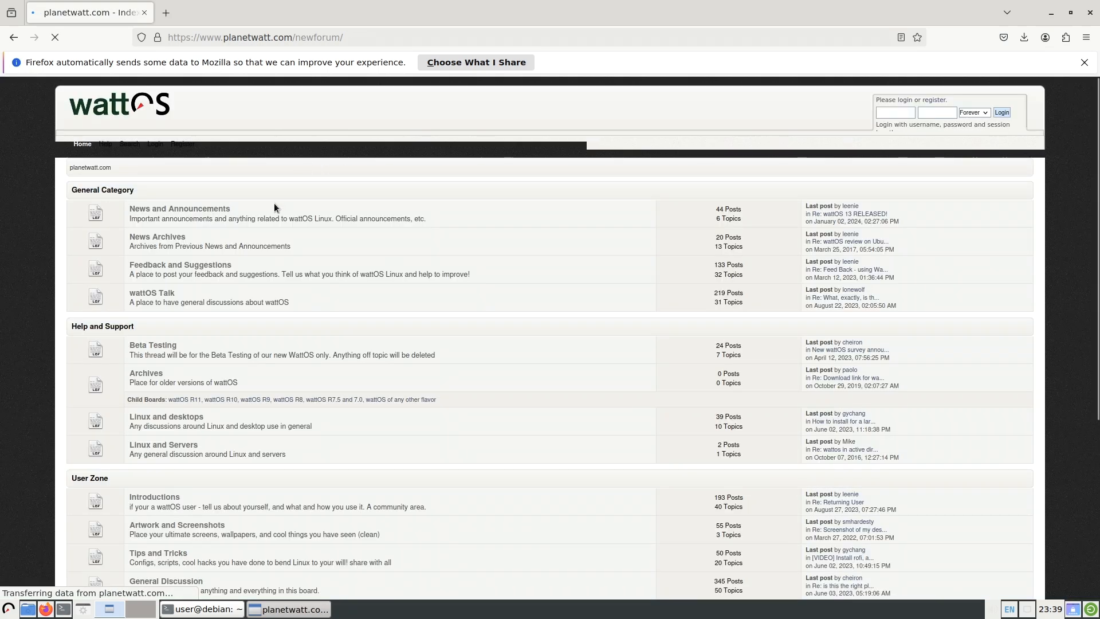
scroll(down, 3)
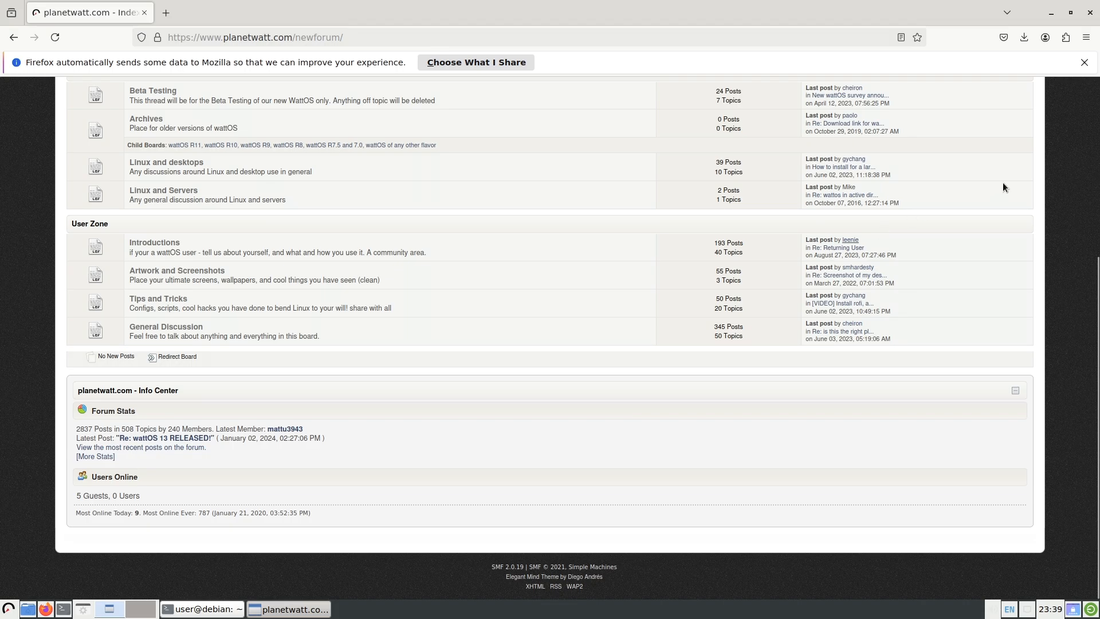
click(202, 608)
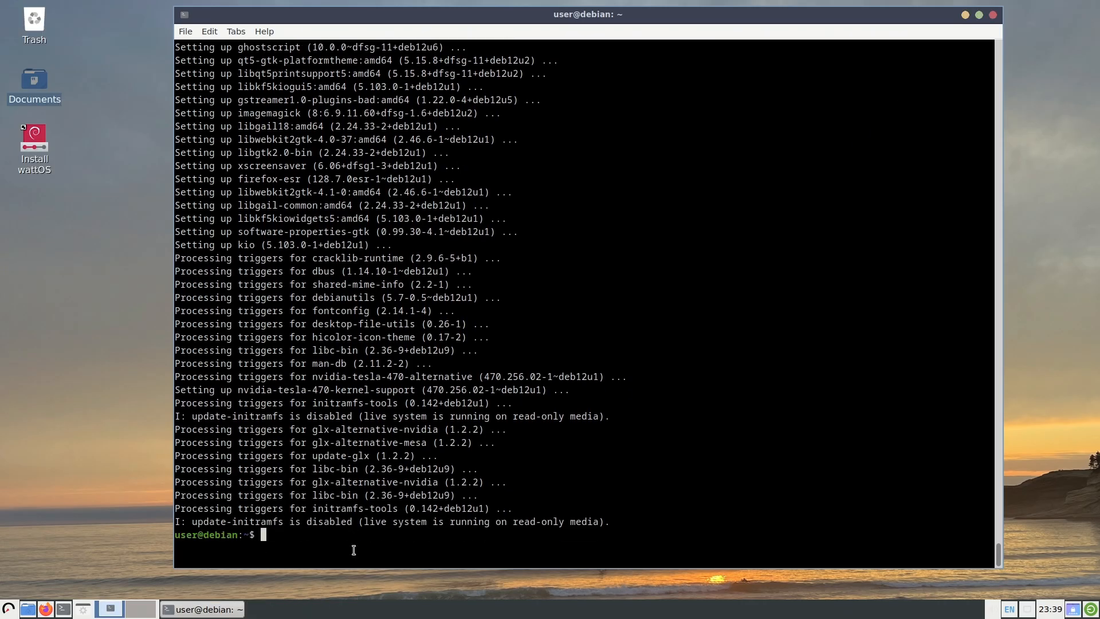
Step: Install inxi with sudo apt install, confirming with y, then run inxi -sv8
text(sudo apt)
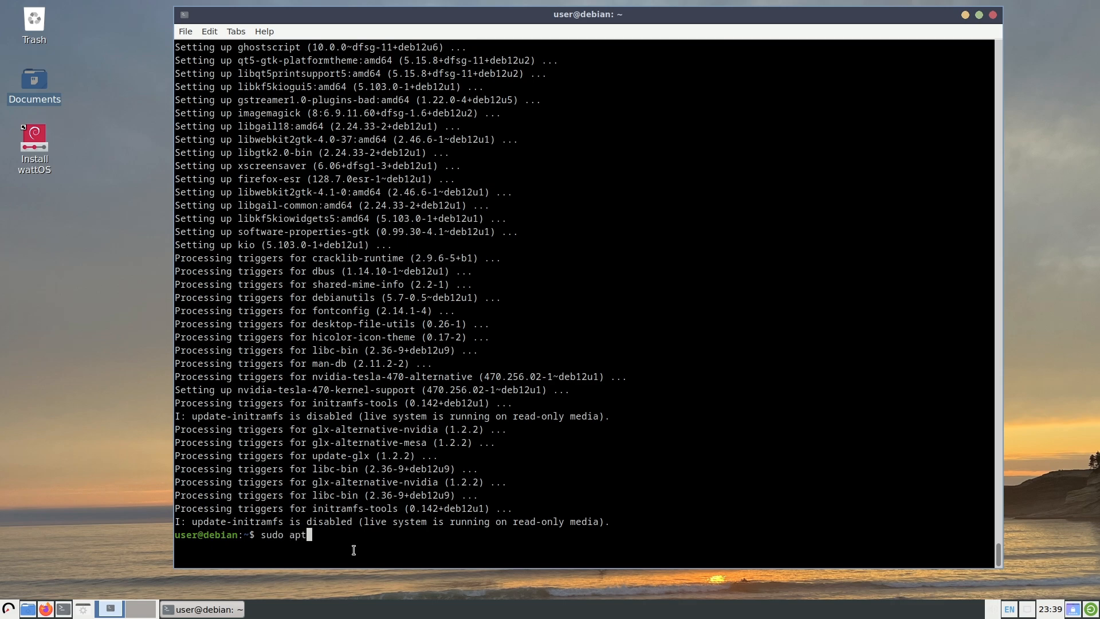
text(install inxi)
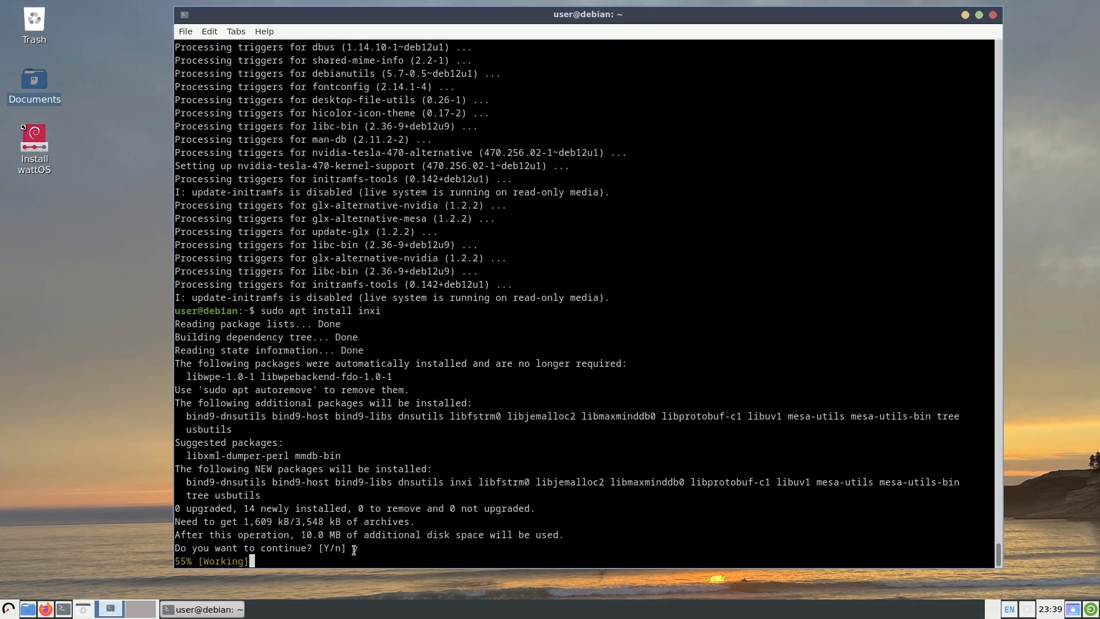
text(y)
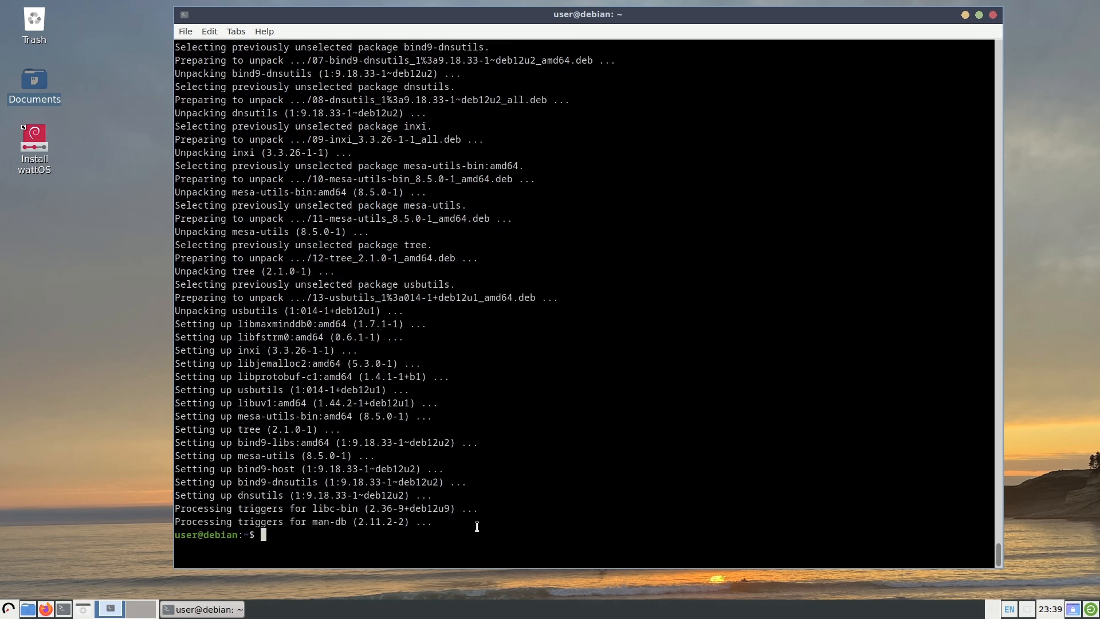
text(inxi -sv8)
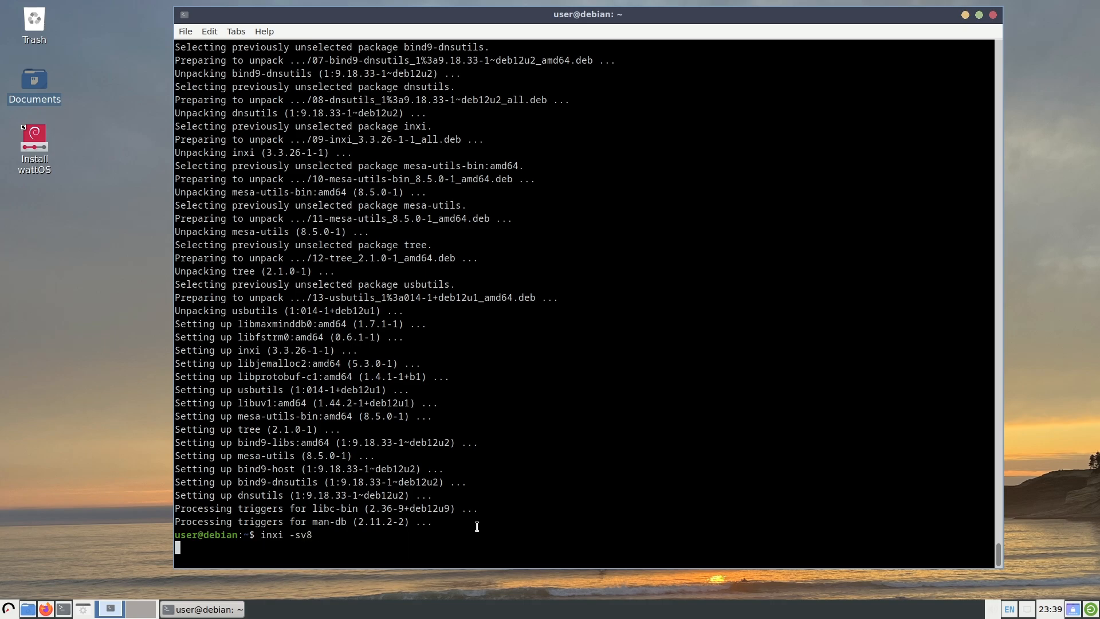
Step: Switch LXTerminal's colour palette to Solarized Light in Preferences
click(208, 31)
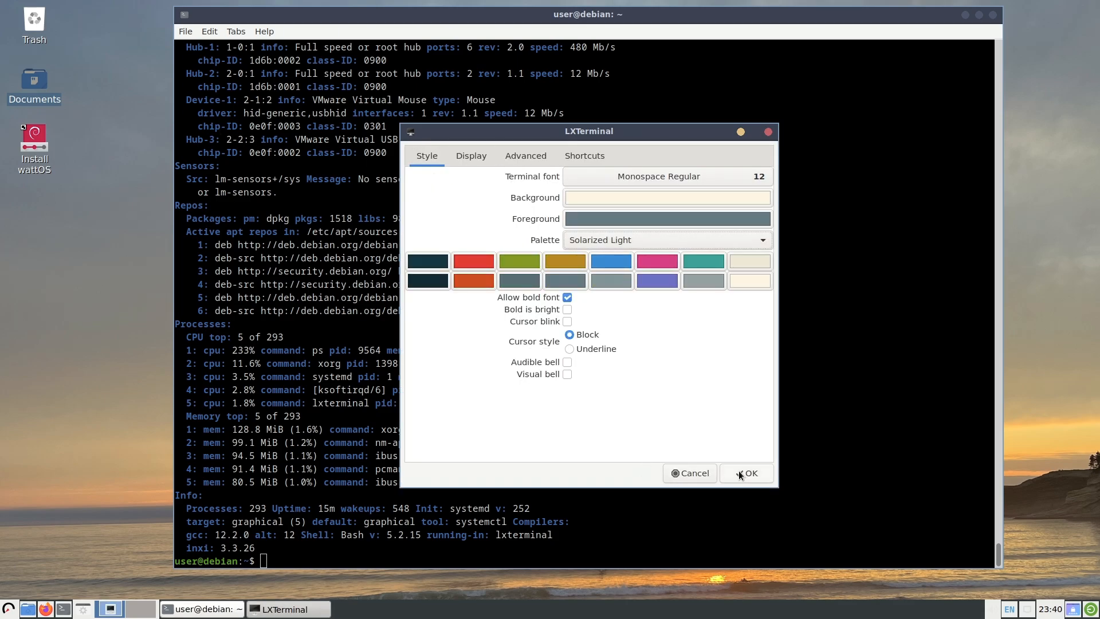
click(748, 472)
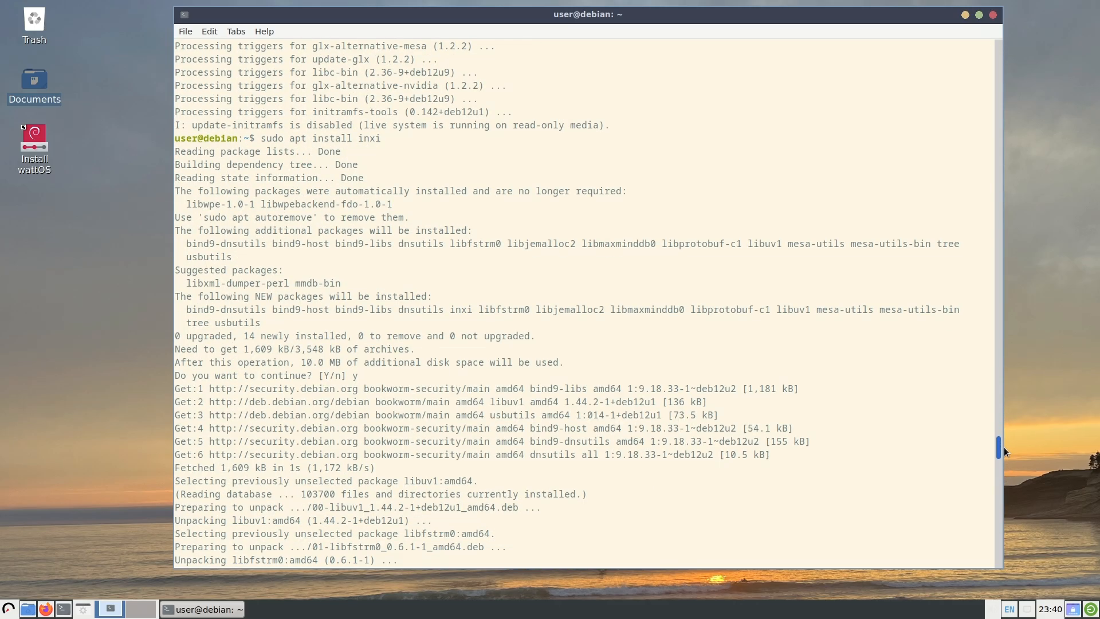
scroll(down, 3)
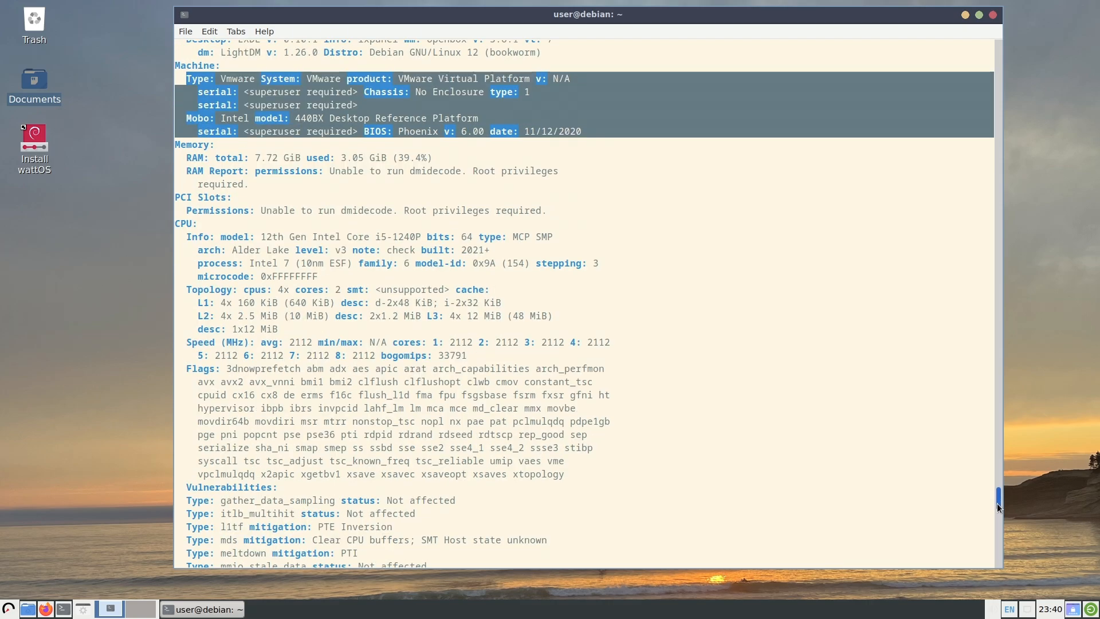
scroll(down, 3)
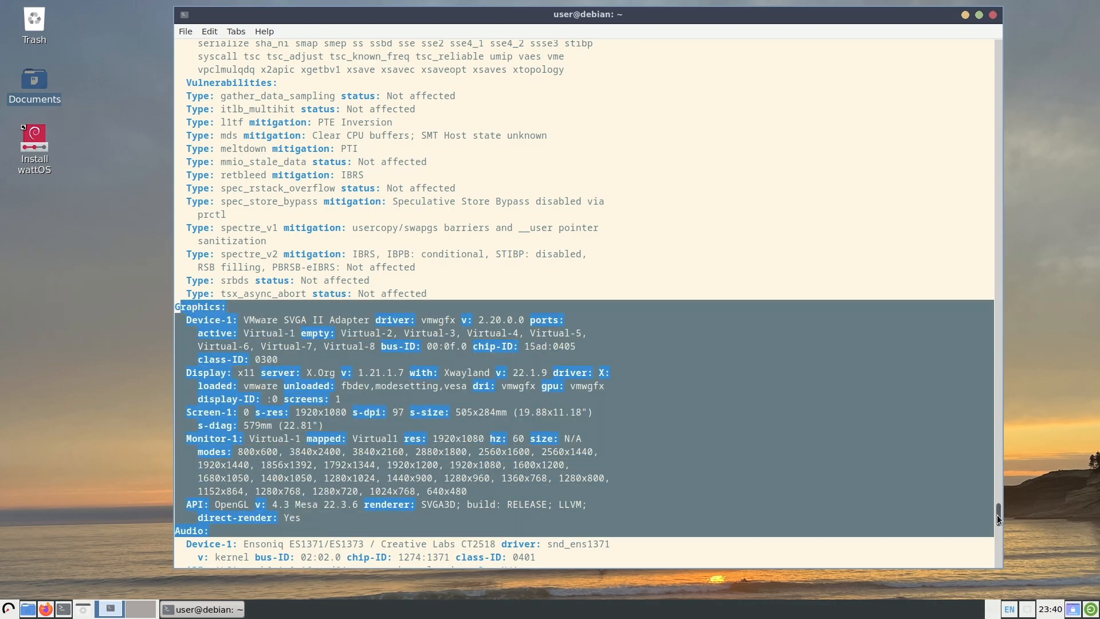
scroll(down, 3)
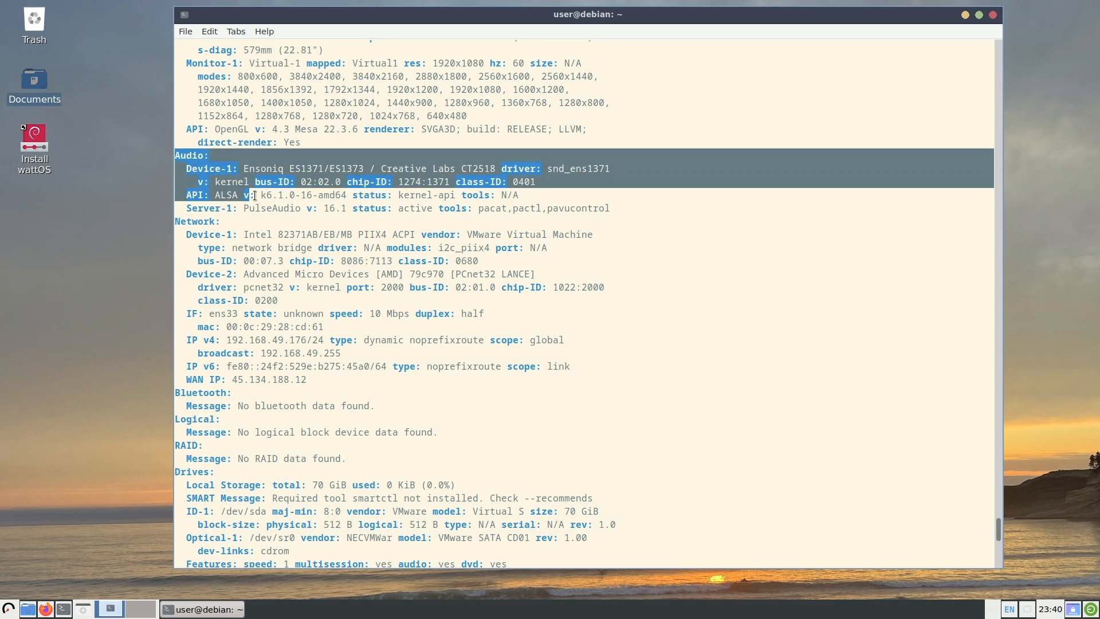
scroll(down, 3)
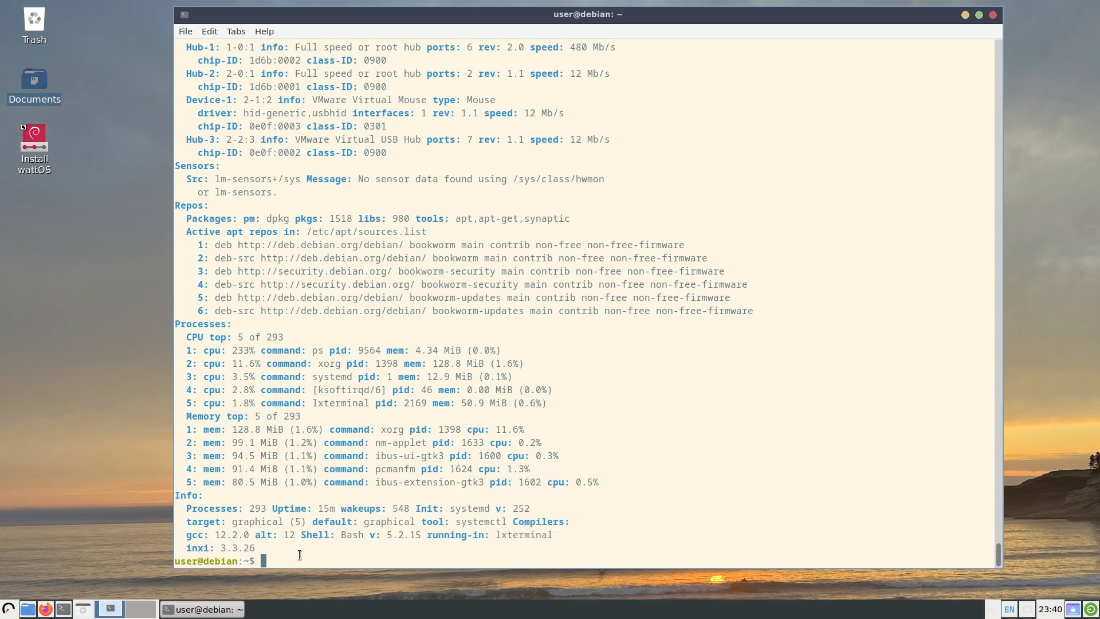
Step: Print /etc/issue with cat, showing Debian GNU/Linux 12, then launch htop
text(cat/)
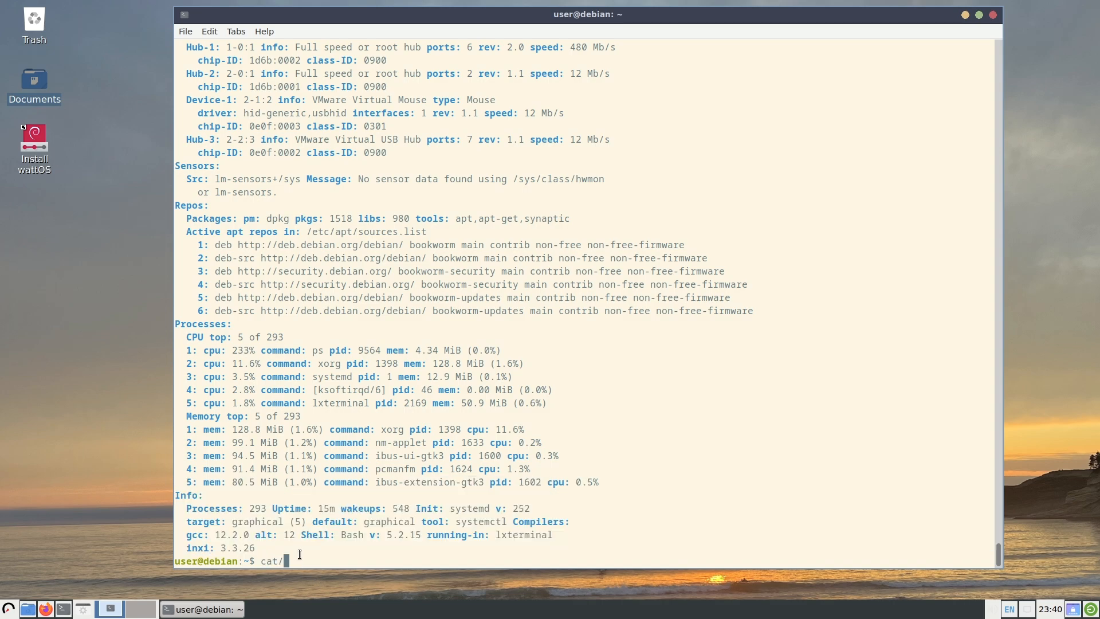
text(etc/i)
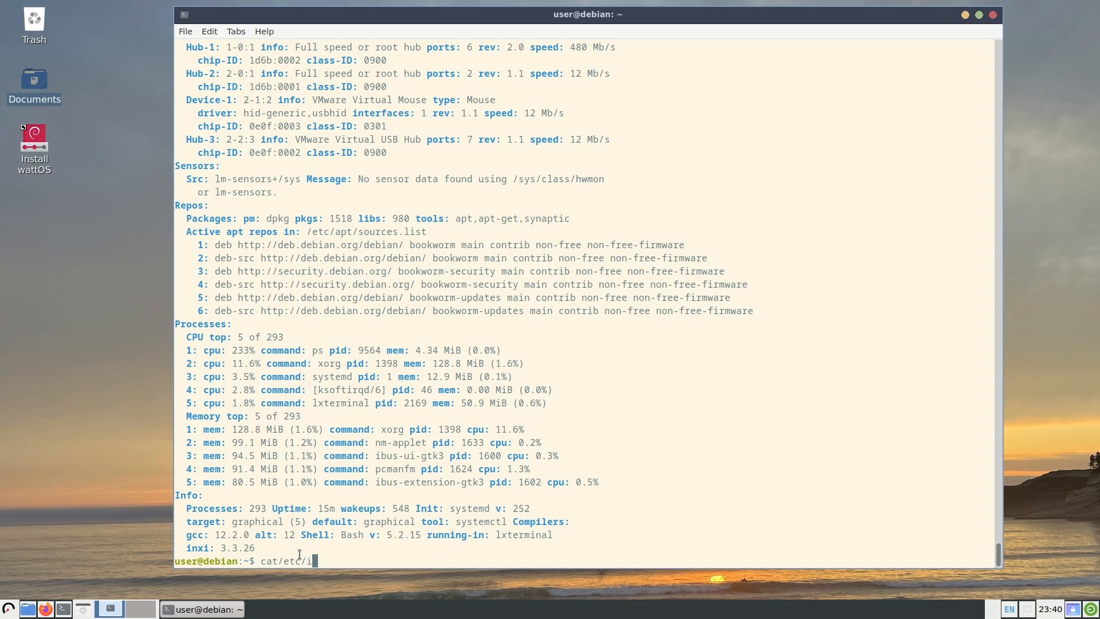
text(ssue)
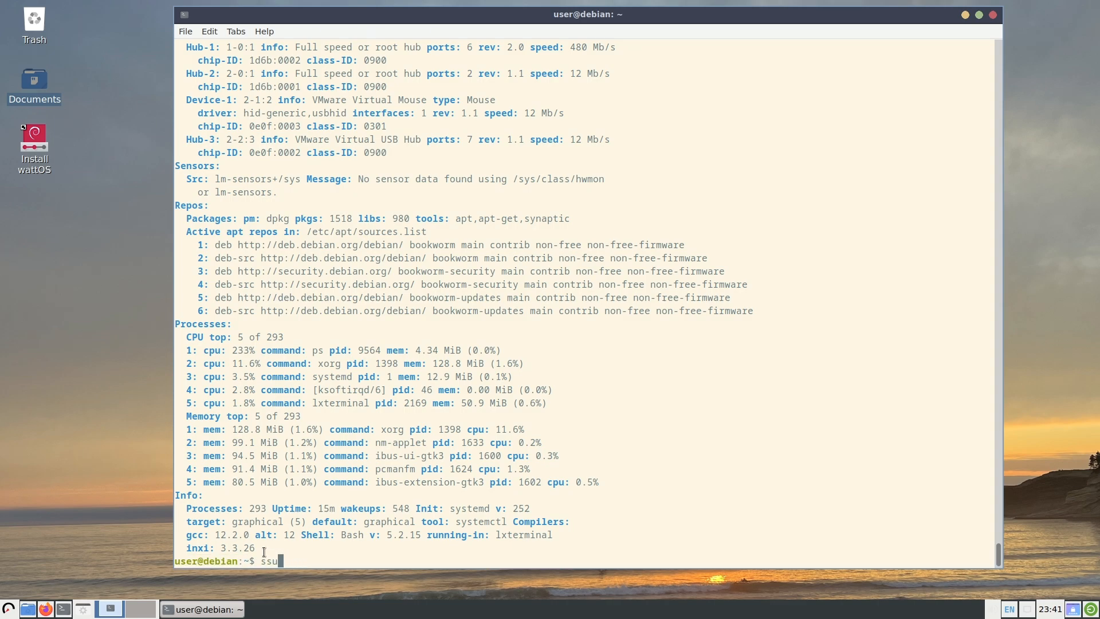
text(cat)
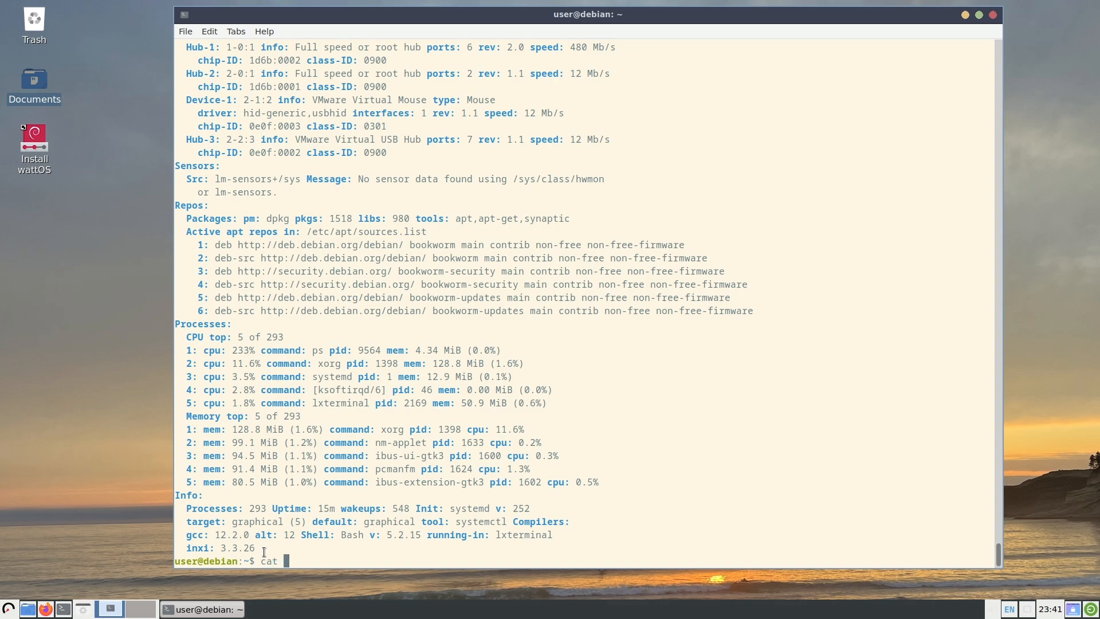
text(/etc/issue)
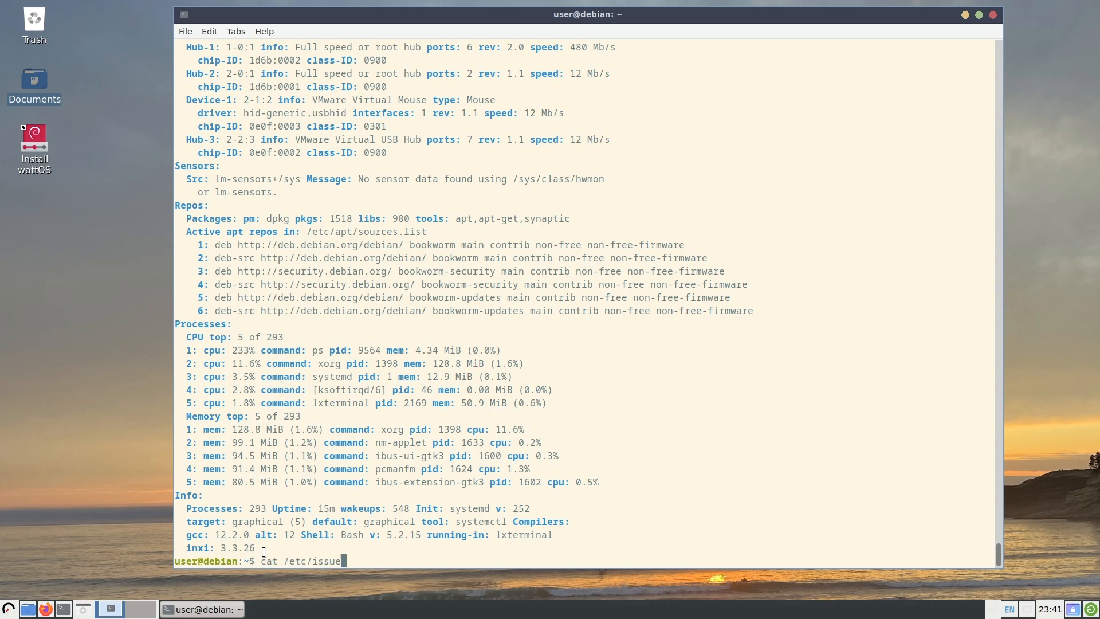
key(Return)
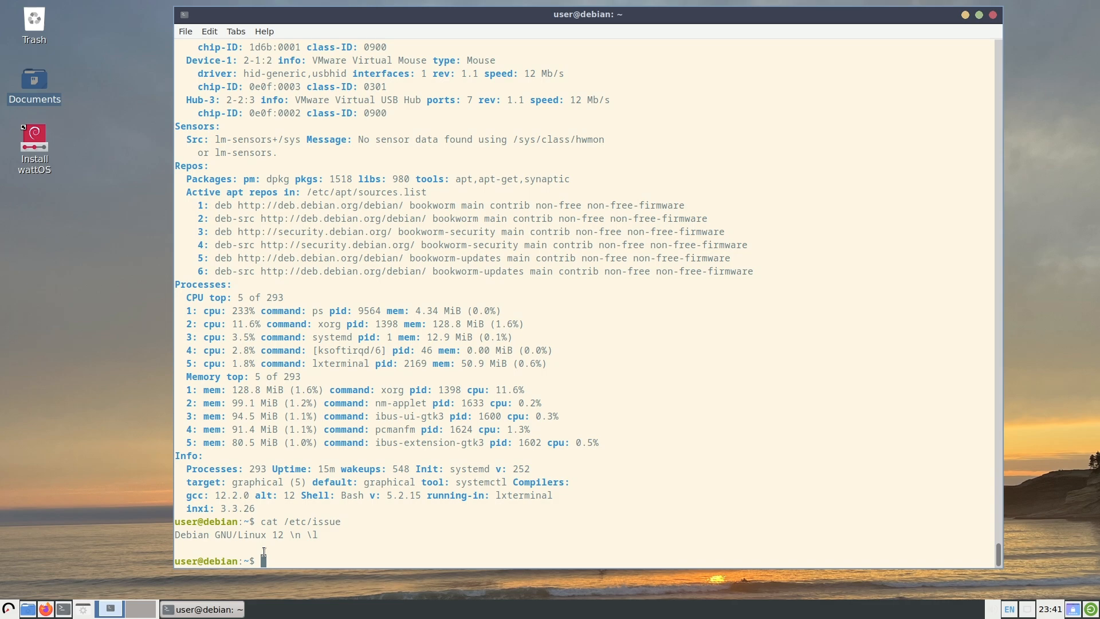
text(h)
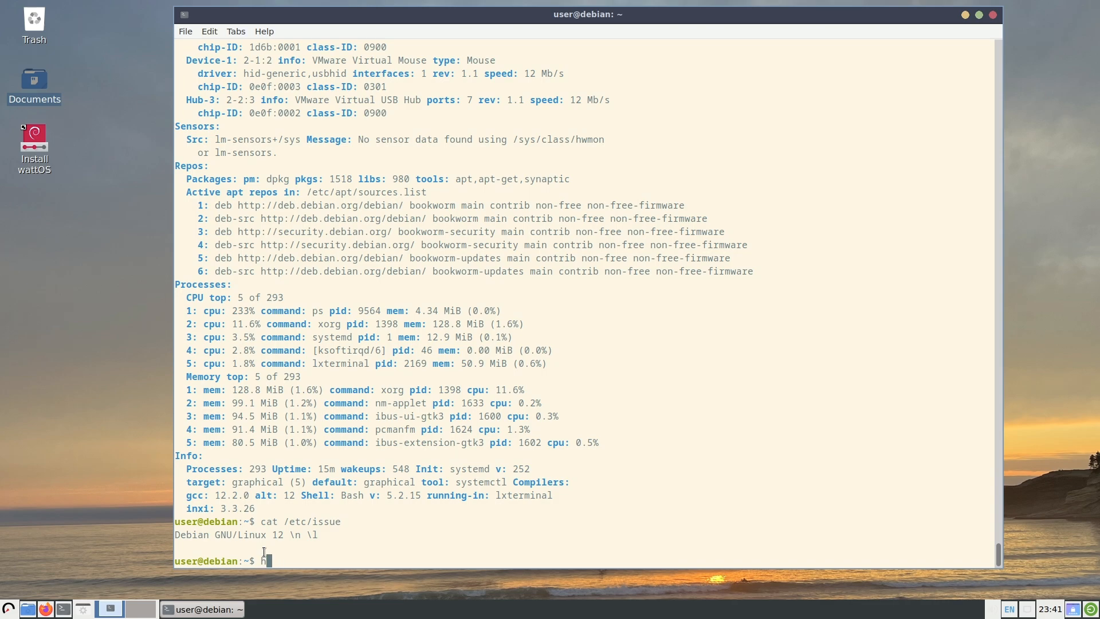
key(Return)
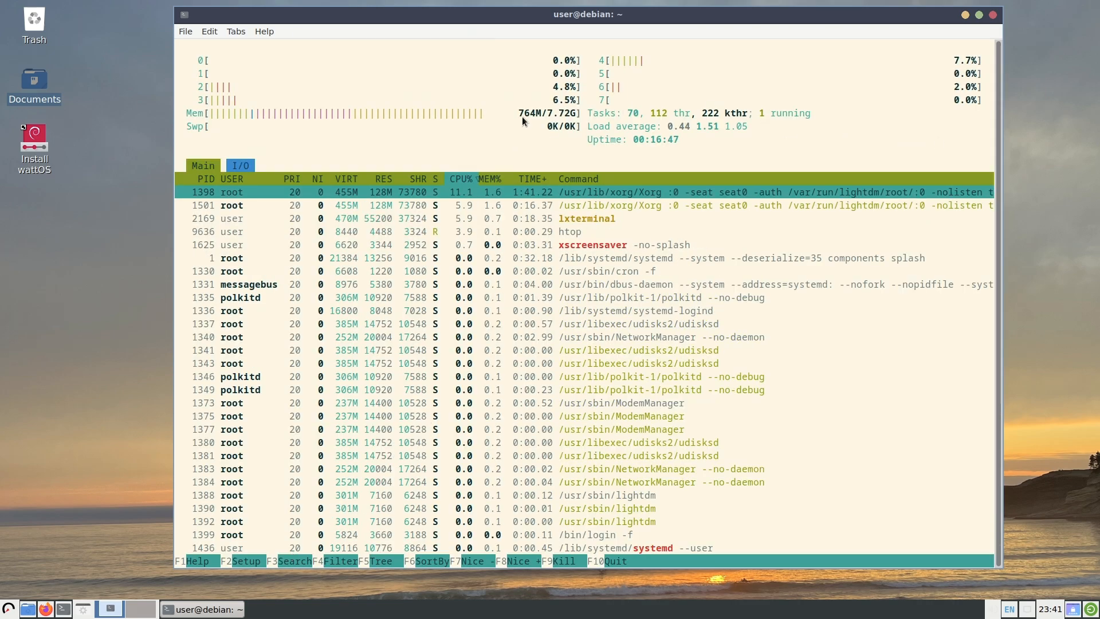
click(185, 31)
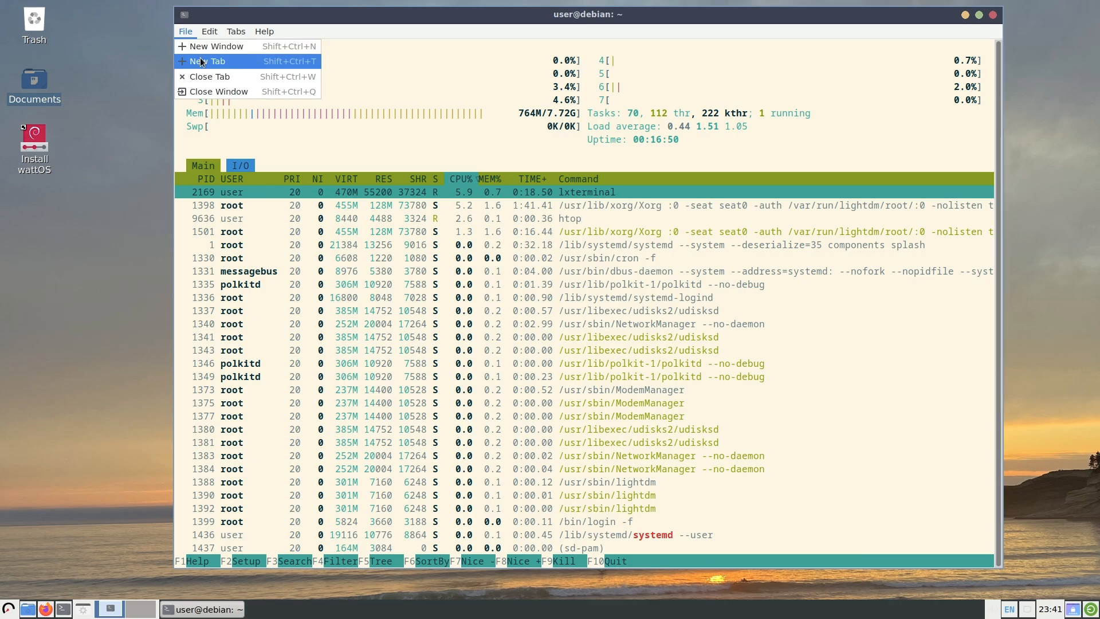
click(208, 61)
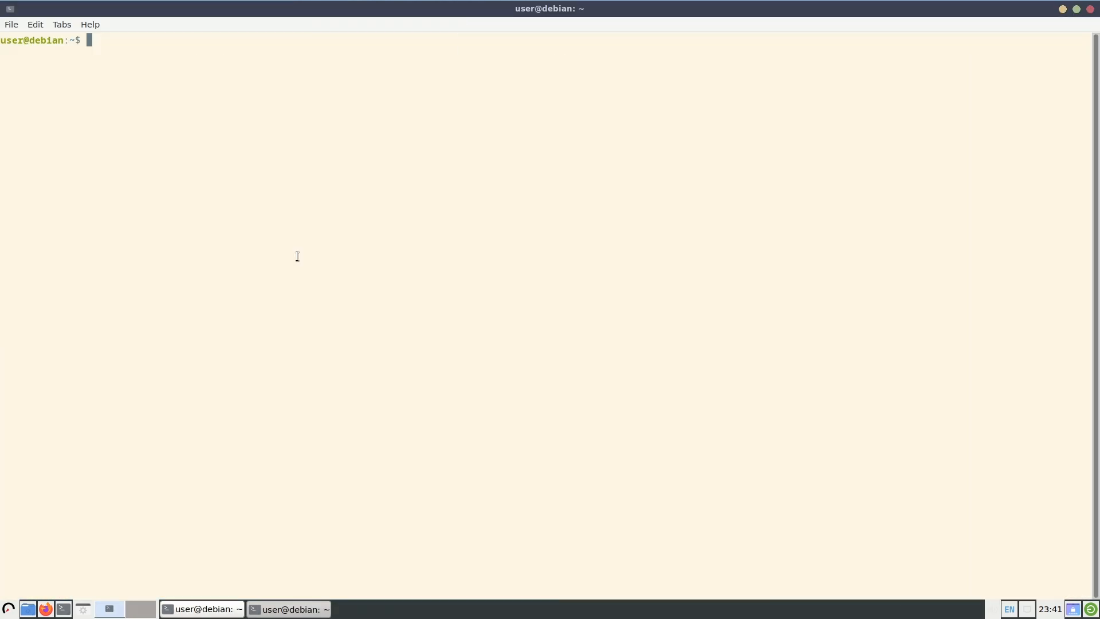
text(neofetch)
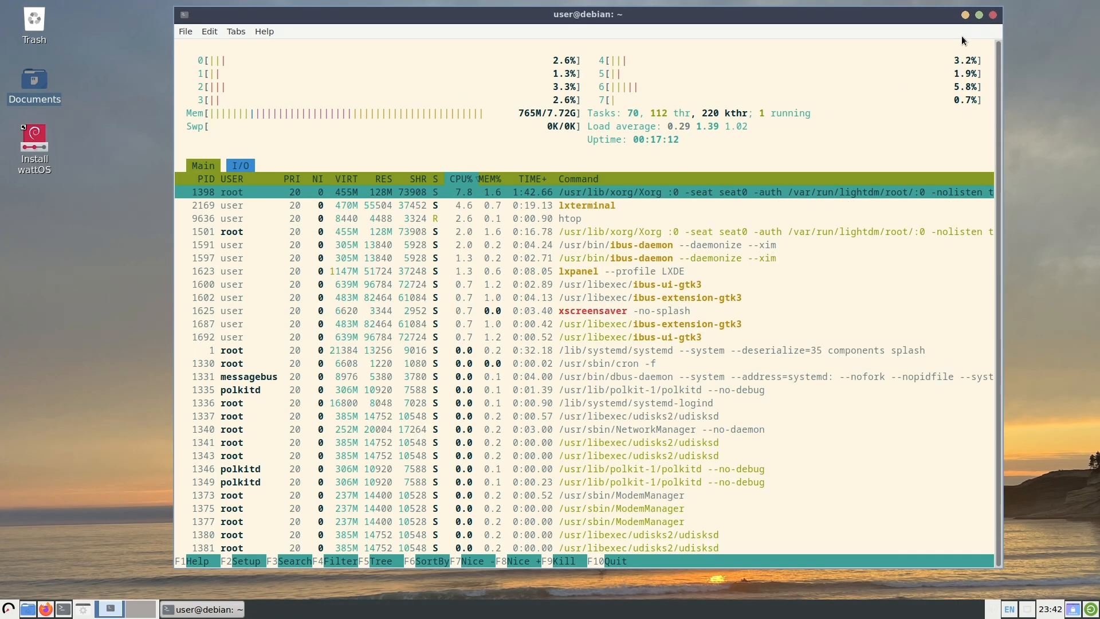
Step: Open Transmission and GDebi from the menu, view GDebi's About box, then close them
click(7, 609)
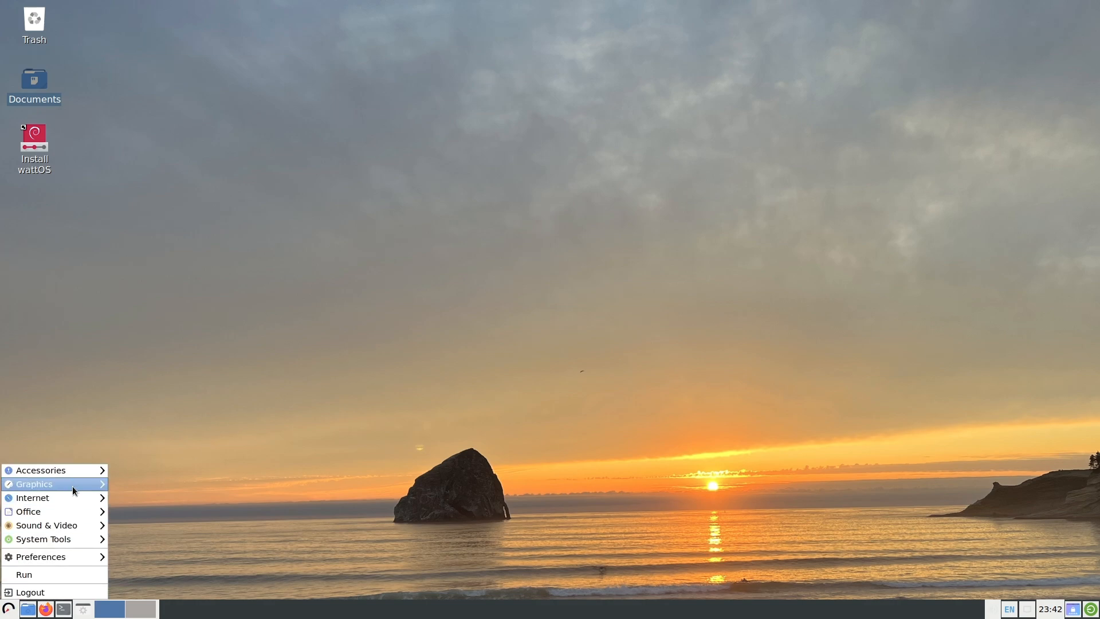
mouse_move(29, 511)
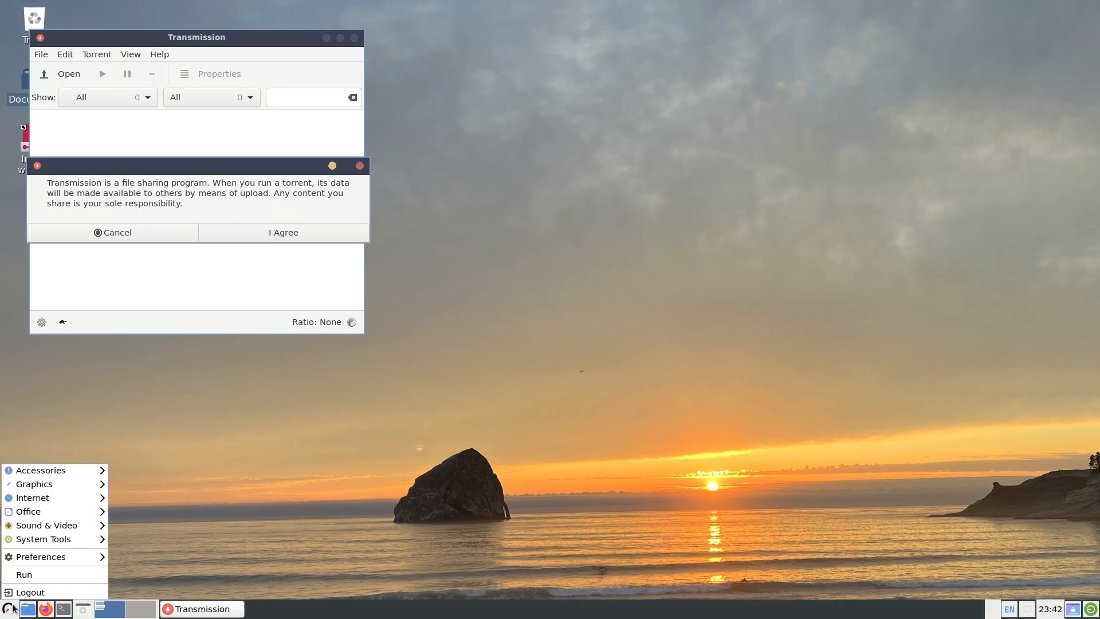
mouse_move(47, 524)
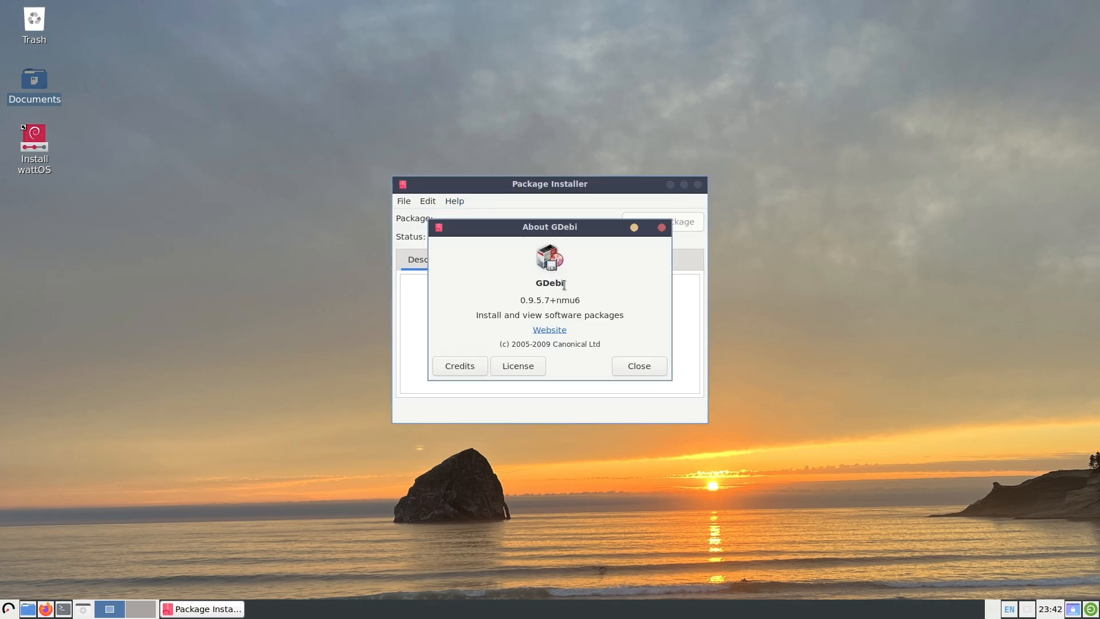
click(638, 366)
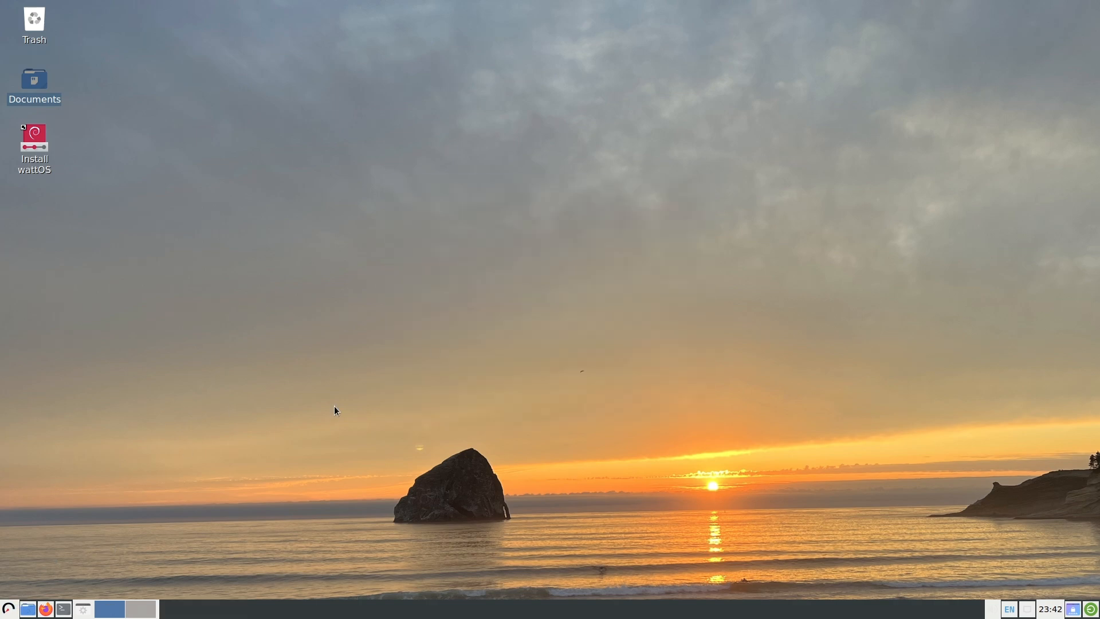
Step: Launch Synaptic, Software & Updates, Mousepad, gThumb and Power Manager from the applications menu
click(7, 608)
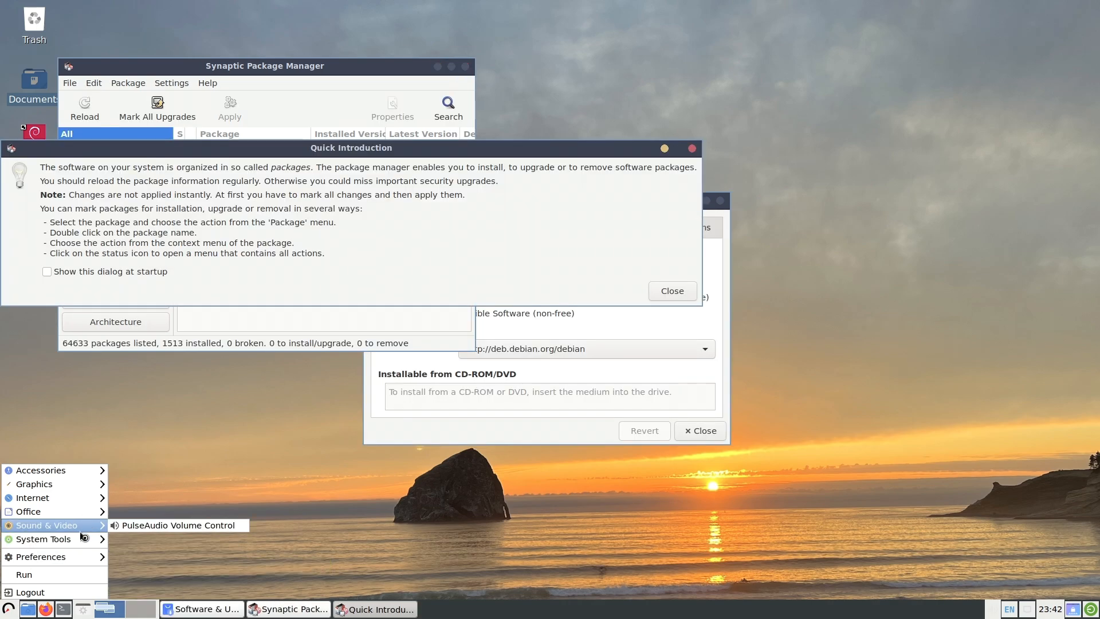
mouse_move(34, 484)
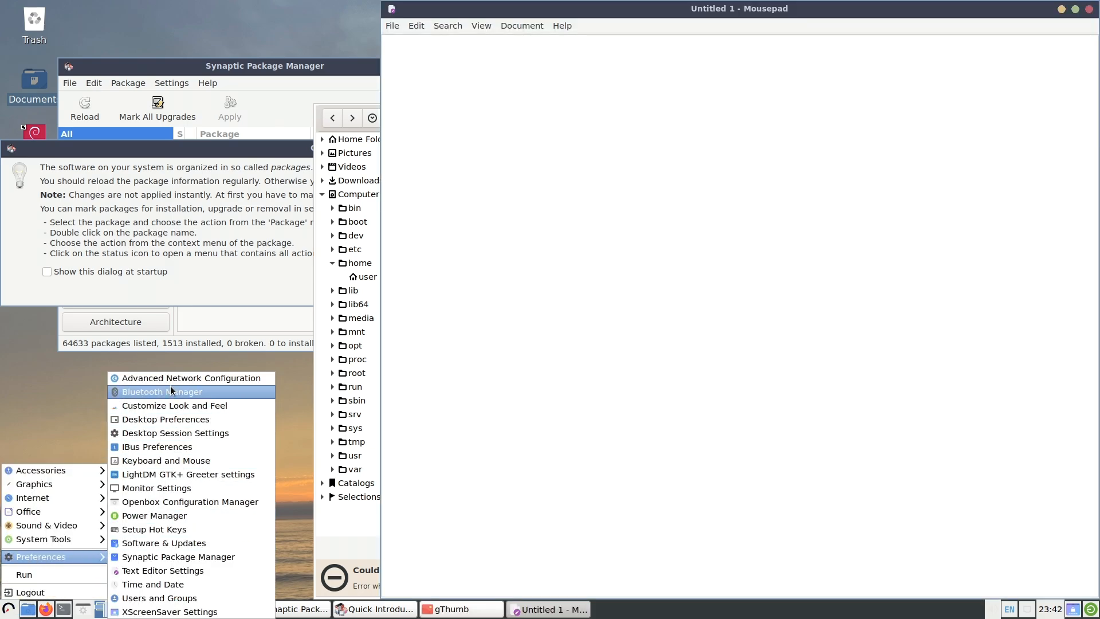
click(154, 515)
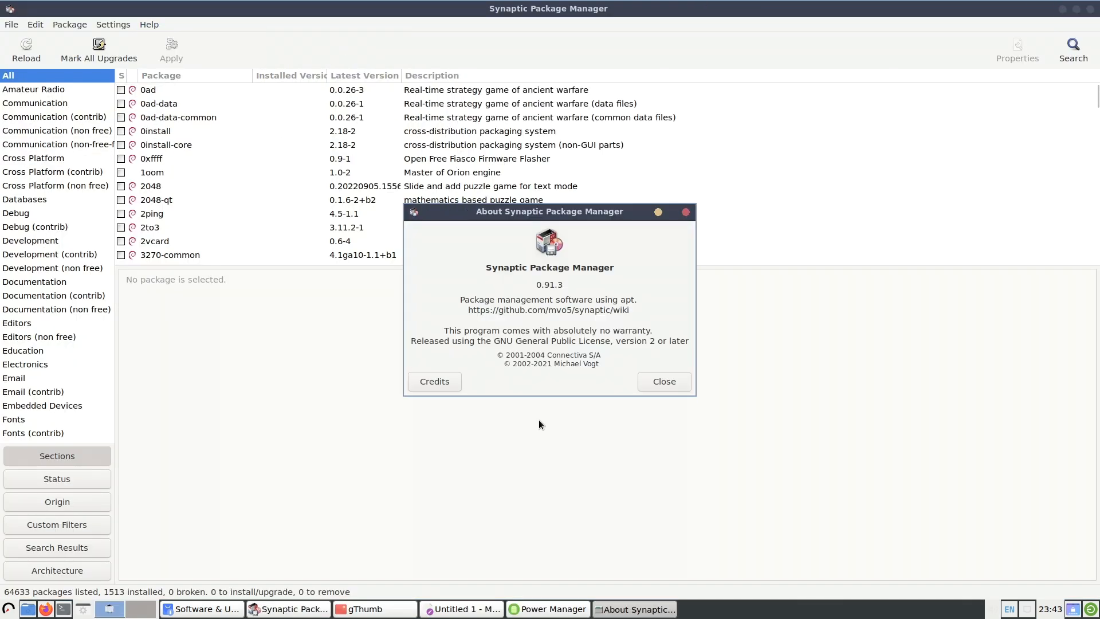
Step: Dismiss Synaptic's About box and scroll through its package list
click(662, 381)
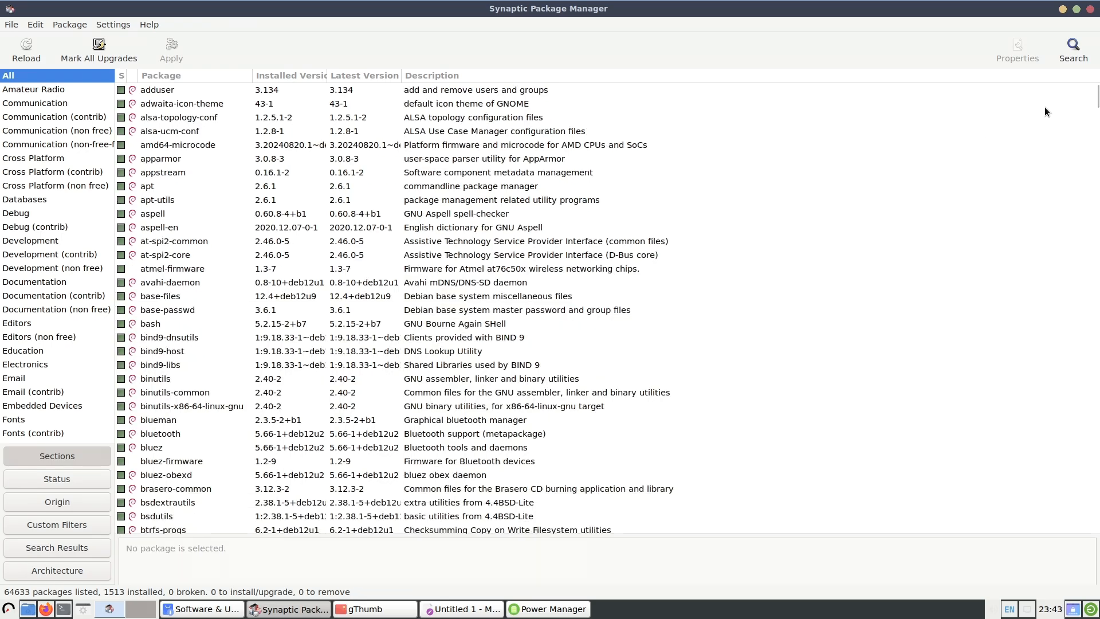
scroll(down, 3)
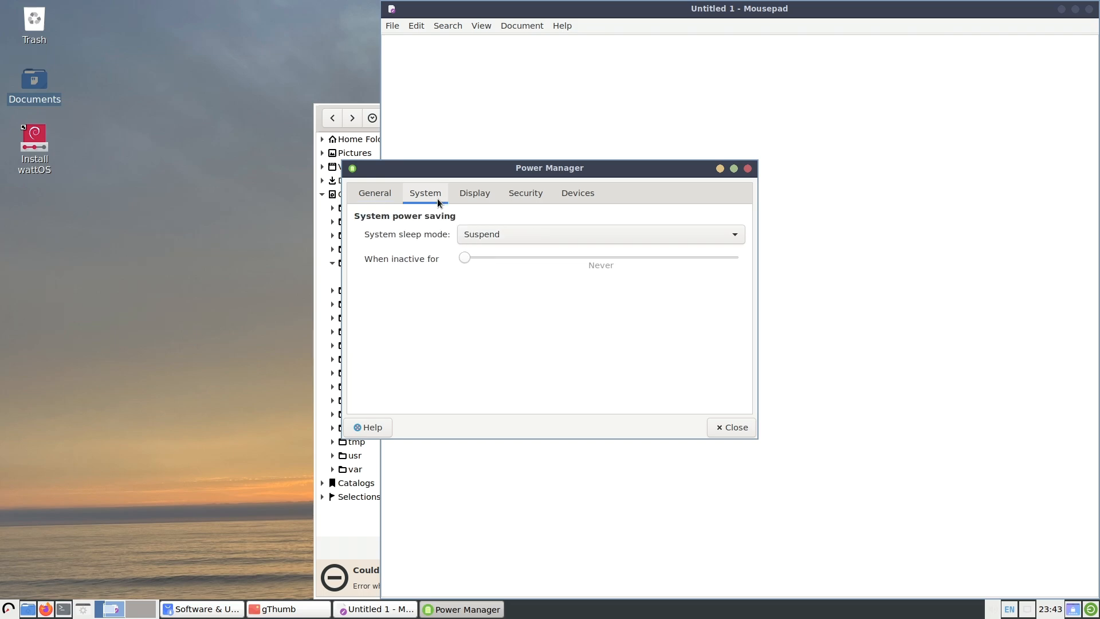
Step: View Power Manager's Devices tab, close Power Manager, then close the empty Mousepad document
click(577, 193)
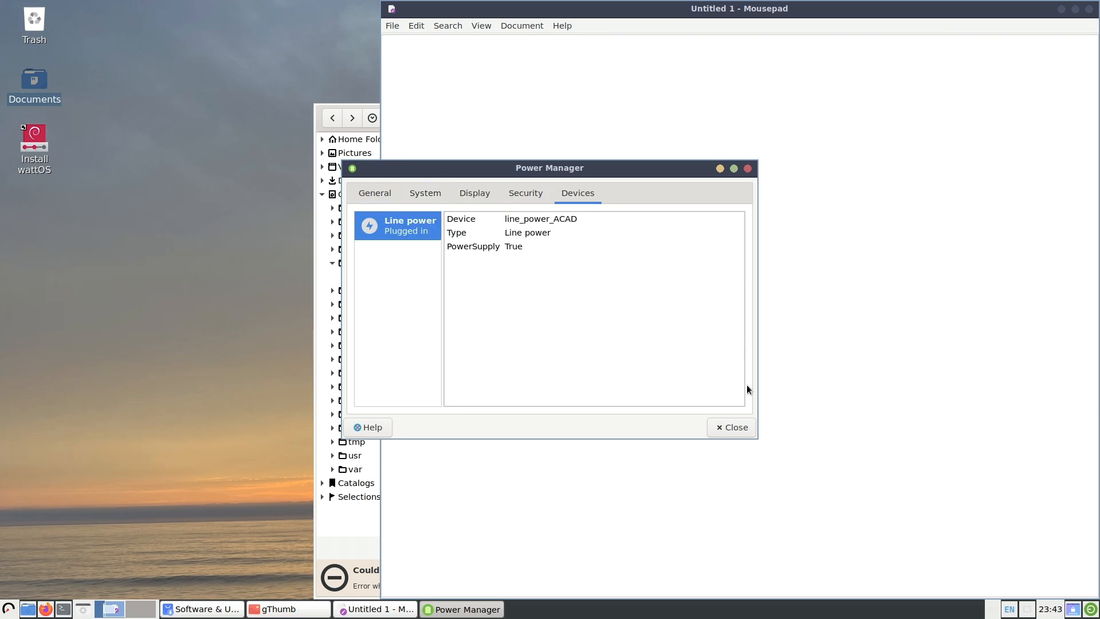
click(731, 428)
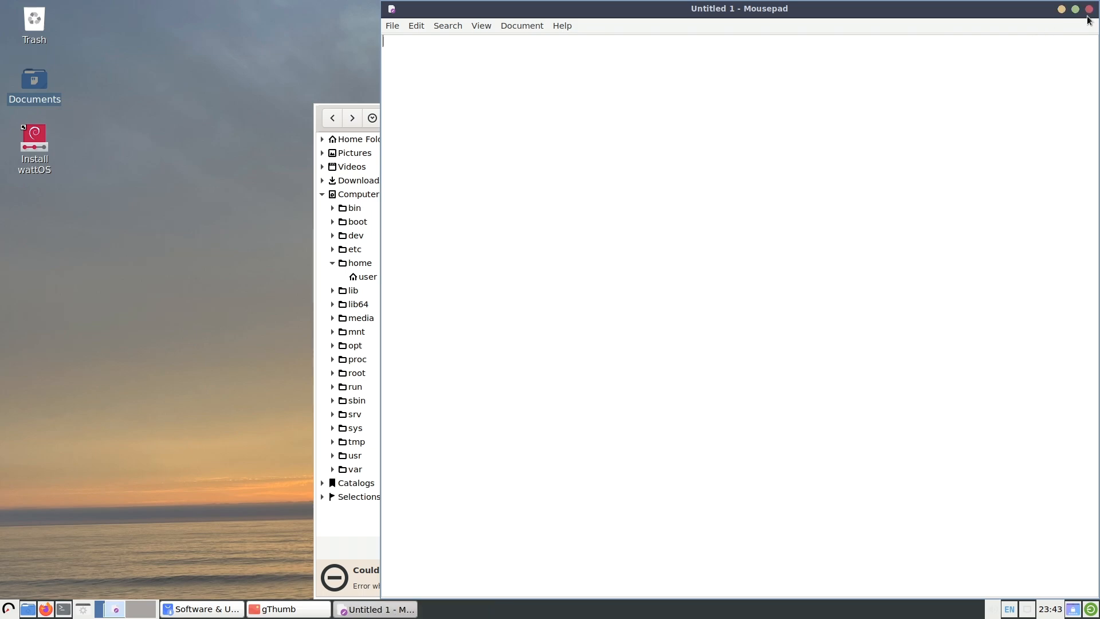
click(285, 608)
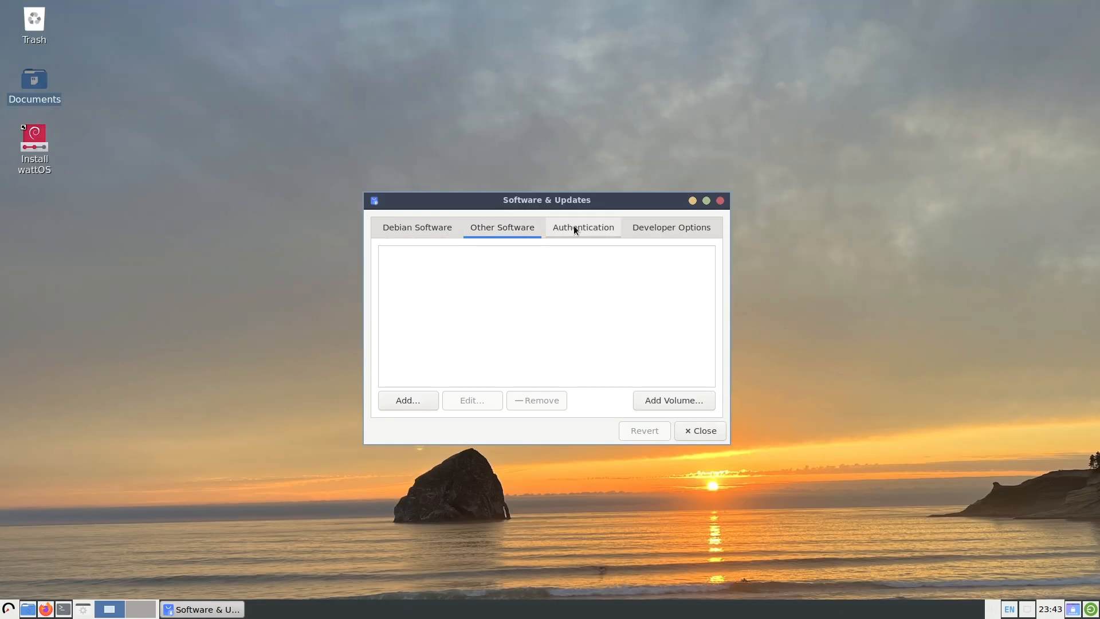
Step: View the Developer Options tab with the proposed updates option, then close Software & Updates
click(670, 227)
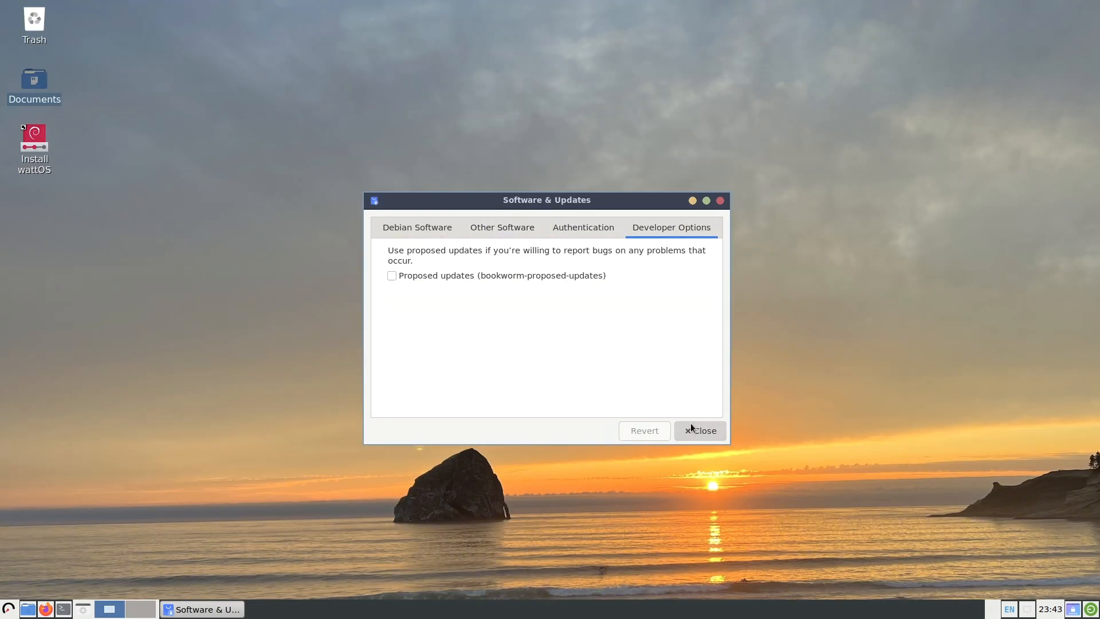
click(700, 431)
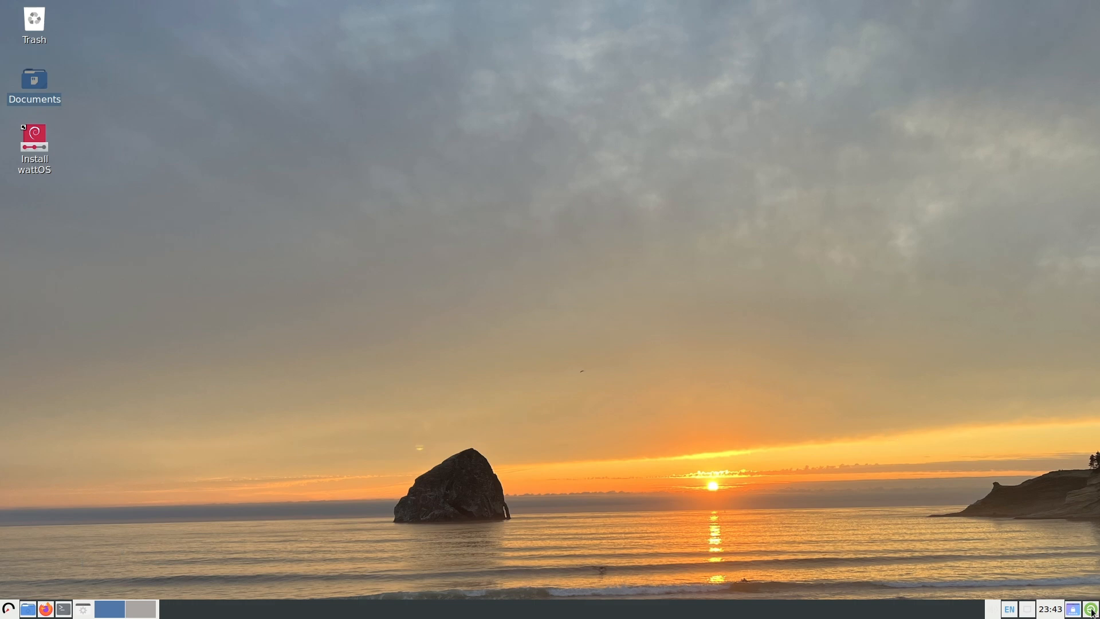